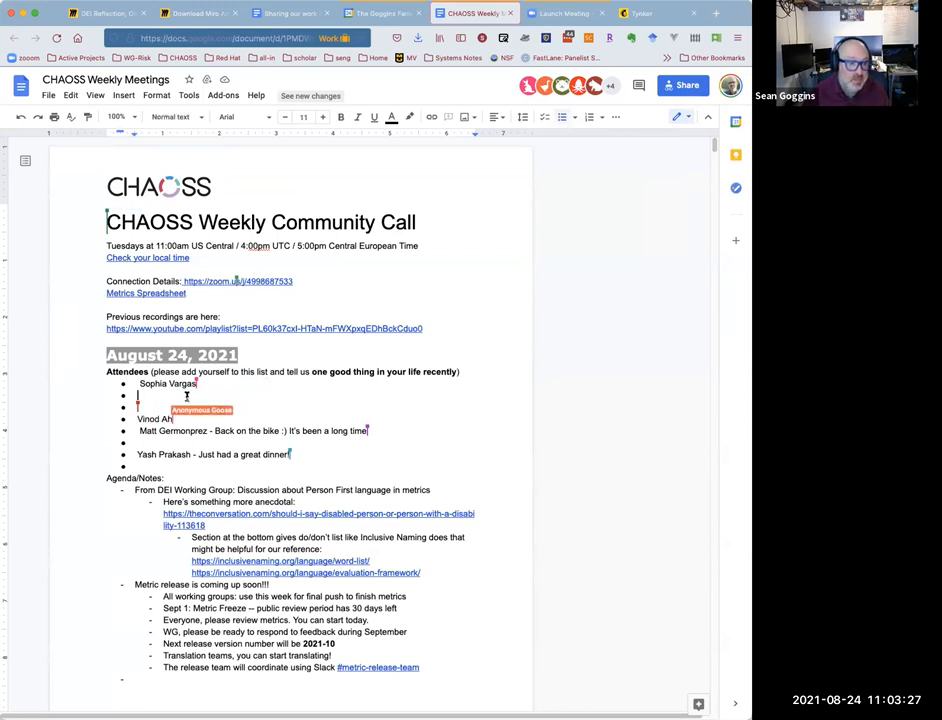
Add Sean and more attendees, each with a short good-news note, to the August 24 list
{"action": "type", "text": "Sean Goggins - High school!"}
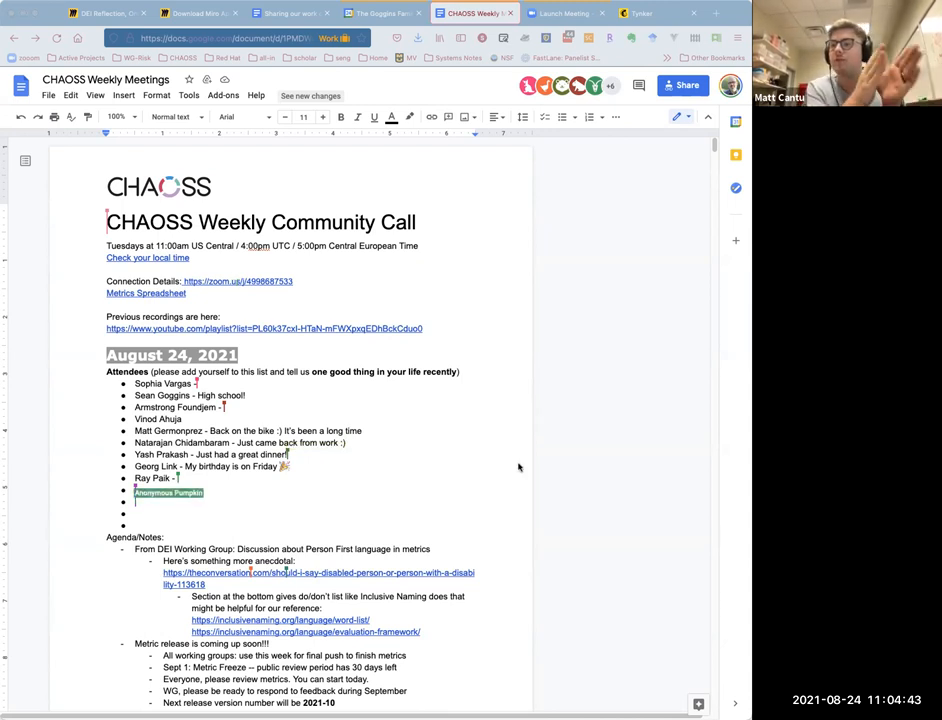
{"action": "type", "text": "Ritik Malik - had an ice cream"}
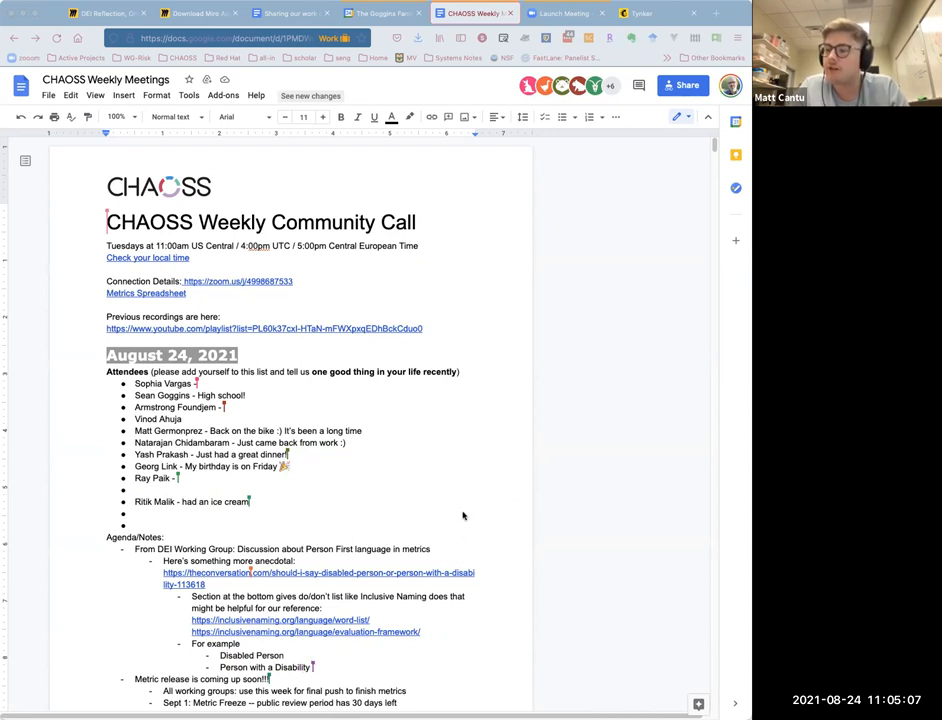
{"action": "scroll", "scroll_direction": "down", "scroll_amount": 3}
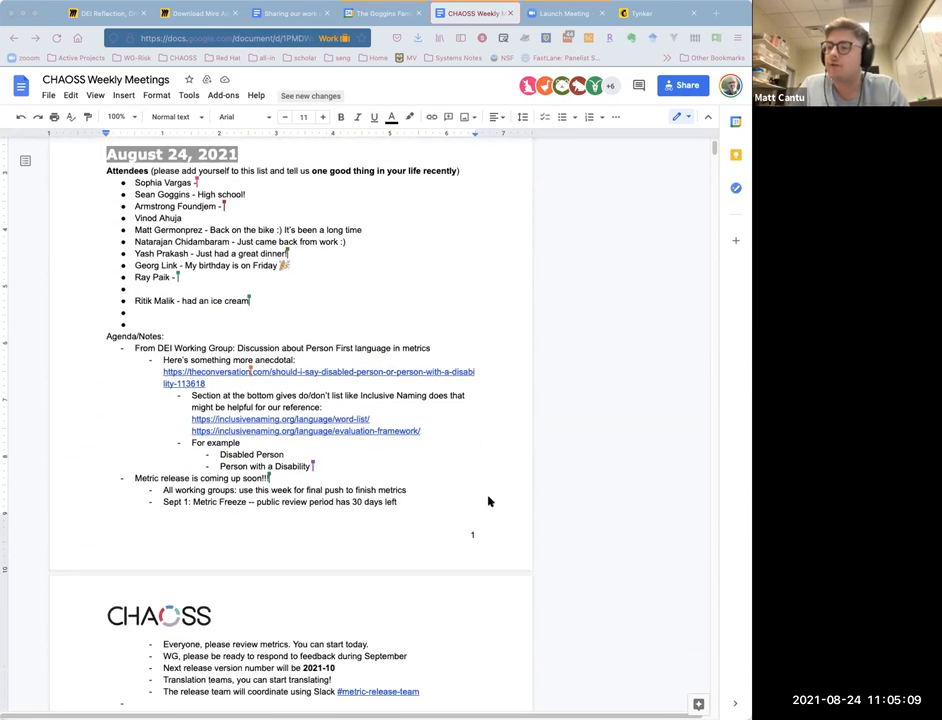
{"action": "mouse_move", "coordinate": [505, 490]}
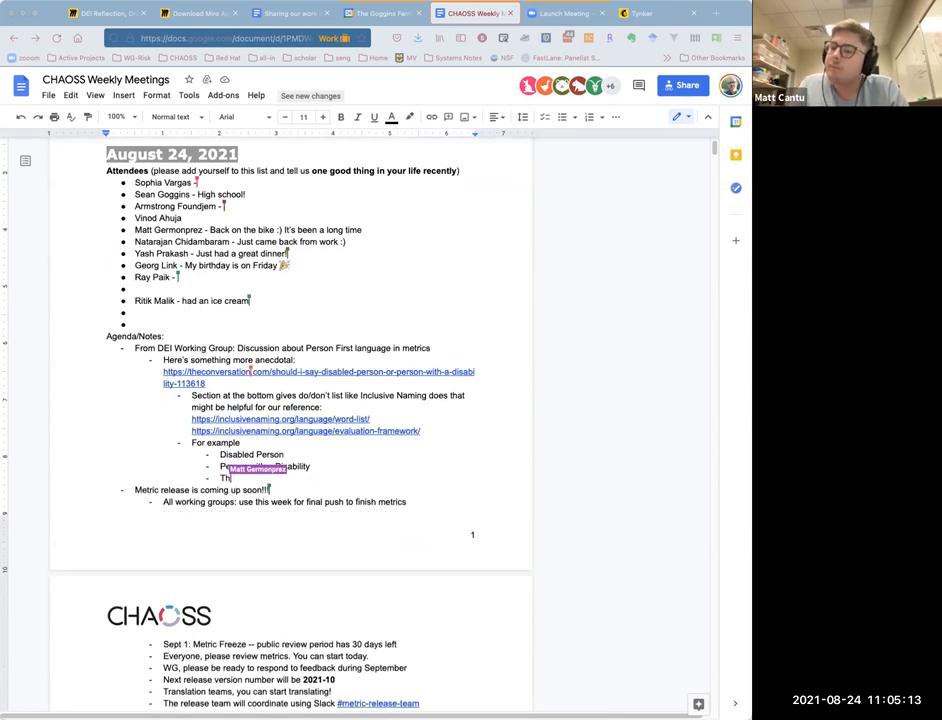
{"action": "type", "text": "Person with a Disability"}
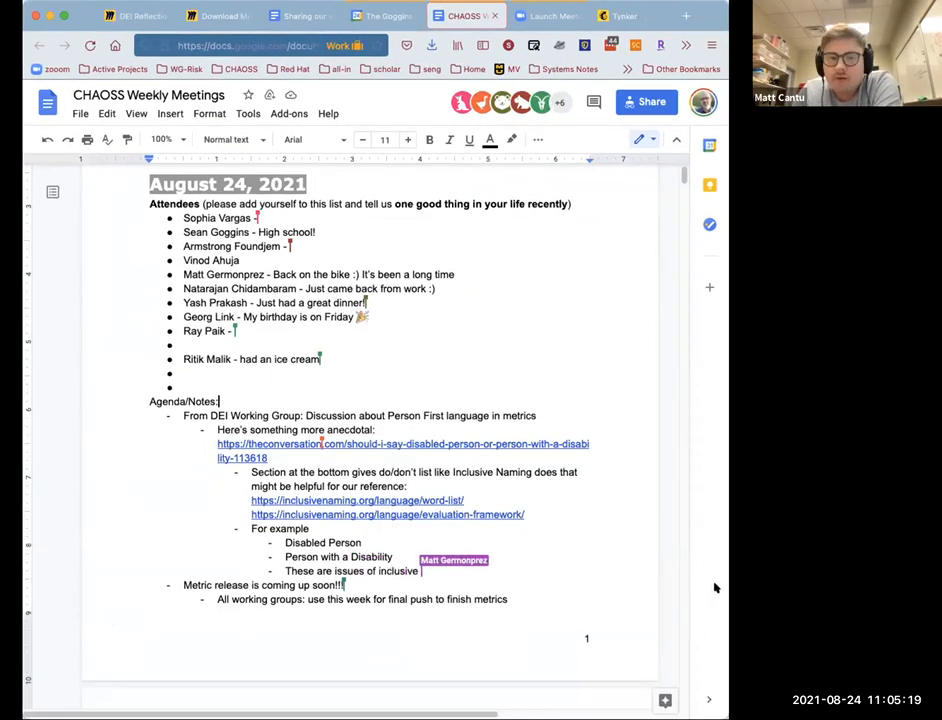
Call these inclusive-language issues and tag 'Person with a Disability' as '(person first language)'
{"action": "type", "text": "language"}
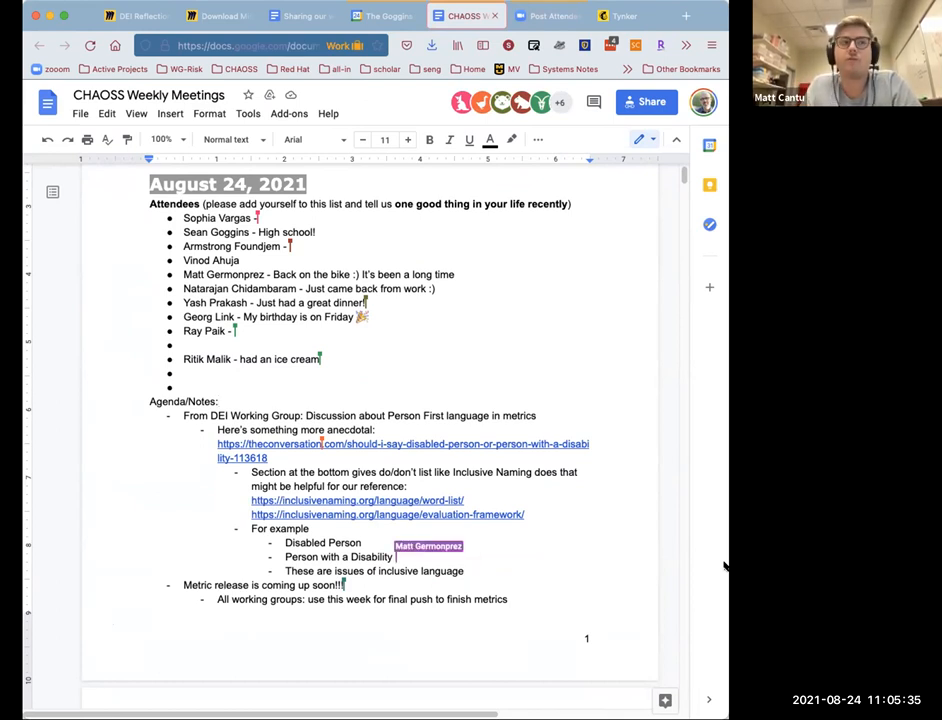
{"action": "type", "text": "(person first language"}
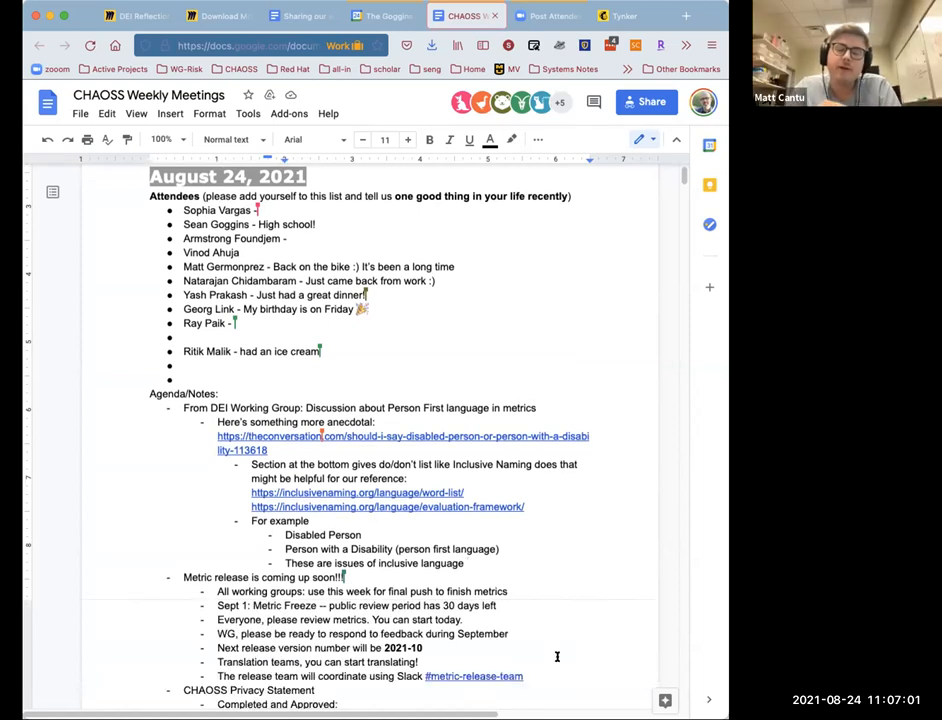
Add nested follow-ups: sort this out in the DEI WG and capture it in the CHAOSS Handbook
{"action": "scroll", "scroll_direction": "down", "scroll_amount": 3}
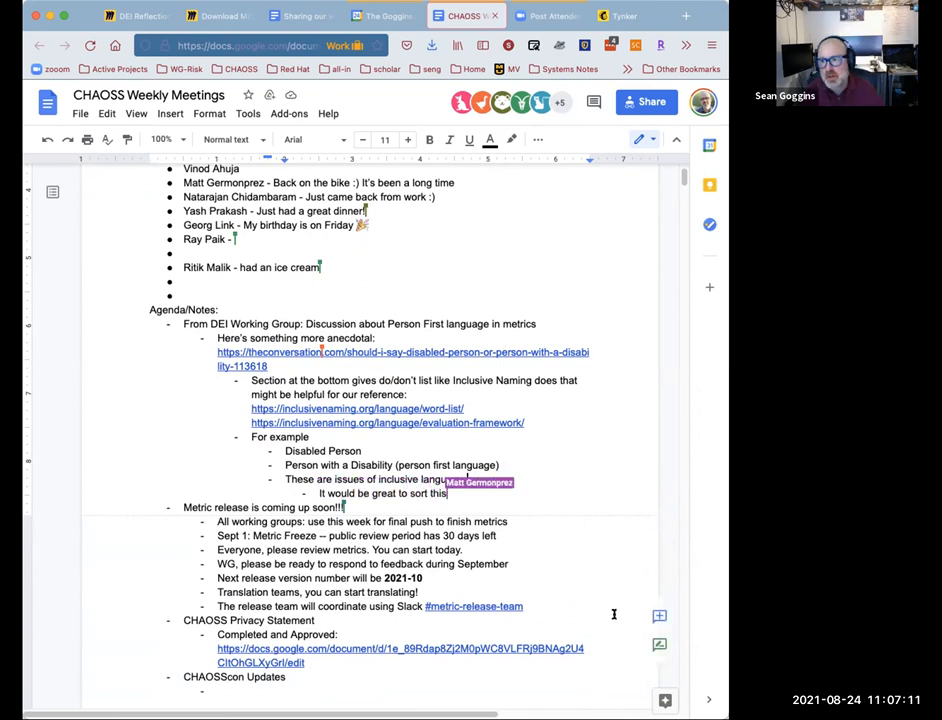
{"action": "type", "text": "out in the DIE"}
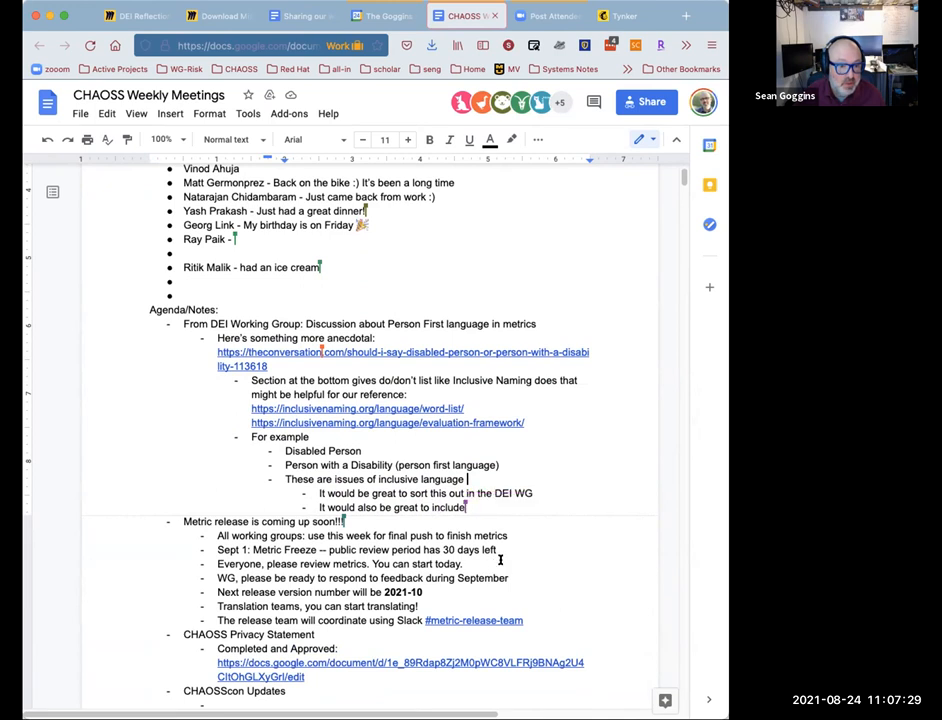
{"action": "type", "text": "capture this in the CHAOSS Handbook"}
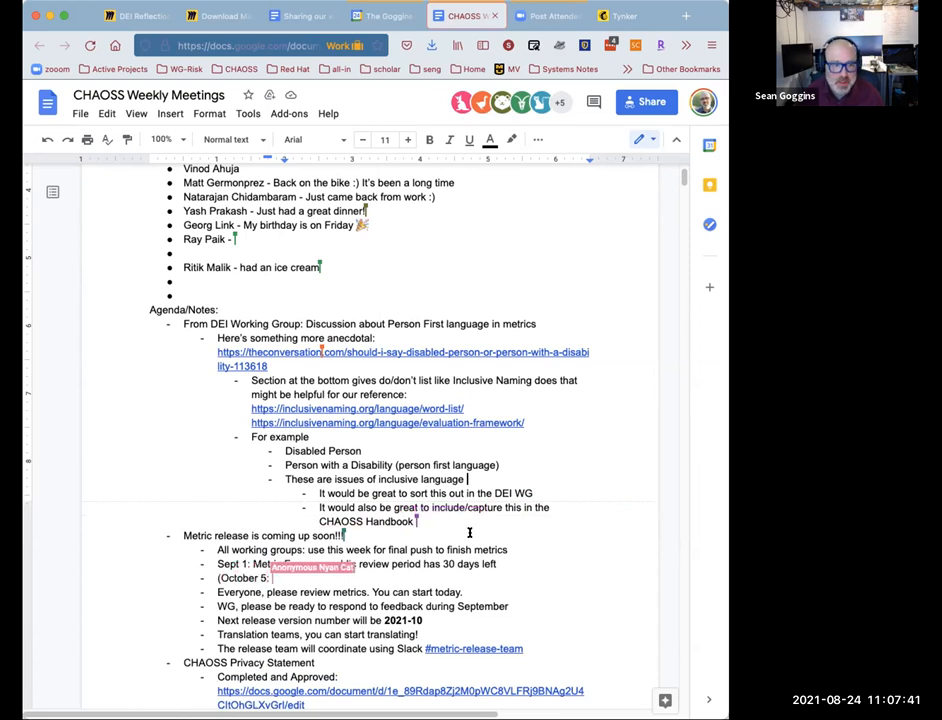
Add an October 5 Badging Freeze line and a translations-repo request under Metric release
{"action": "type", "text": "Badging Freeze ---"}
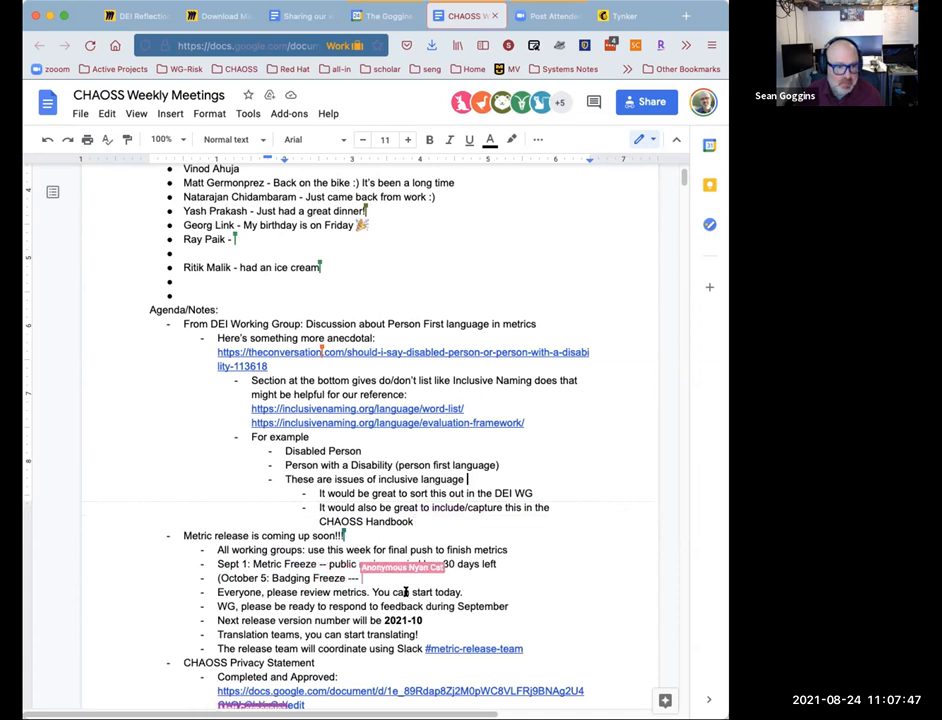
{"action": "type", "text": "Until the end of the month)"}
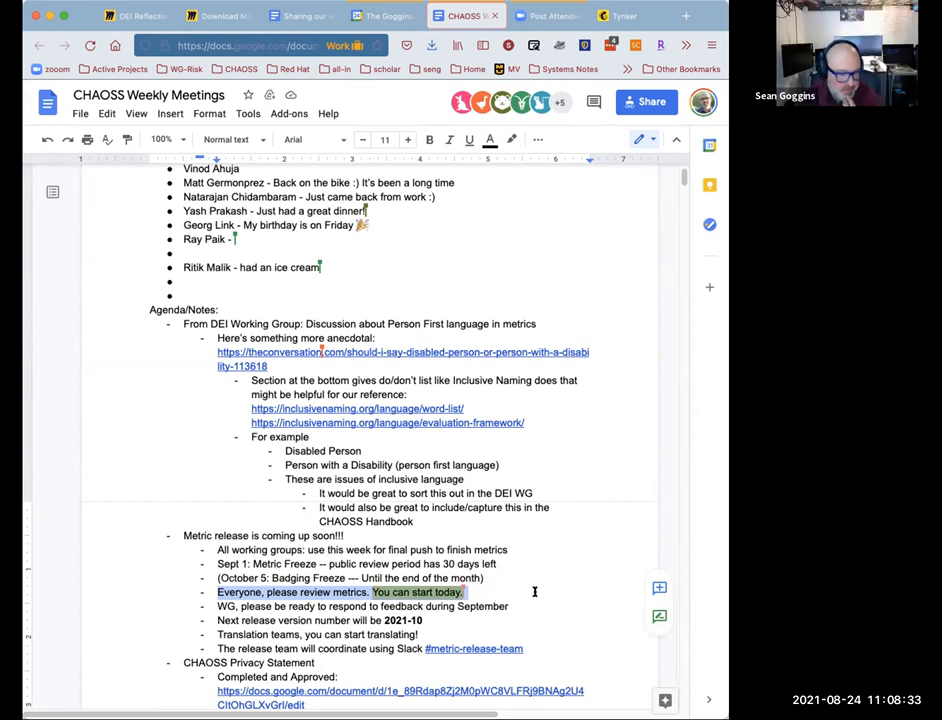
{"action": "mouse_move", "coordinate": [622, 547]}
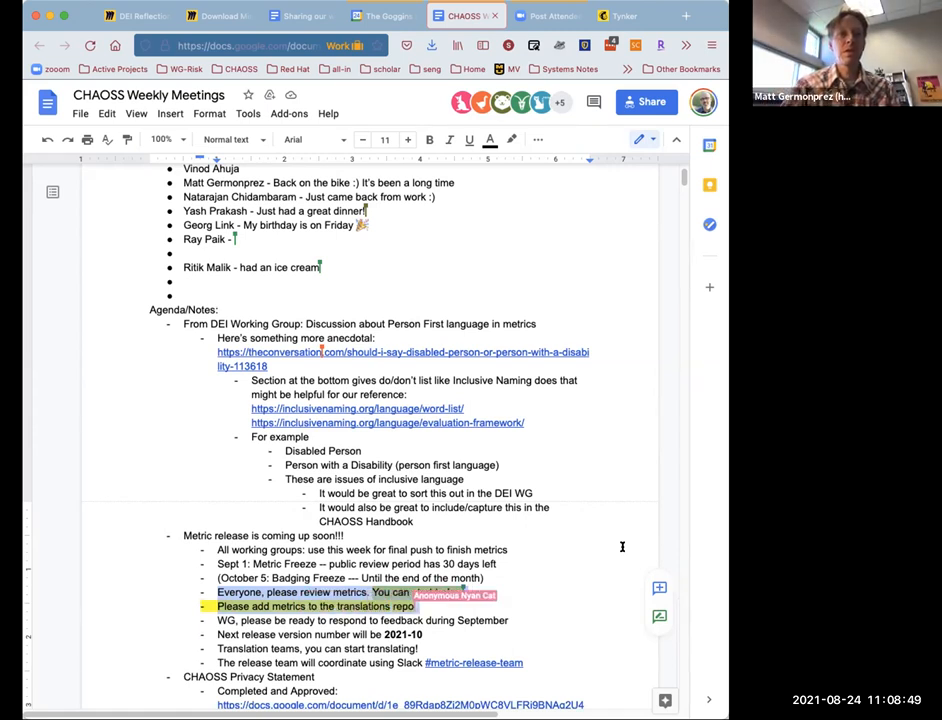
{"action": "type", "text": "You can start today."}
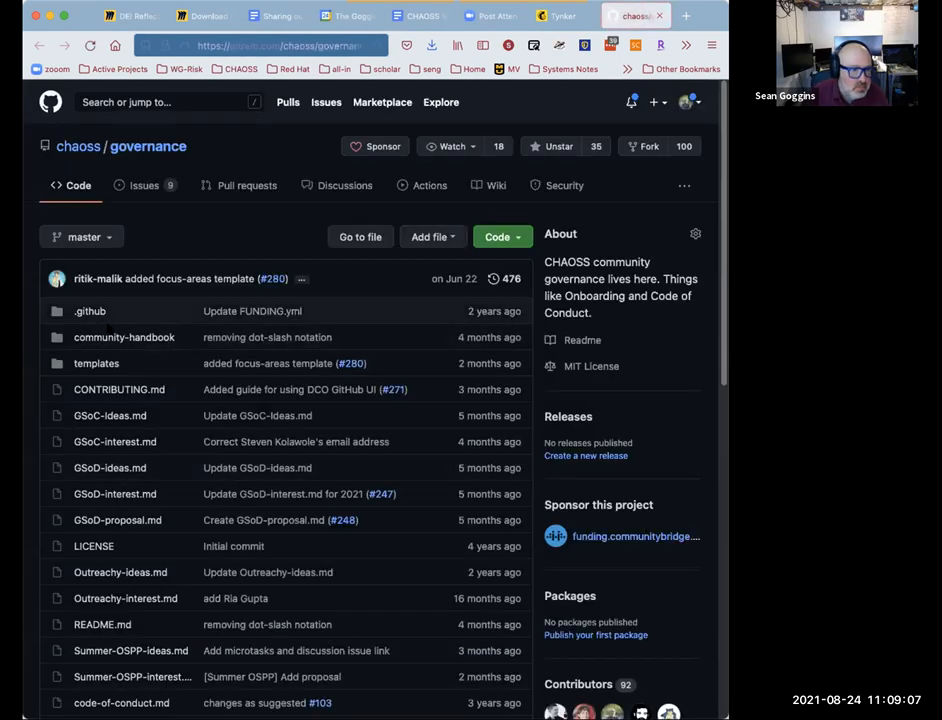
Follow the community-handbook folder to the published handbook.chaoss.community table of contents
{"action": "left_click", "coordinate": [124, 337]}
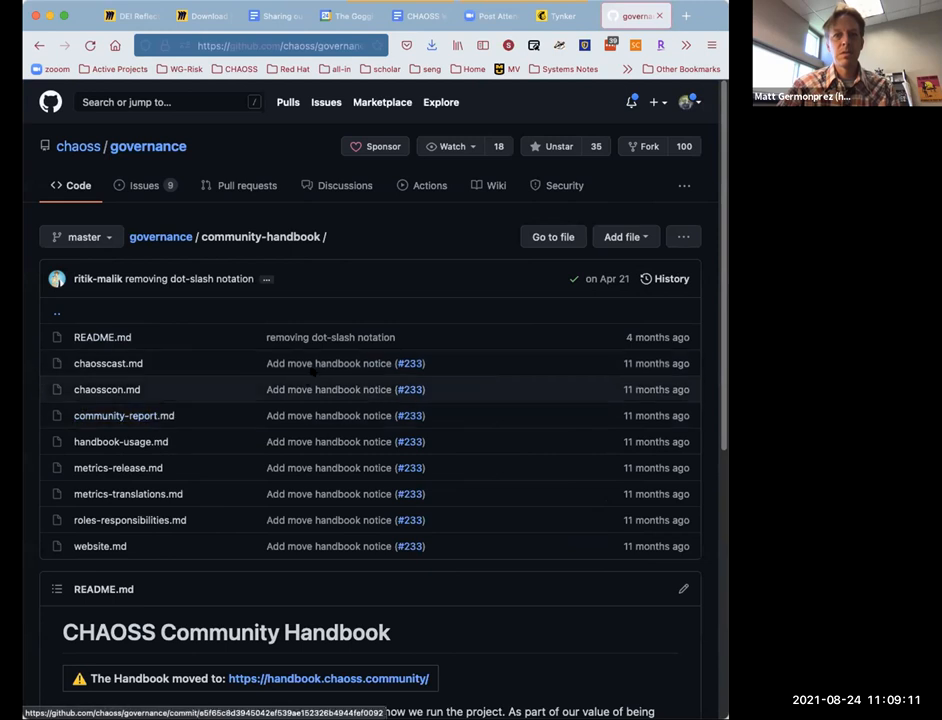
{"action": "left_click", "coordinate": [329, 678]}
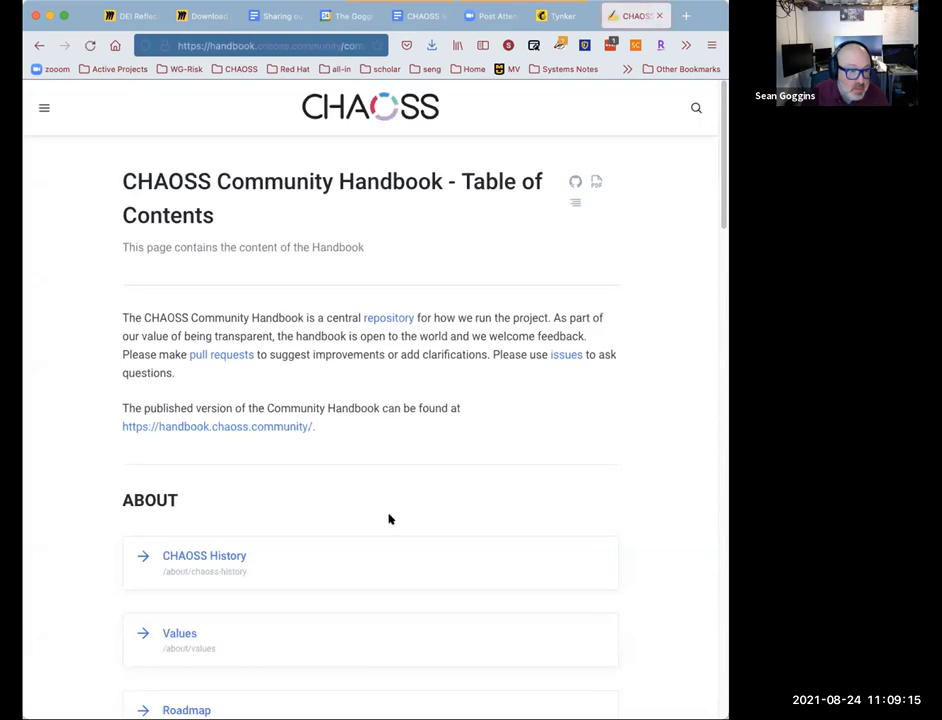
Show the handbook's Metrics page at the 'Process of getting metric approved' section
{"action": "scroll", "scroll_direction": "down", "scroll_amount": 3}
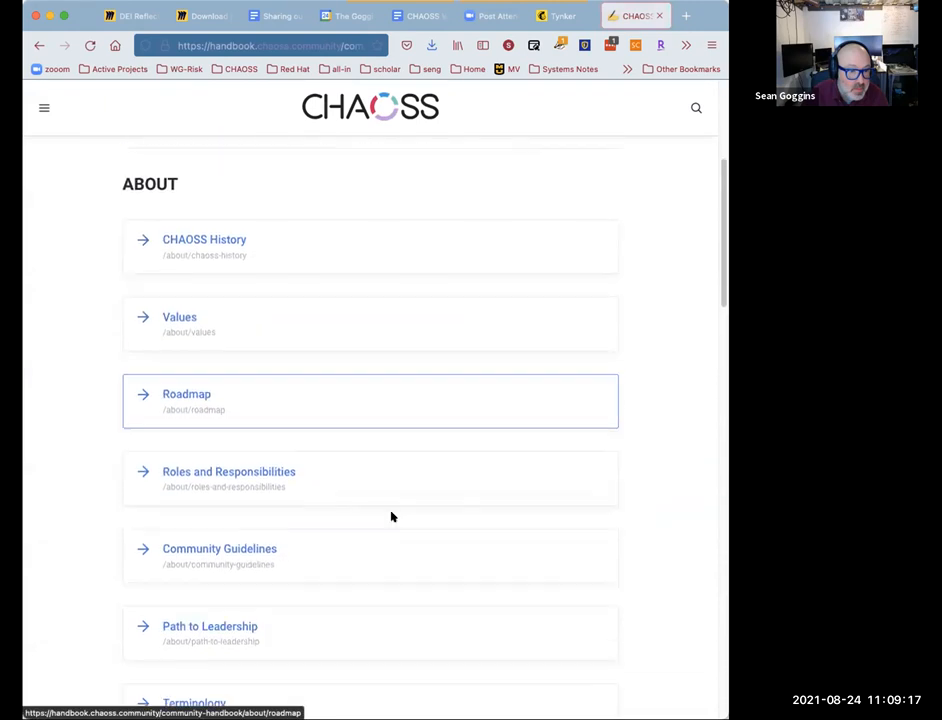
{"action": "scroll", "scroll_direction": "down", "scroll_amount": 3}
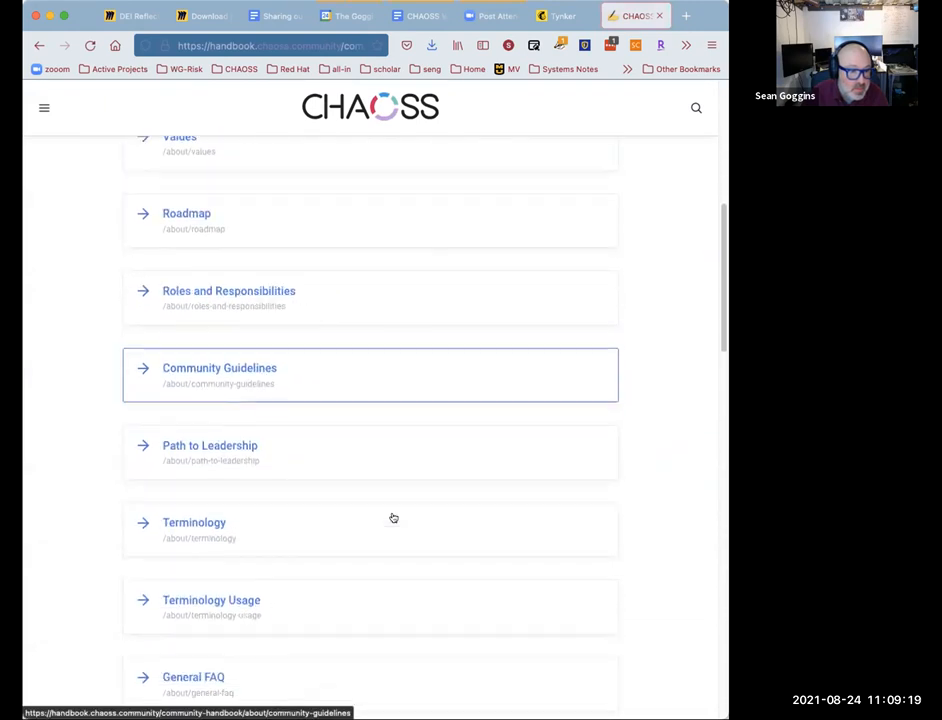
{"action": "scroll", "scroll_direction": "down", "scroll_amount": 3}
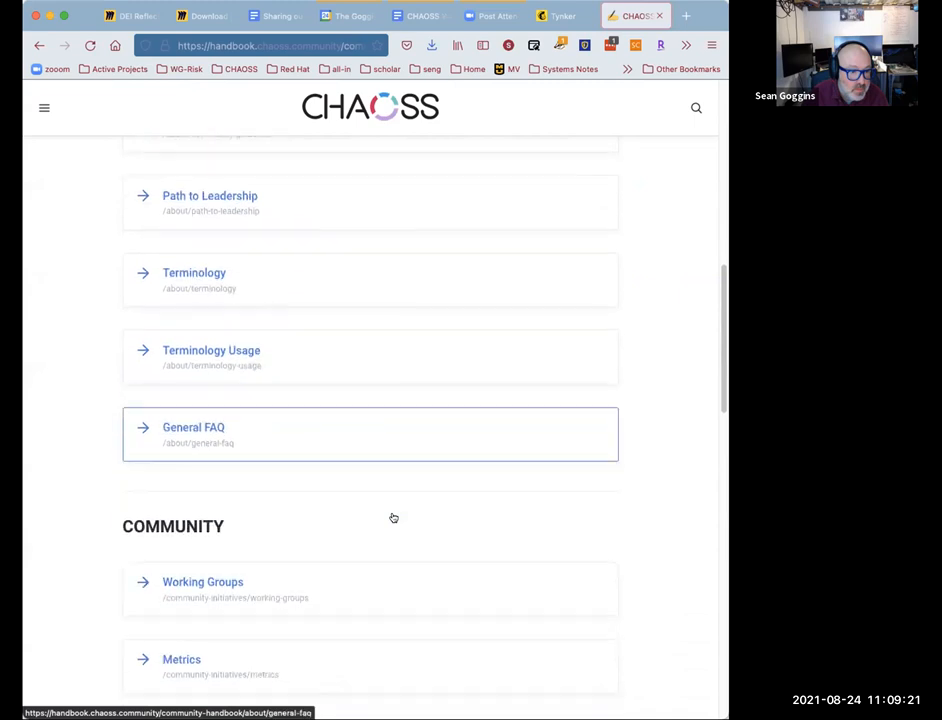
{"action": "scroll", "scroll_direction": "down", "scroll_amount": 3}
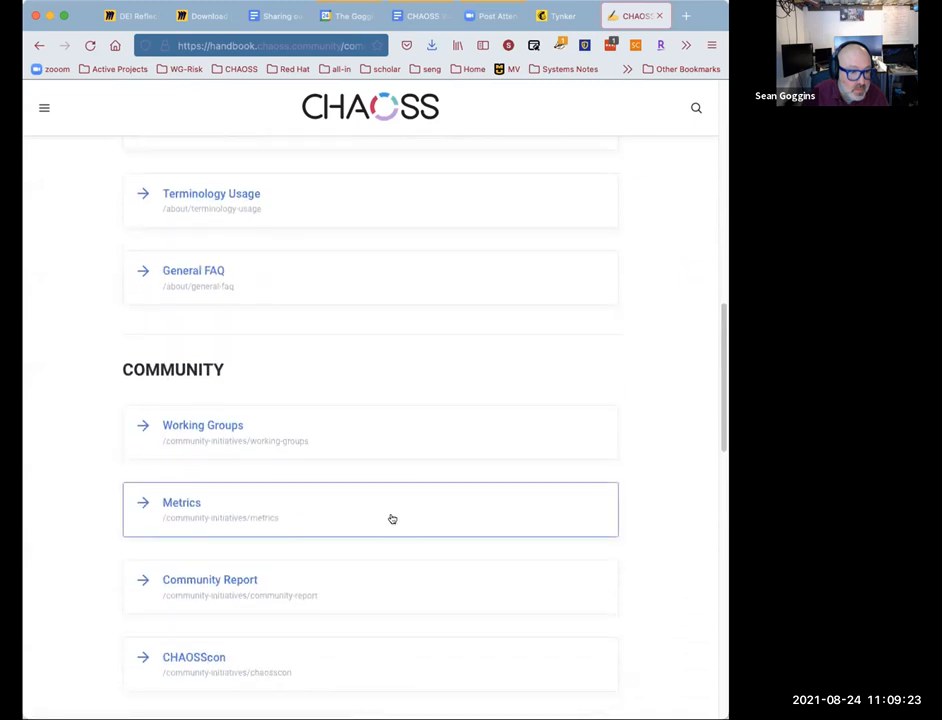
{"action": "left_click", "coordinate": [181, 502]}
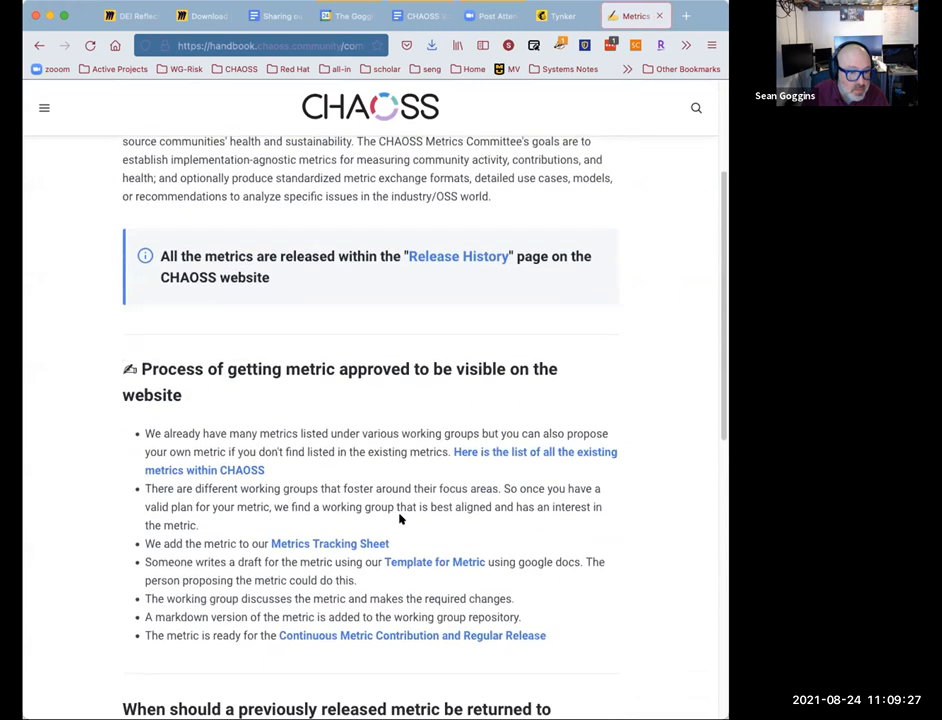
{"action": "scroll", "scroll_direction": "down", "scroll_amount": 3}
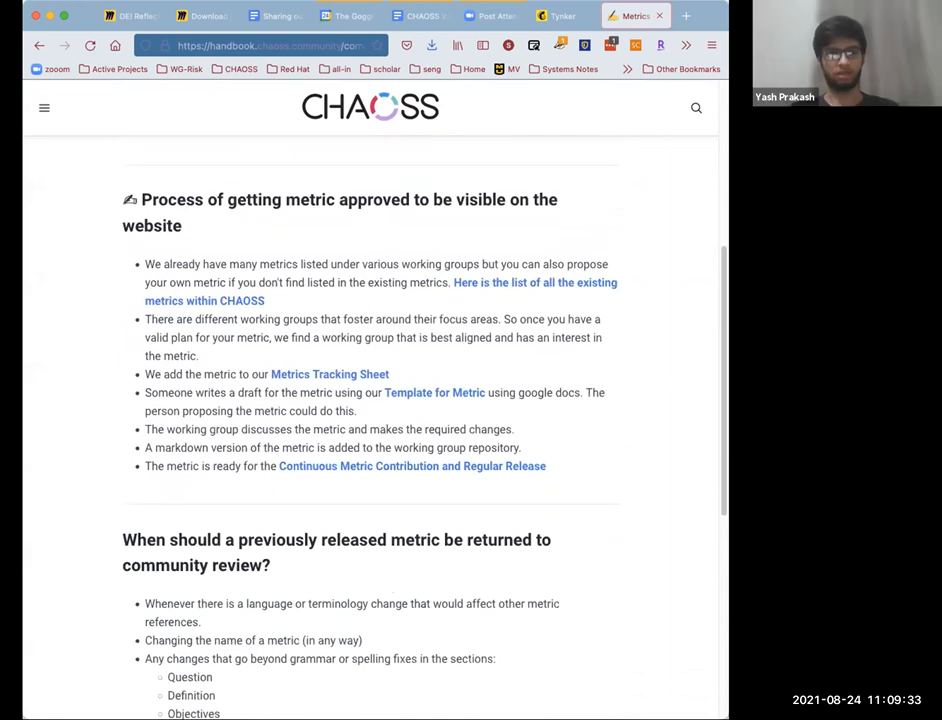
{"action": "mouse_move", "coordinate": [309, 7]}
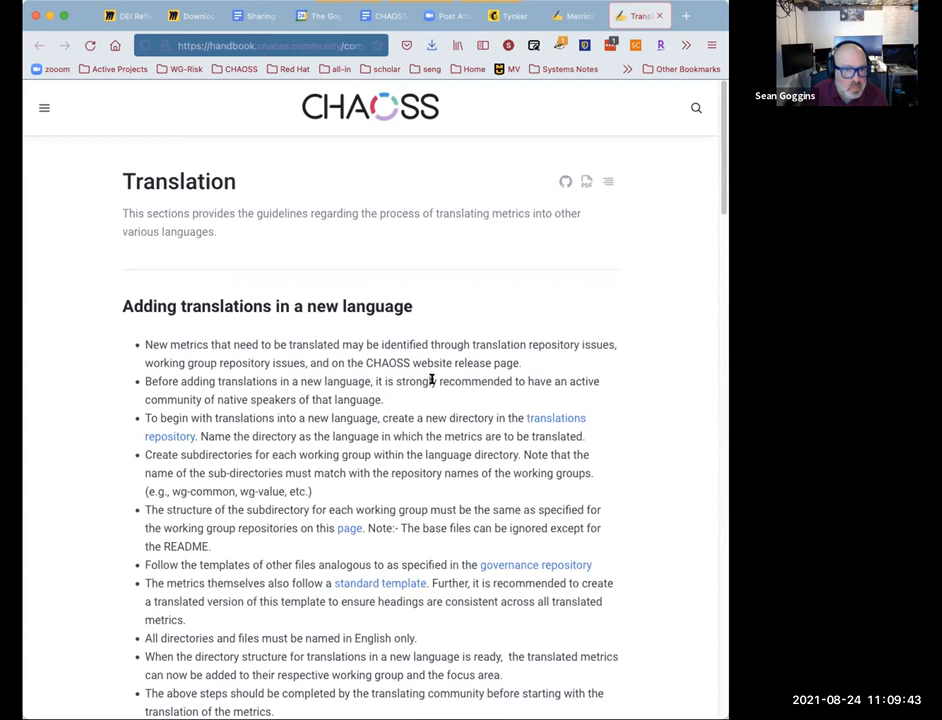
{"action": "mouse_move", "coordinate": [408, 407]}
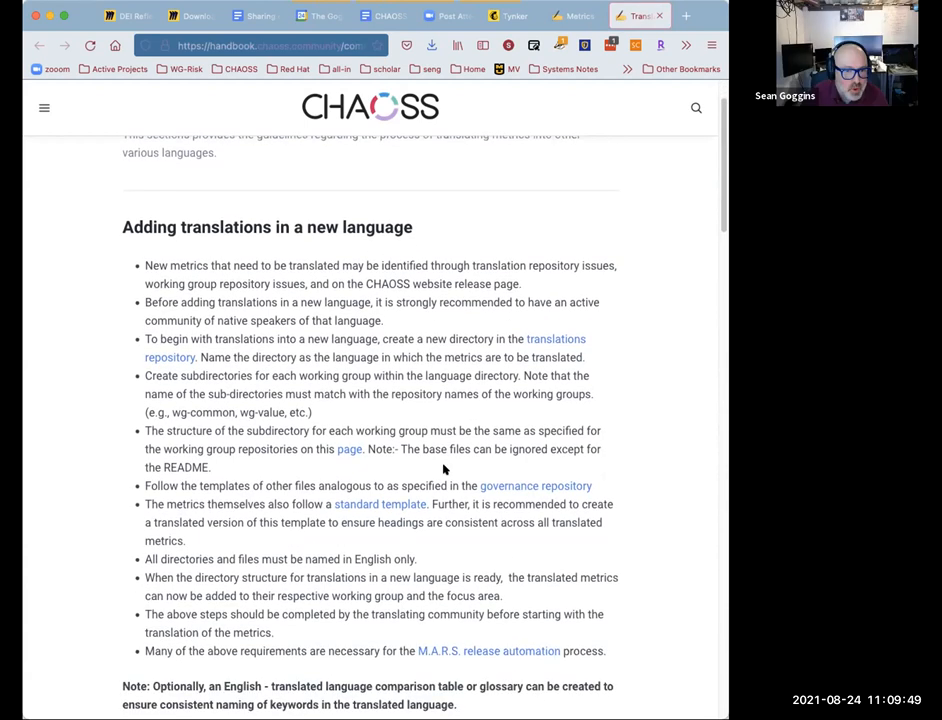
{"action": "scroll", "scroll_direction": "down", "scroll_amount": 3}
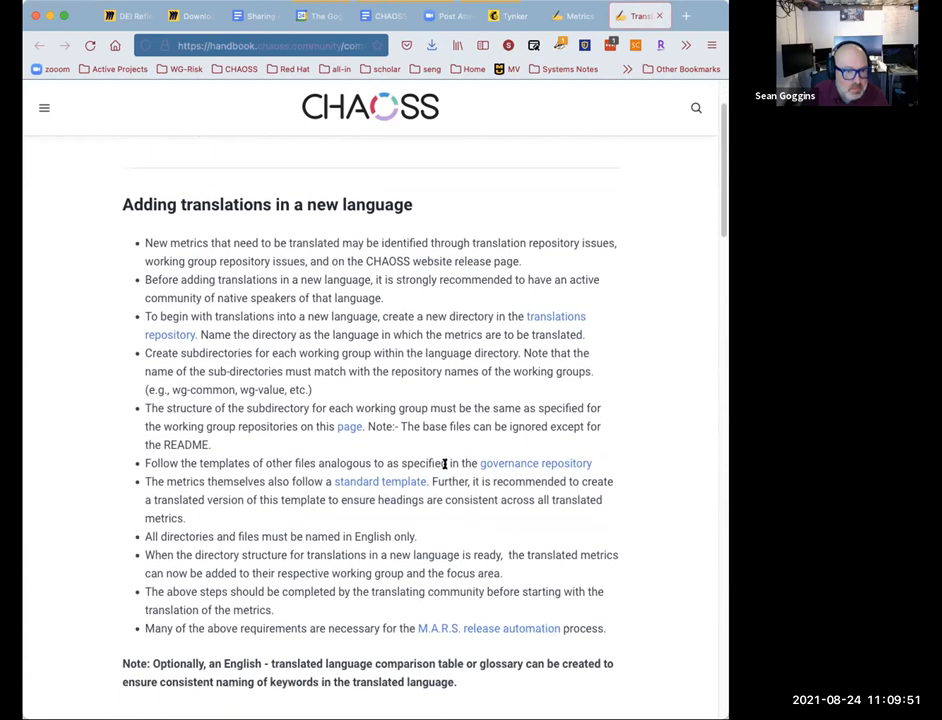
{"action": "scroll", "scroll_direction": "down", "scroll_amount": 3}
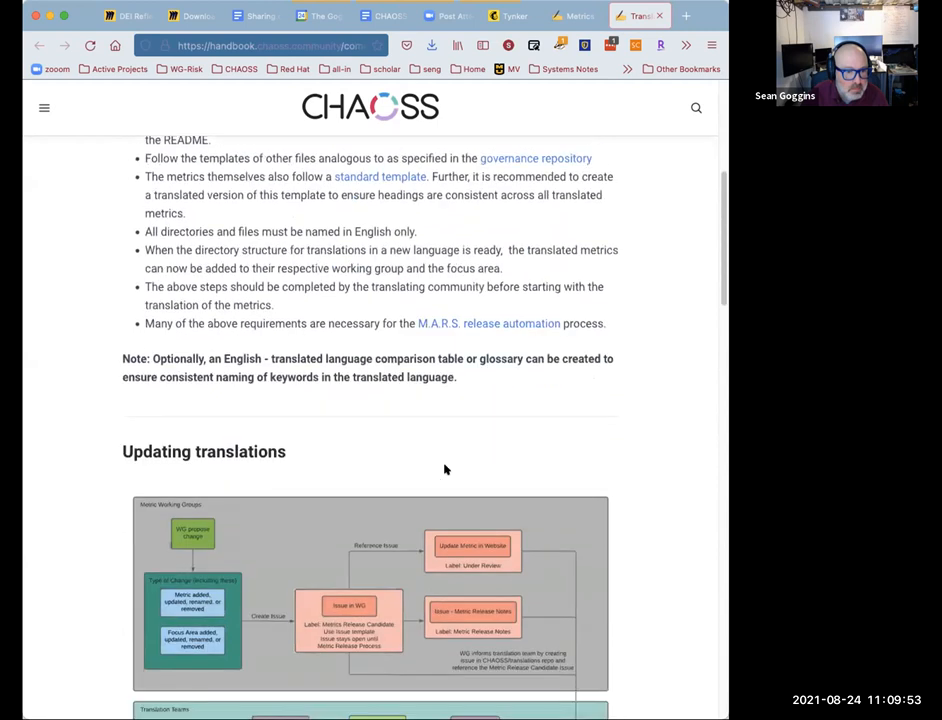
{"action": "scroll", "scroll_direction": "down", "scroll_amount": 3}
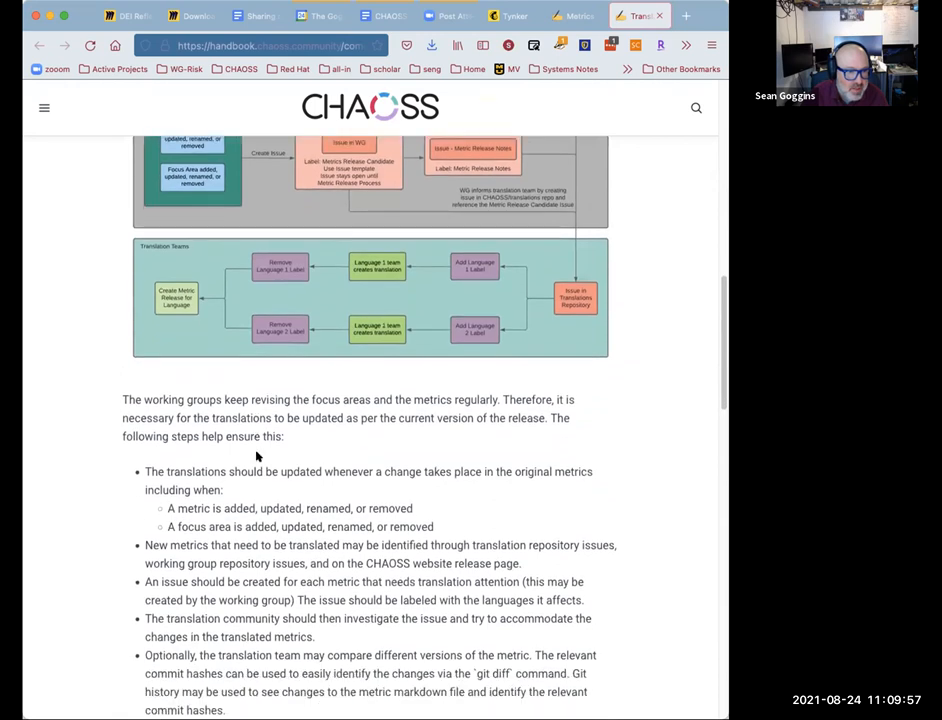
{"action": "scroll", "scroll_direction": "down", "scroll_amount": 3}
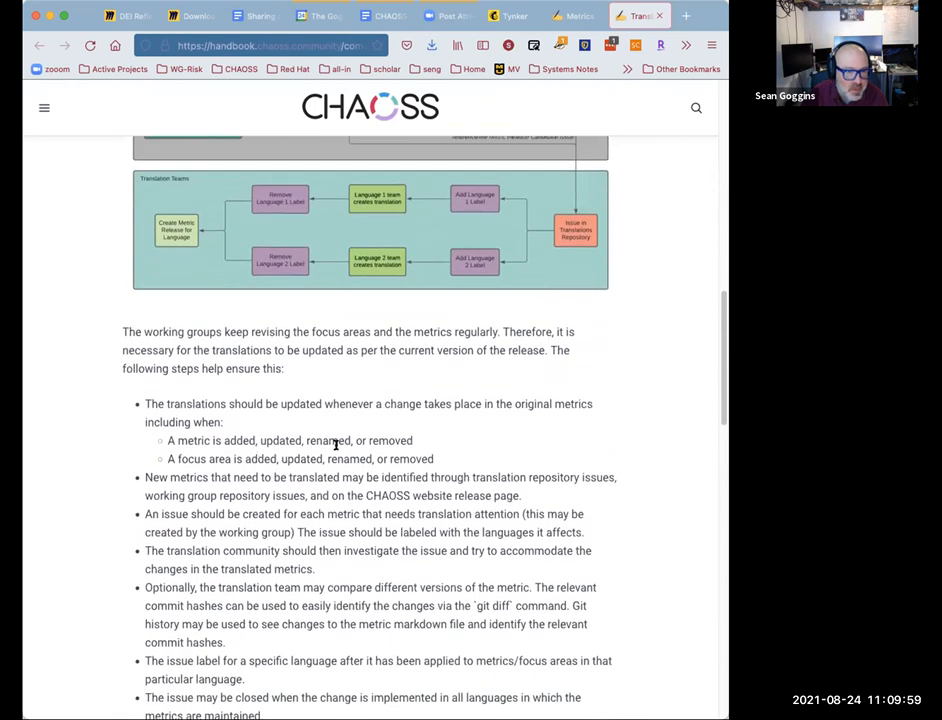
{"action": "mouse_move", "coordinate": [416, 423]}
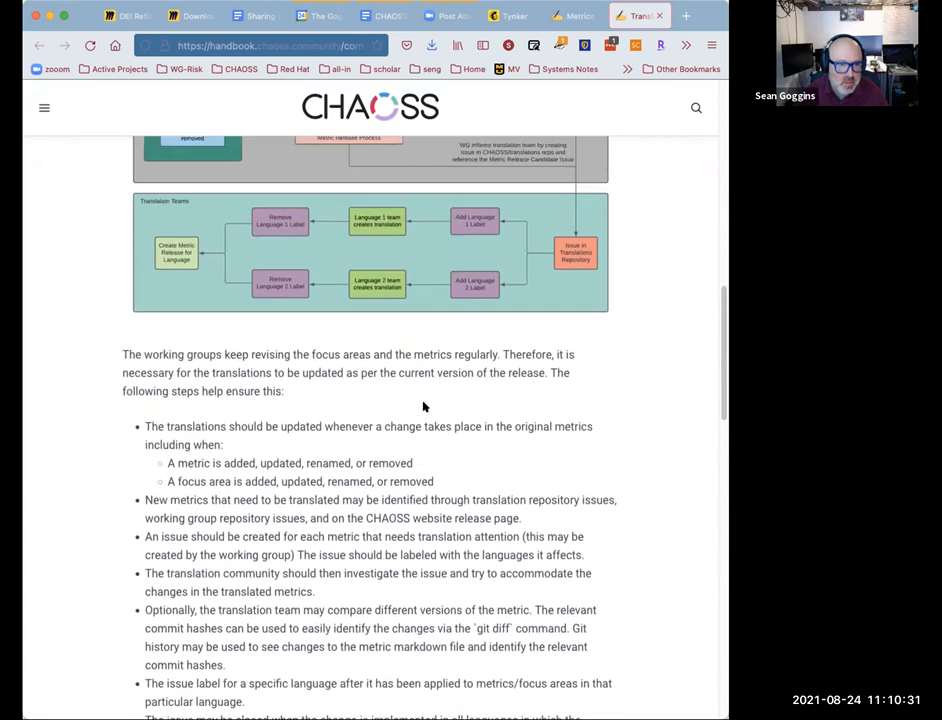
{"action": "scroll", "scroll_direction": "down", "scroll_amount": 3}
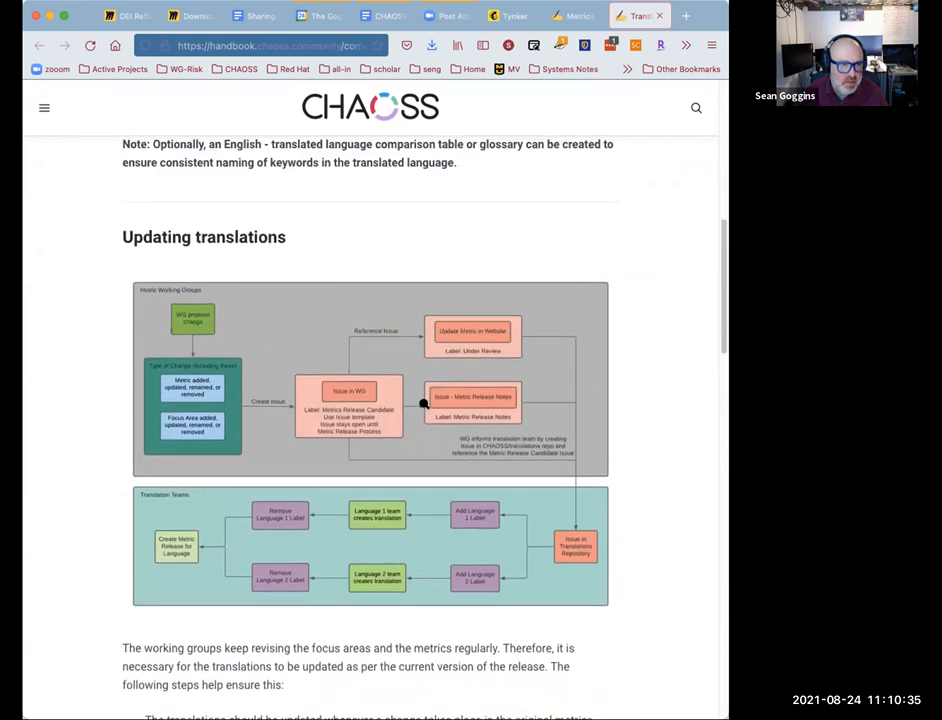
{"action": "scroll", "scroll_direction": "up", "scroll_amount": 3}
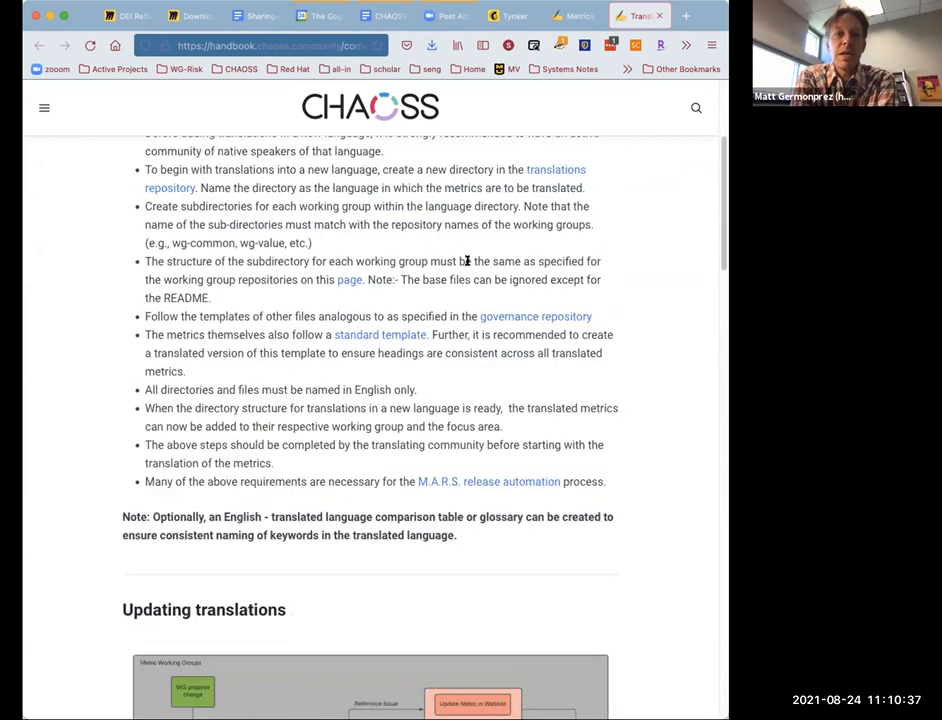
Return to the CHAOSS Weekly Meetings doc and scroll to the Metric release items
{"action": "left_click", "coordinate": [380, 15]}
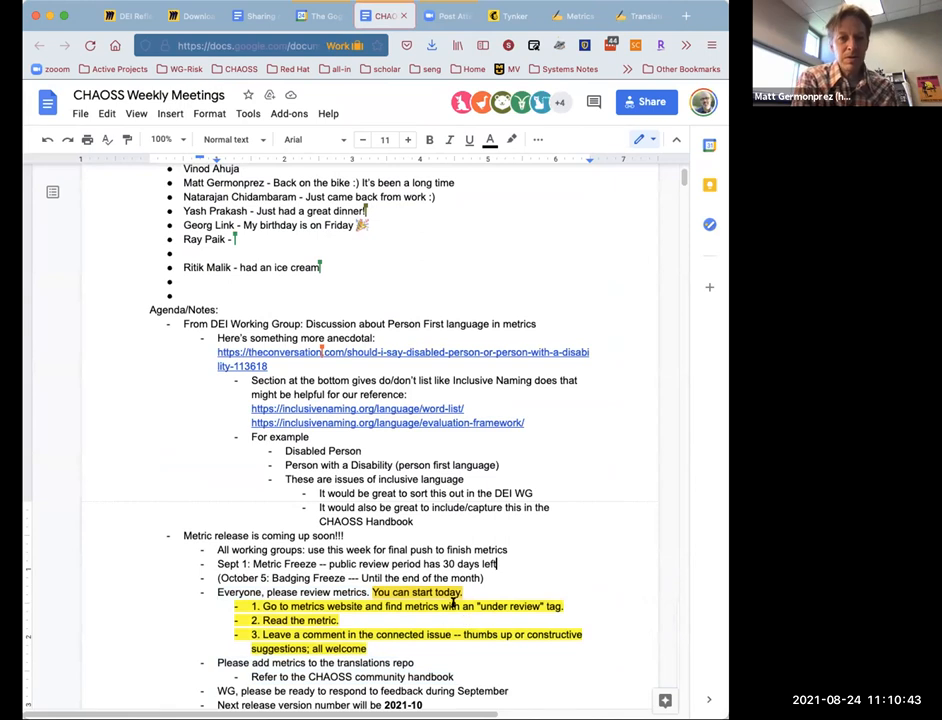
{"action": "scroll", "scroll_direction": "down", "scroll_amount": 3}
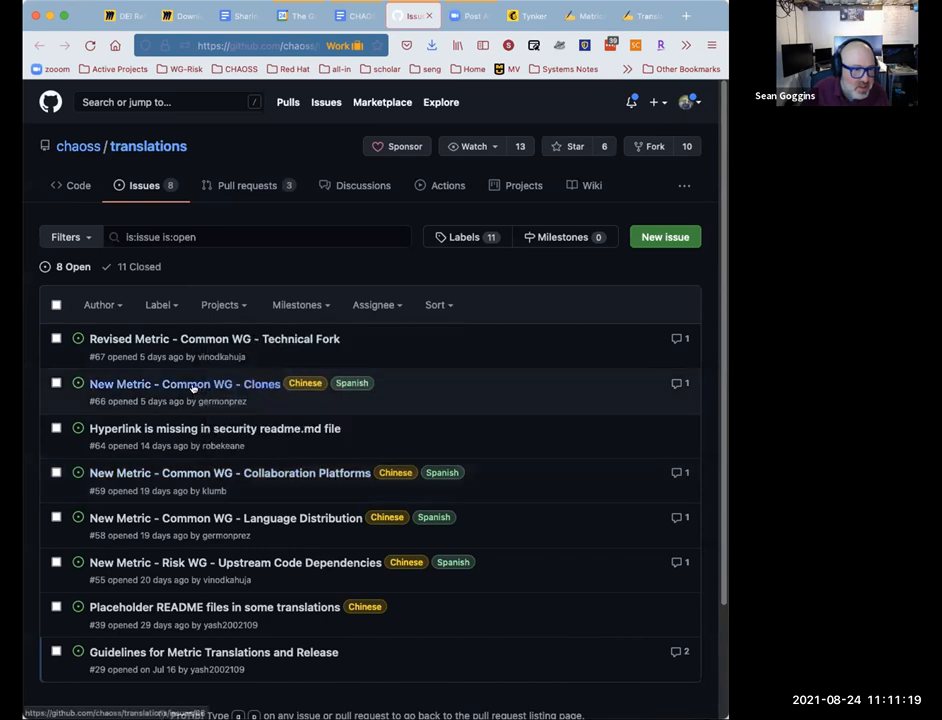
Open translations issue #66 and read its linked wg-common clones.md metric file
{"action": "left_click", "coordinate": [185, 384]}
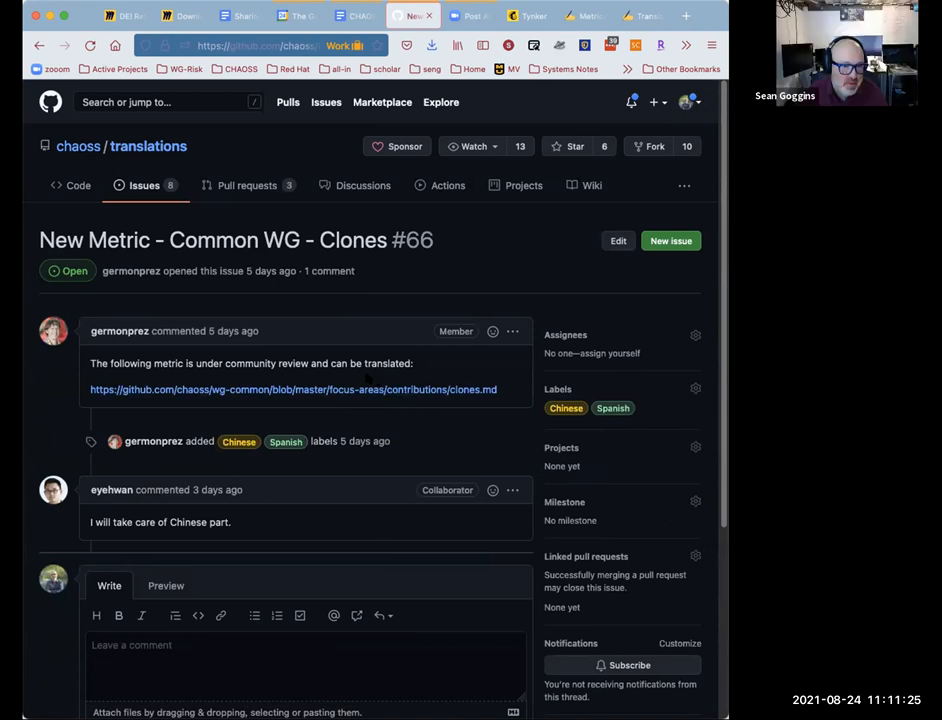
{"action": "mouse_move", "coordinate": [363, 389]}
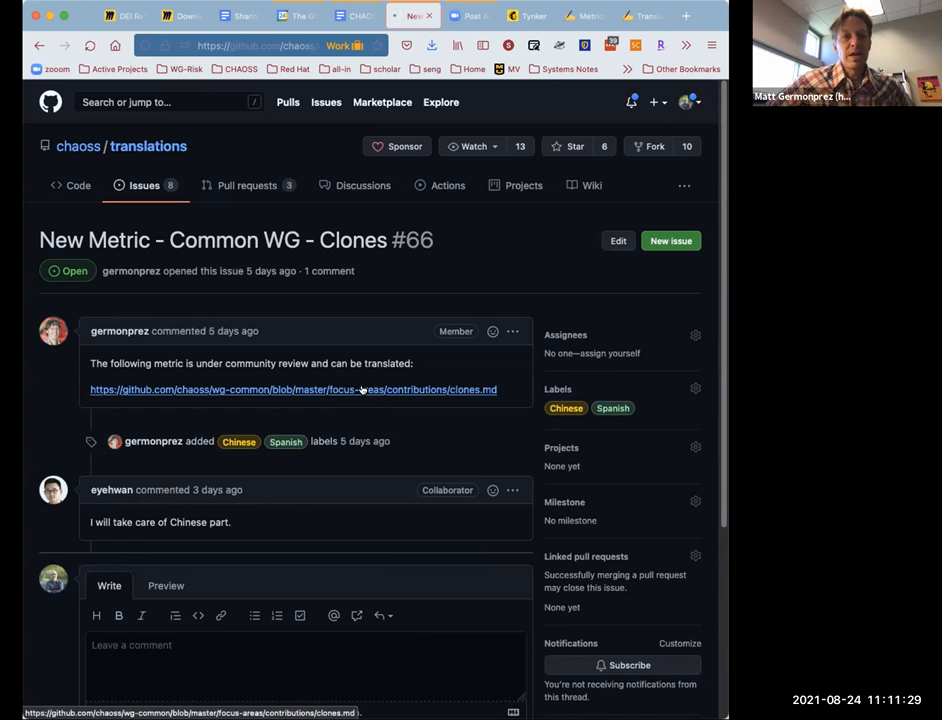
{"action": "left_click", "coordinate": [293, 389]}
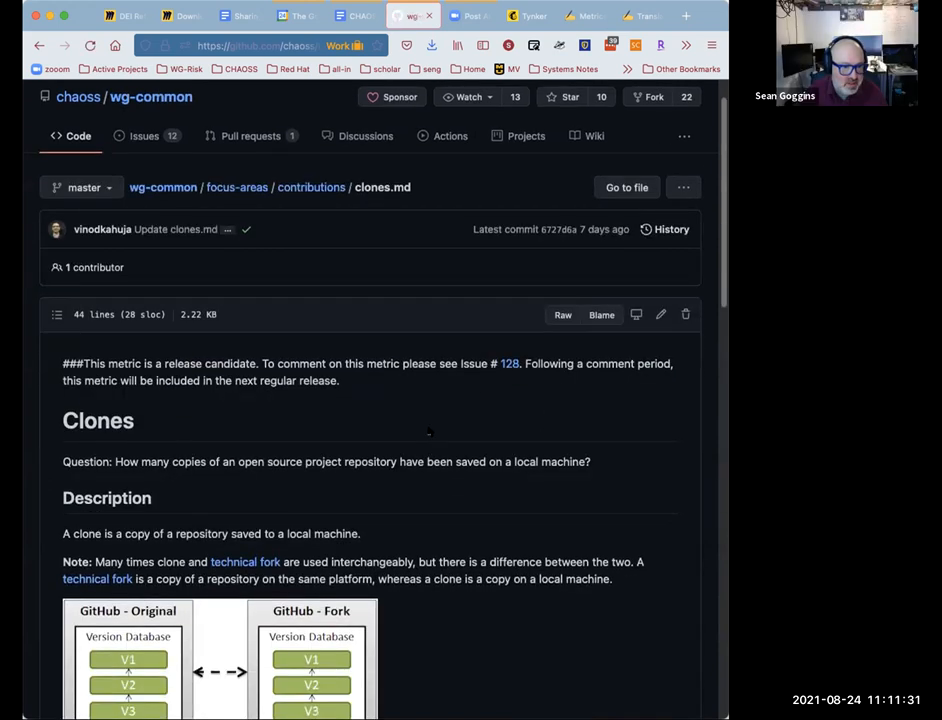
{"action": "scroll", "scroll_direction": "down", "scroll_amount": 3}
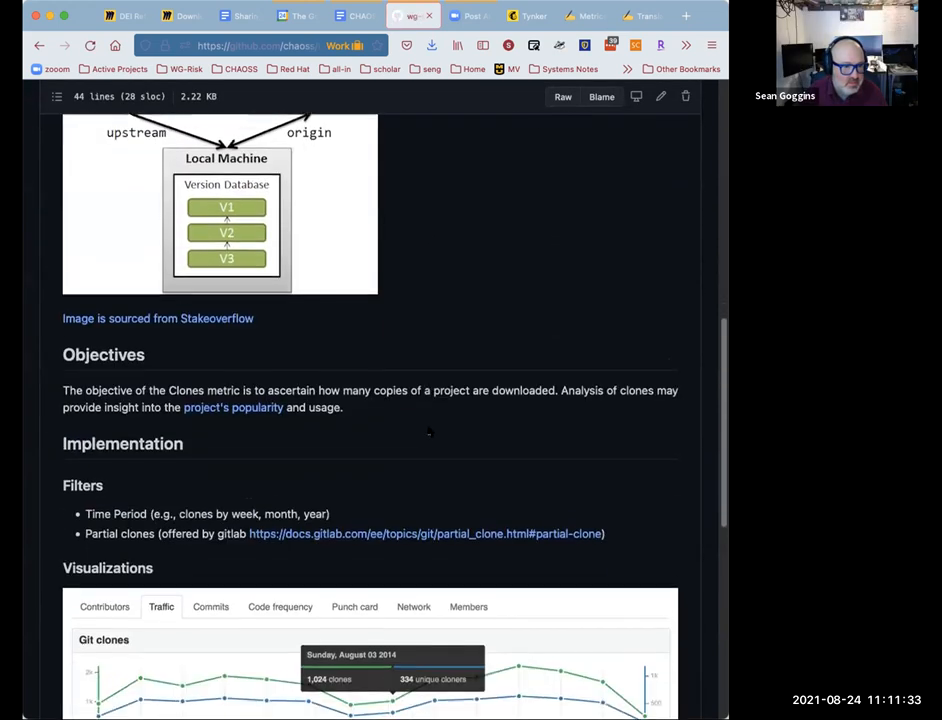
{"action": "scroll", "scroll_direction": "down", "scroll_amount": 3}
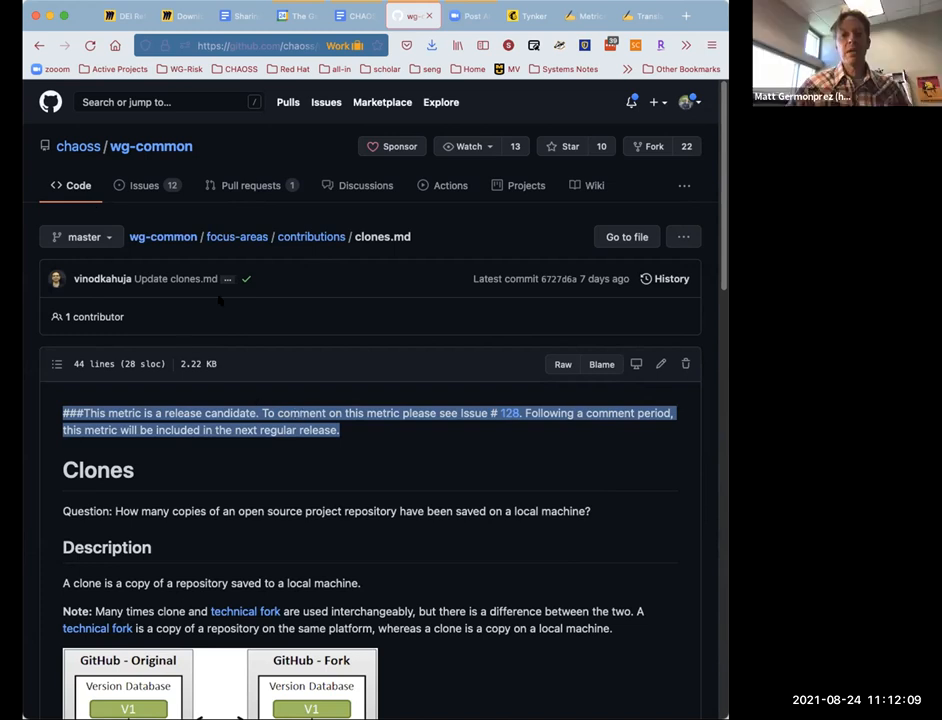
Go back via issue #66, highlighting its community-review sentence, to the translations issues list
{"action": "left_click", "coordinate": [39, 45]}
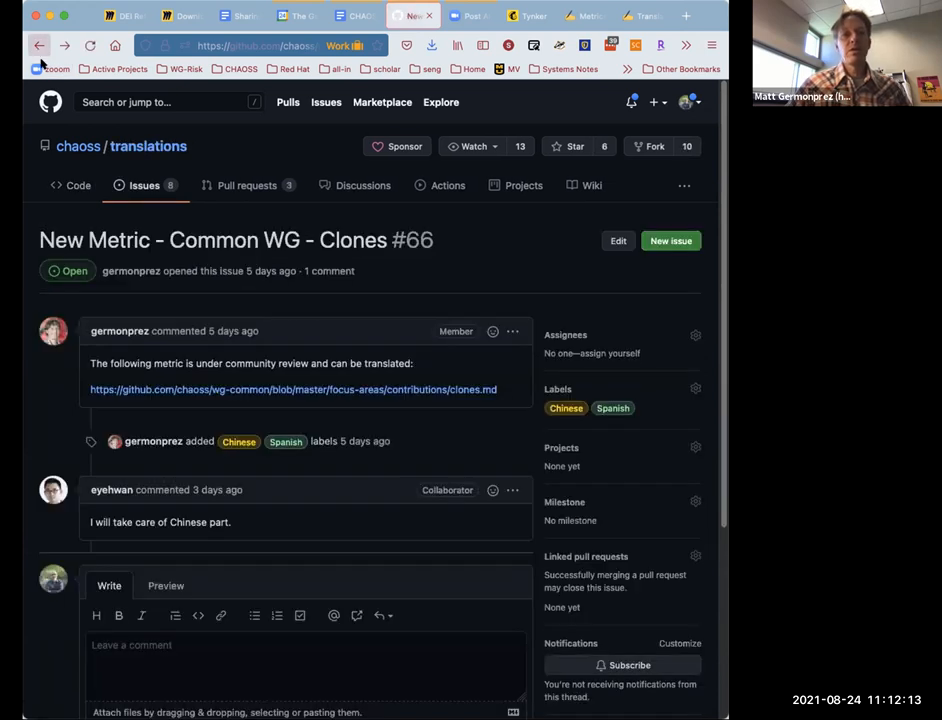
{"action": "left_click_drag", "start_coordinate": [90, 363], "coordinate": [412, 363]}
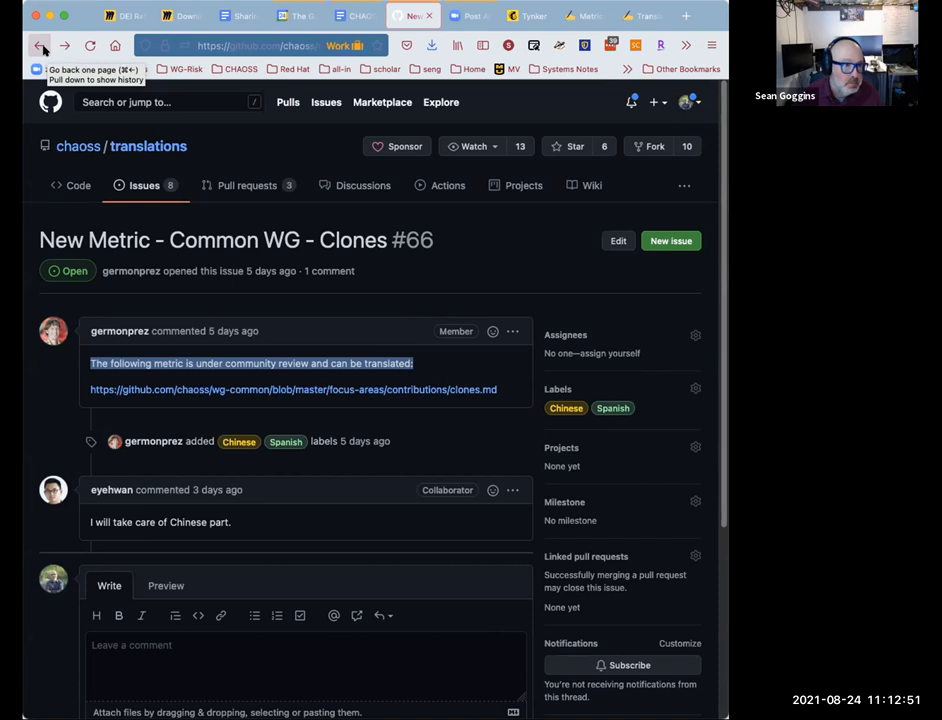
{"action": "left_click", "coordinate": [40, 45]}
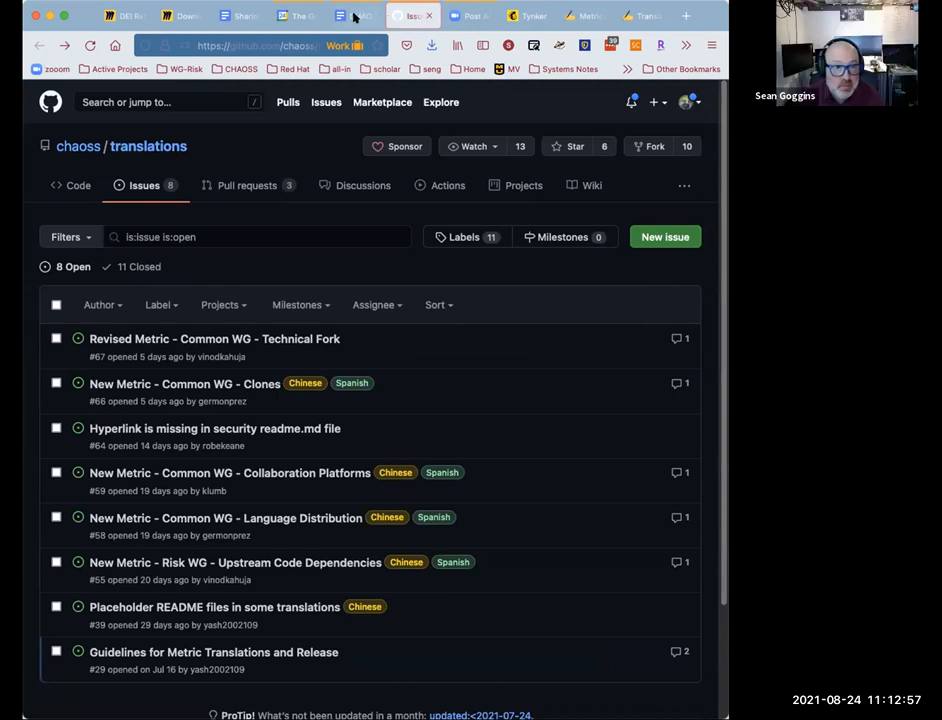
Back in the meeting notes, begin the translations sub-bullet: 'some template language that can be… the'
{"action": "left_click", "coordinate": [355, 15]}
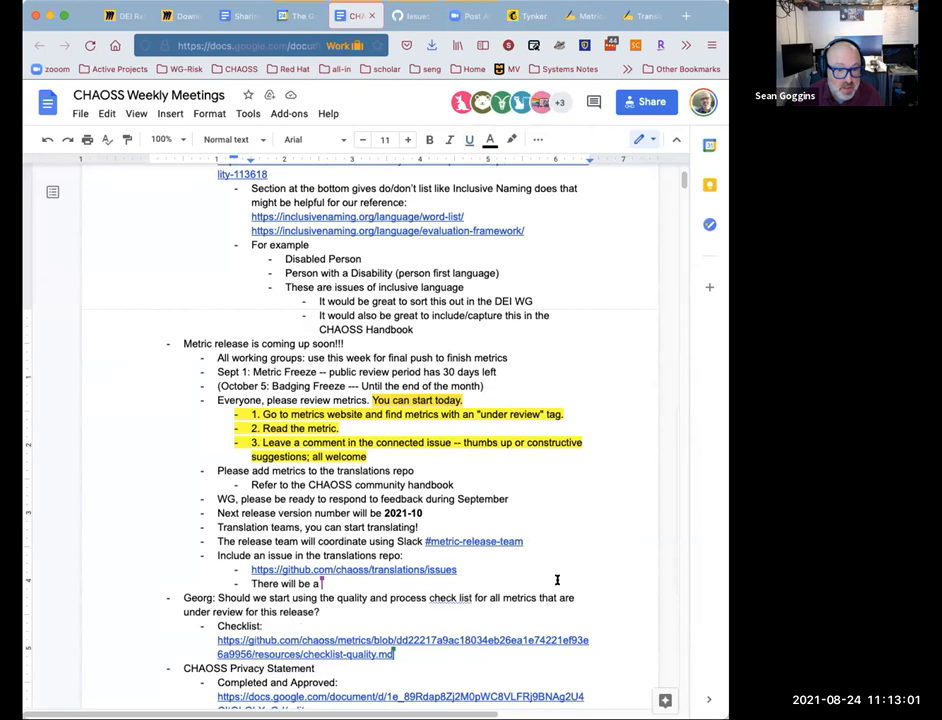
{"action": "type", "text": "some"}
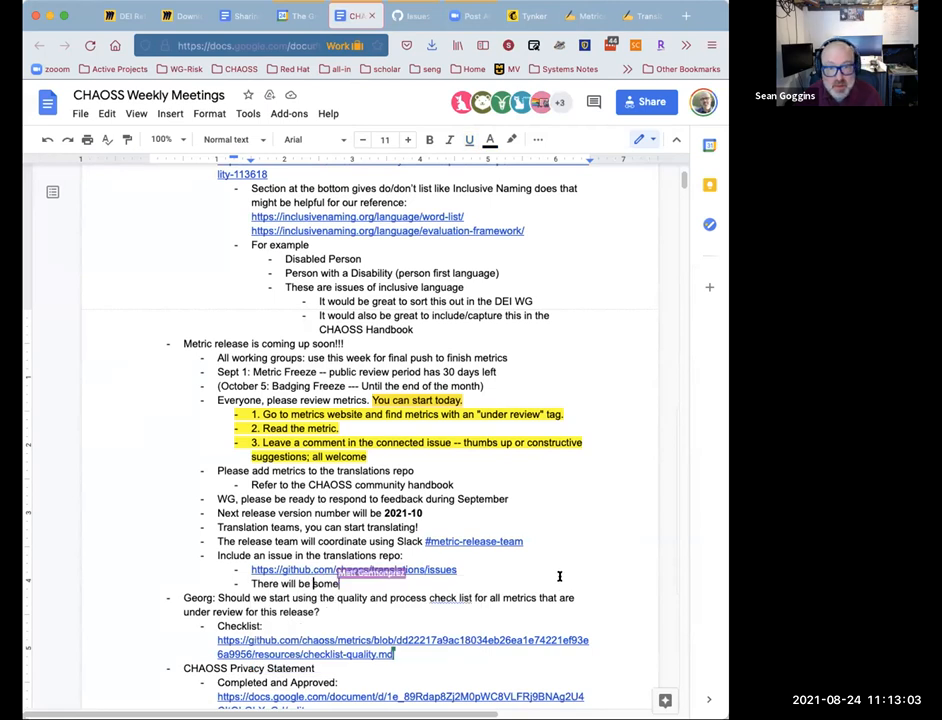
{"action": "type", "text": "template"}
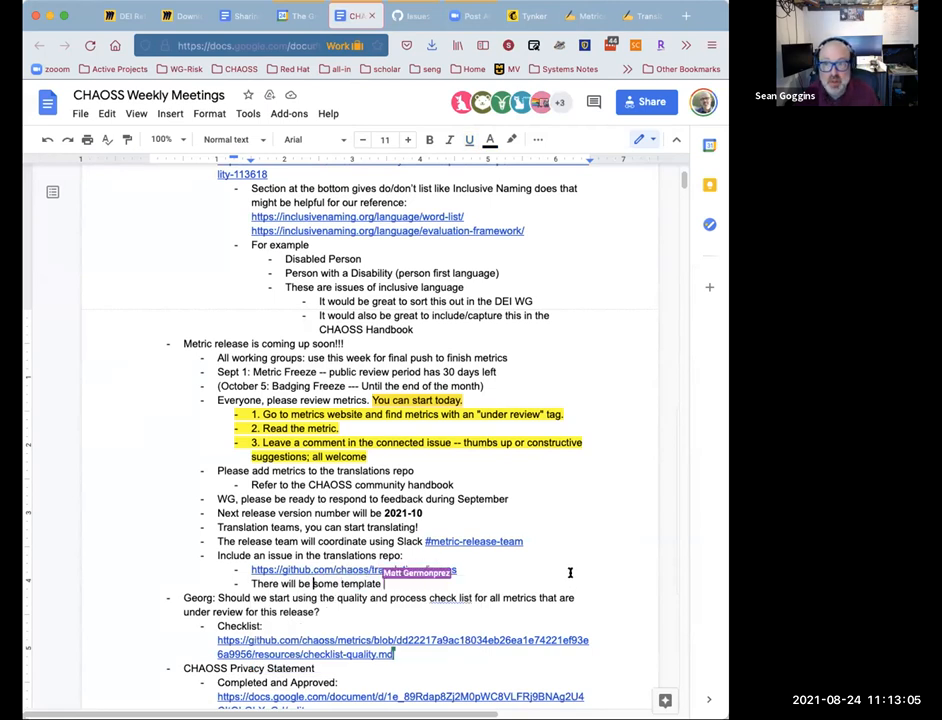
{"action": "type", "text": "language that"}
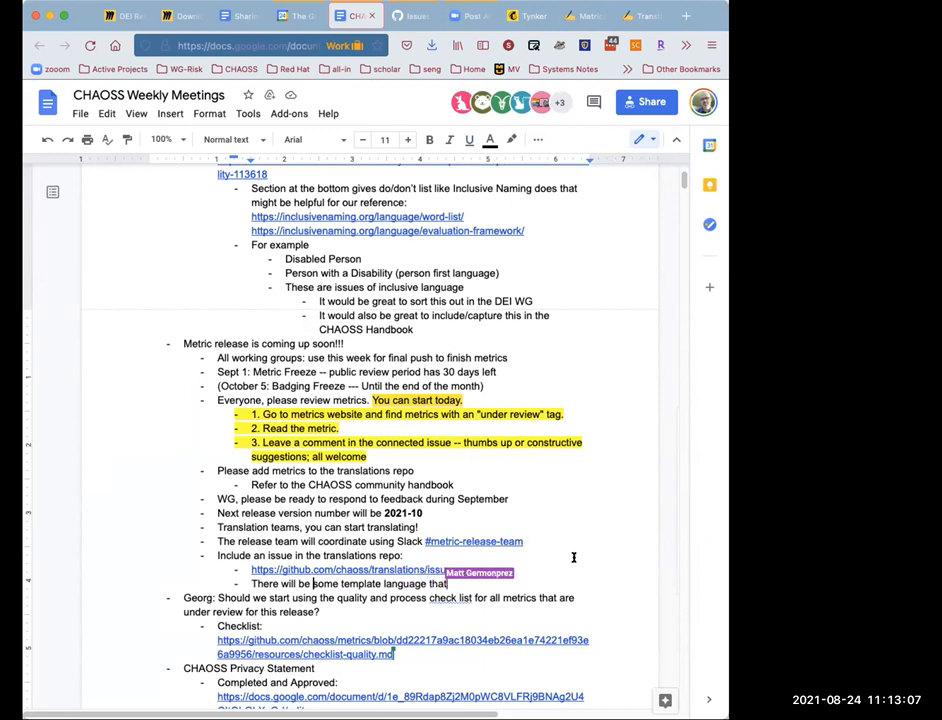
{"action": "type", "text": "can be used in te"}
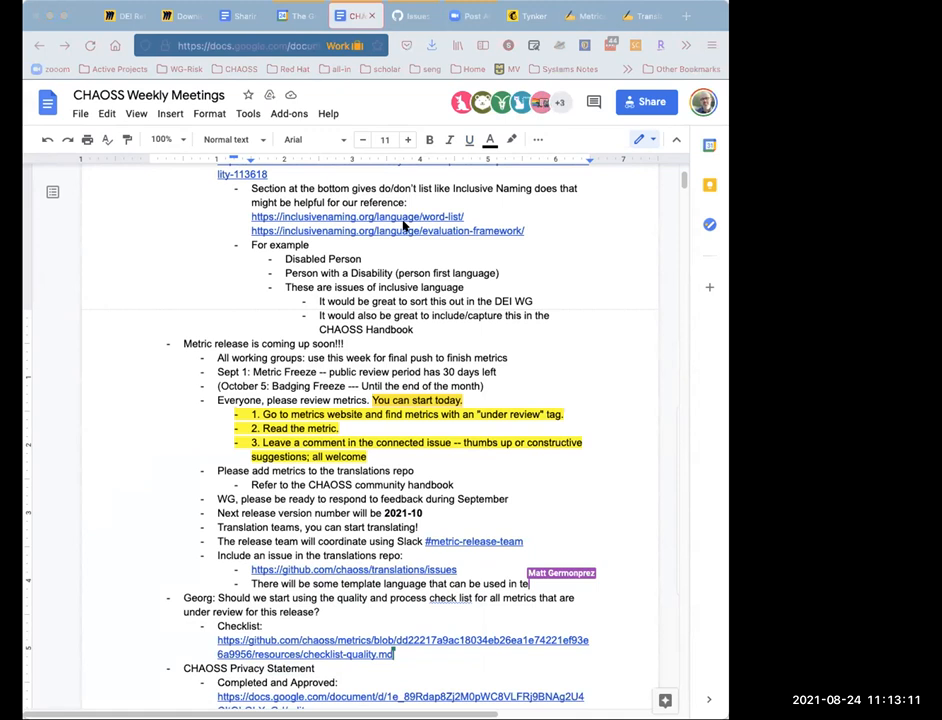
{"action": "mouse_move", "coordinate": [538, 352]}
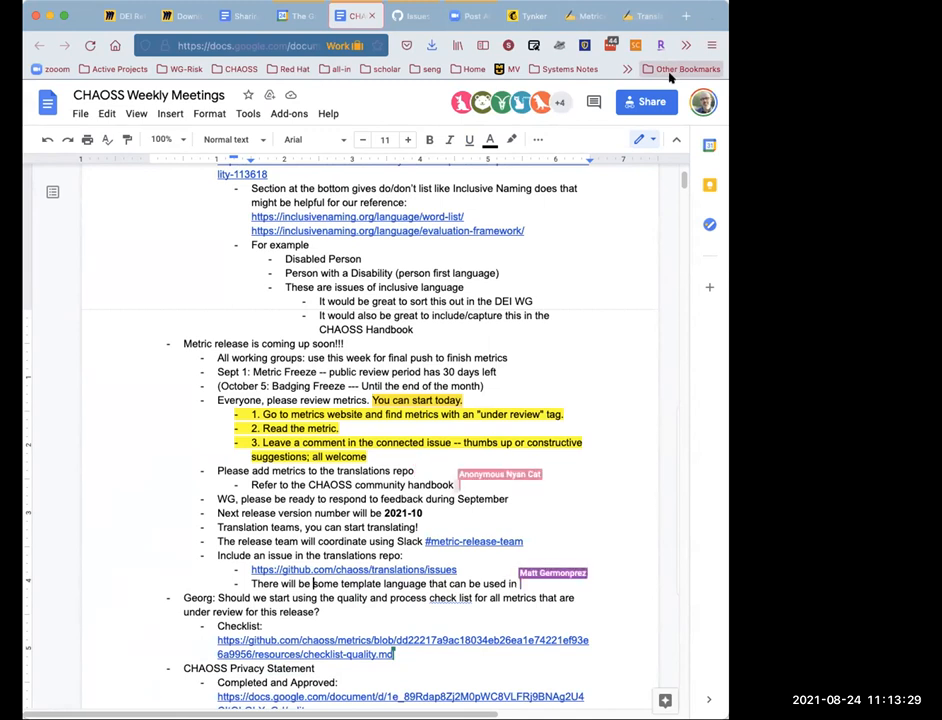
{"action": "type", "text": "the"}
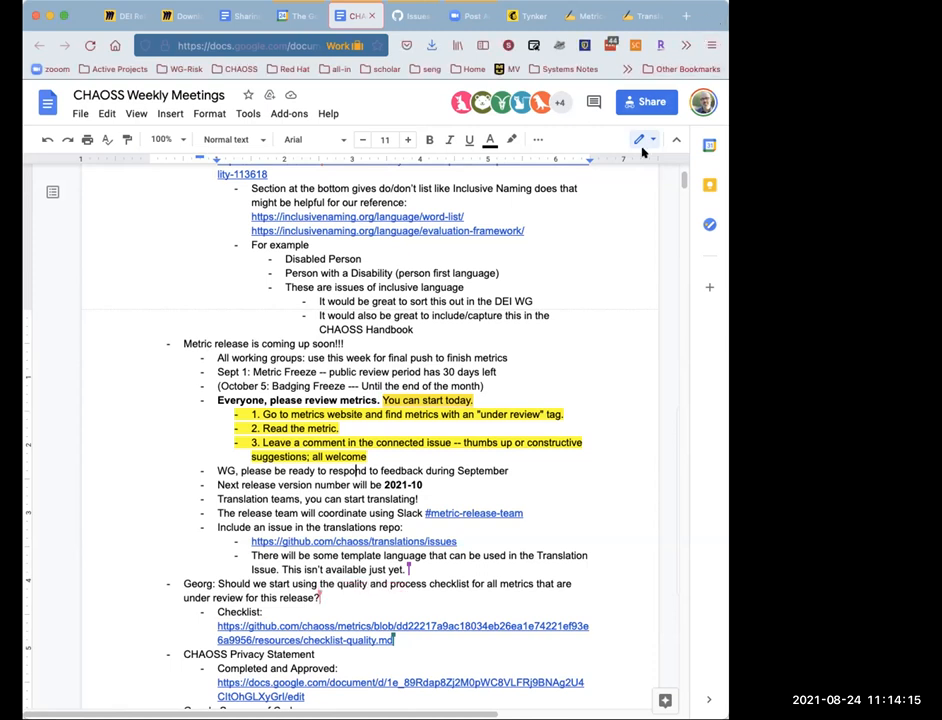
{"action": "mouse_move", "coordinate": [658, 213]}
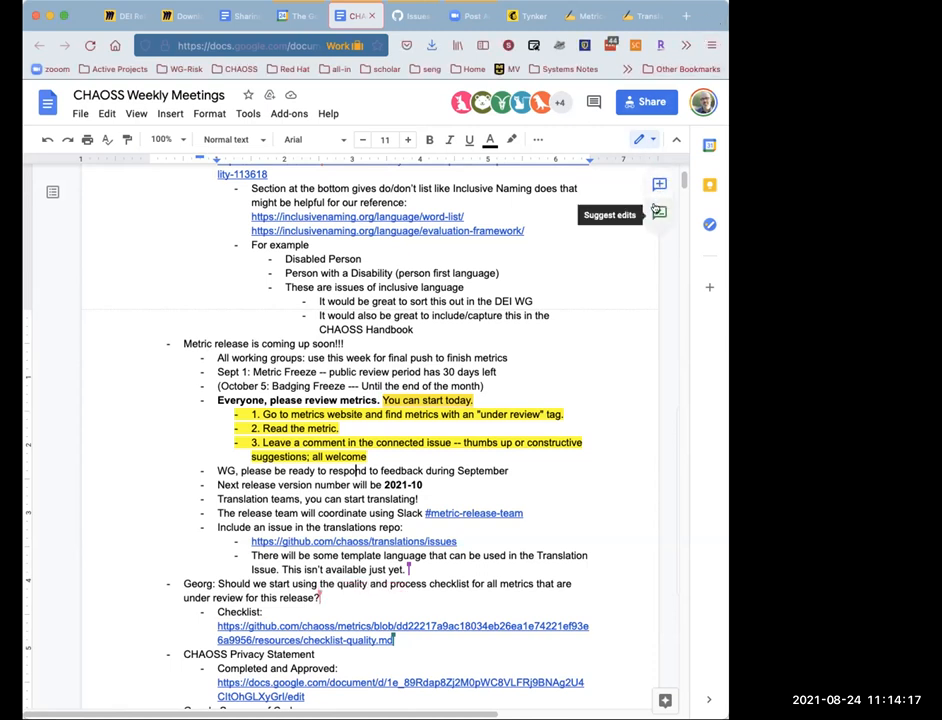
{"action": "mouse_move", "coordinate": [569, 321]}
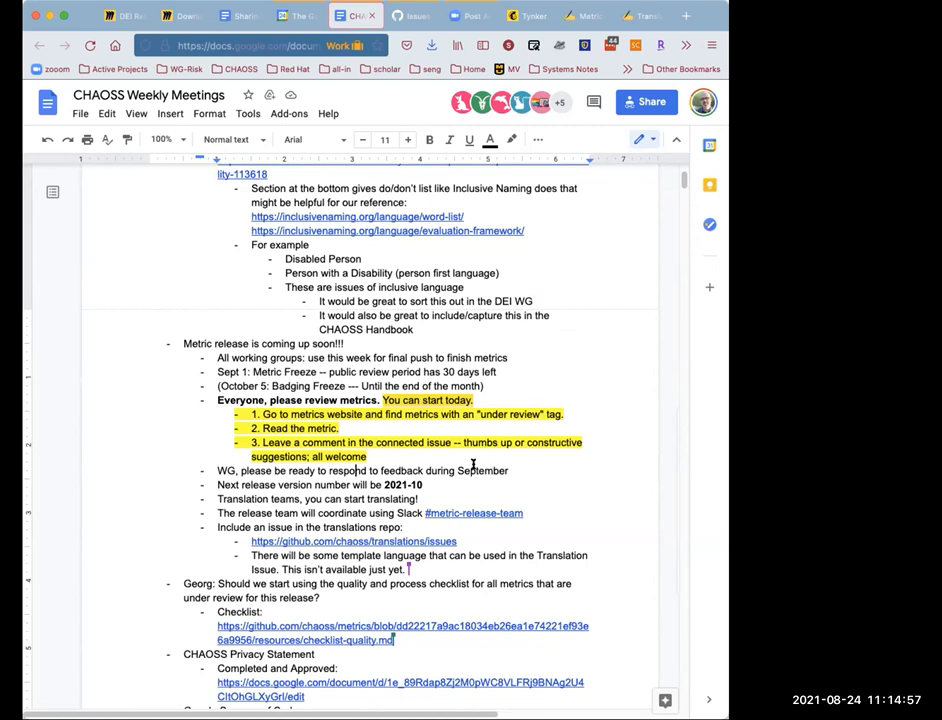
{"action": "mouse_move", "coordinate": [400, 587]}
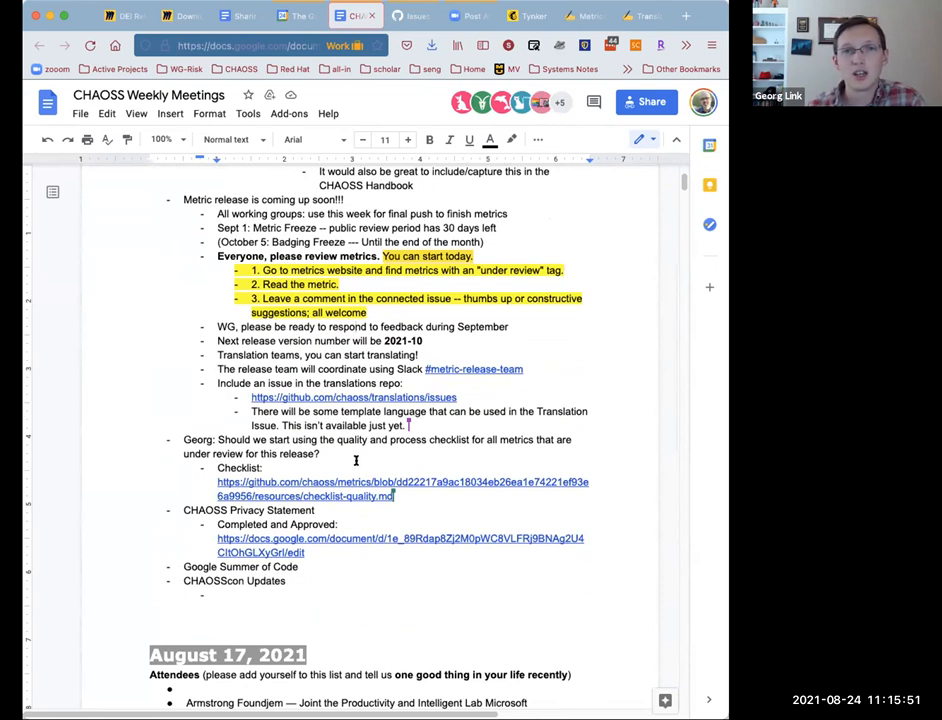
{"action": "mouse_move", "coordinate": [321, 479]}
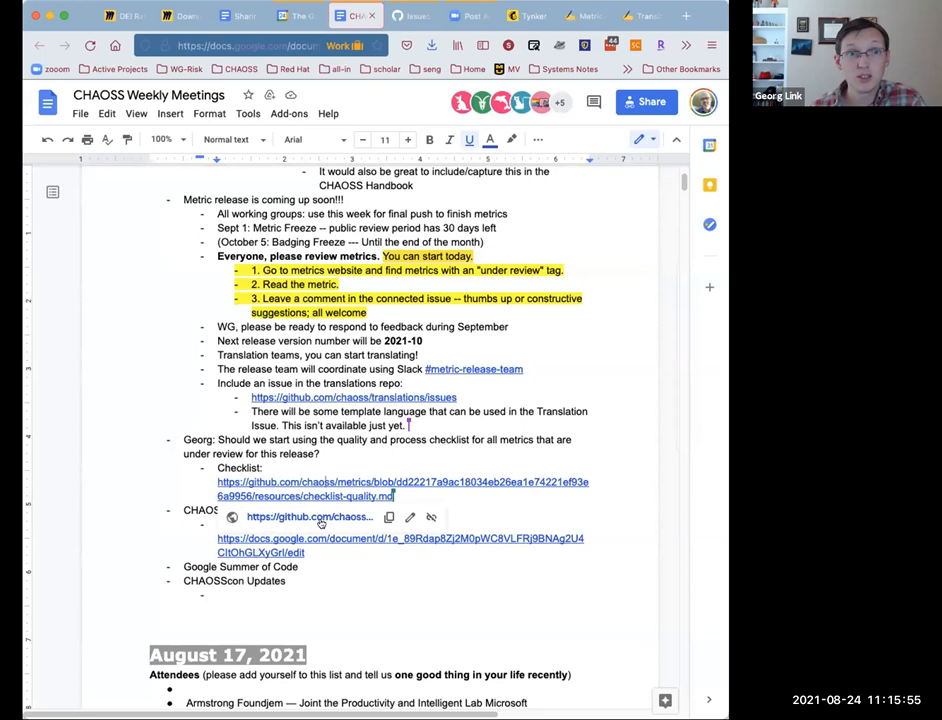
{"action": "left_click", "coordinate": [402, 489]}
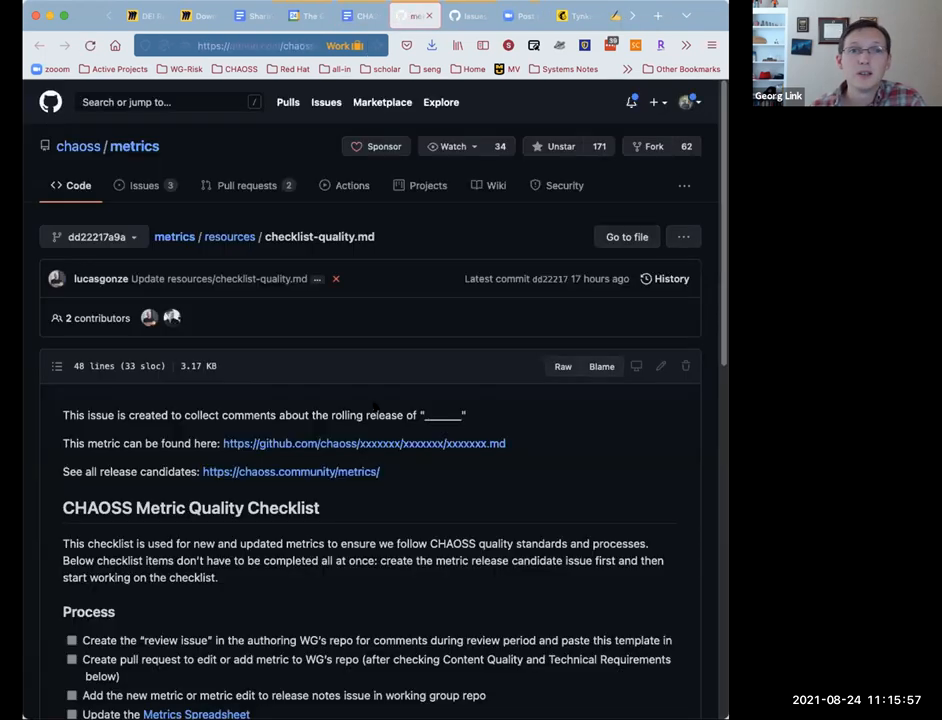
{"action": "scroll", "scroll_direction": "down", "scroll_amount": 3}
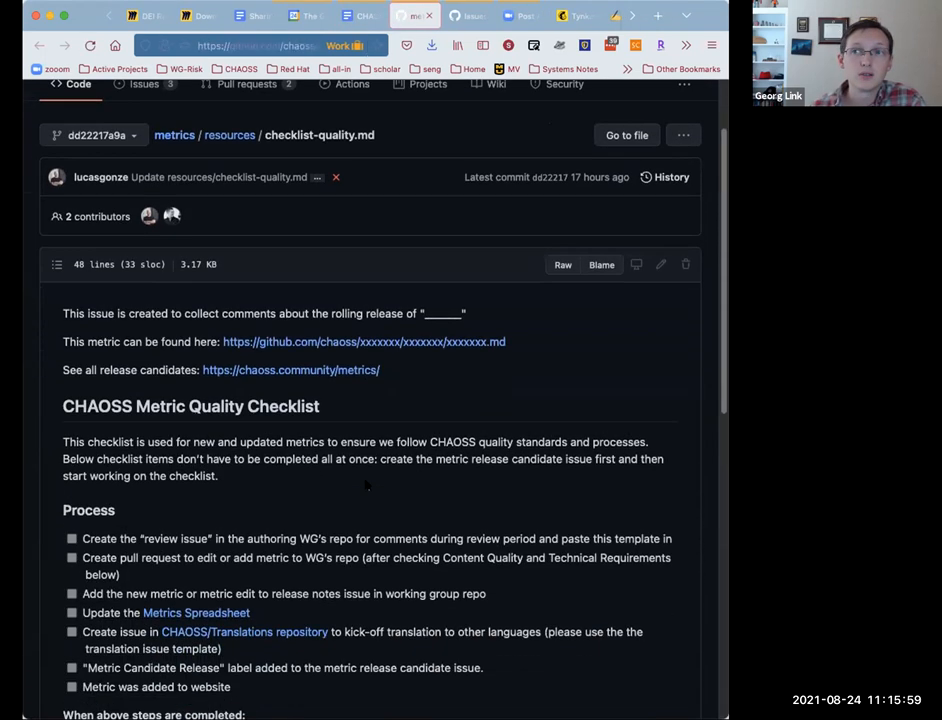
{"action": "scroll", "scroll_direction": "down", "scroll_amount": 3}
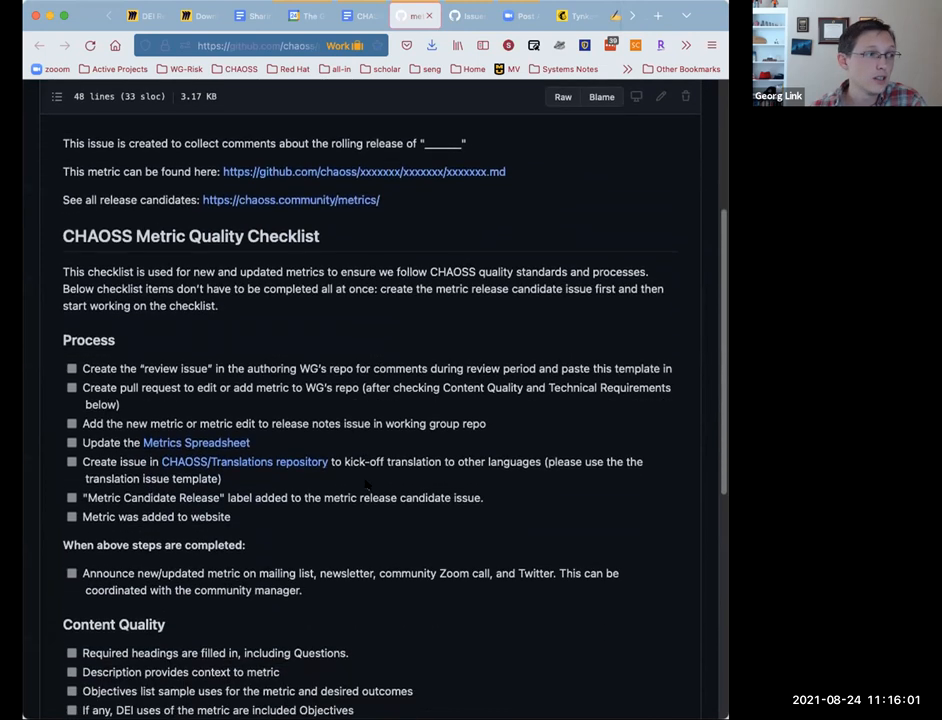
{"action": "scroll", "scroll_direction": "down", "scroll_amount": 3}
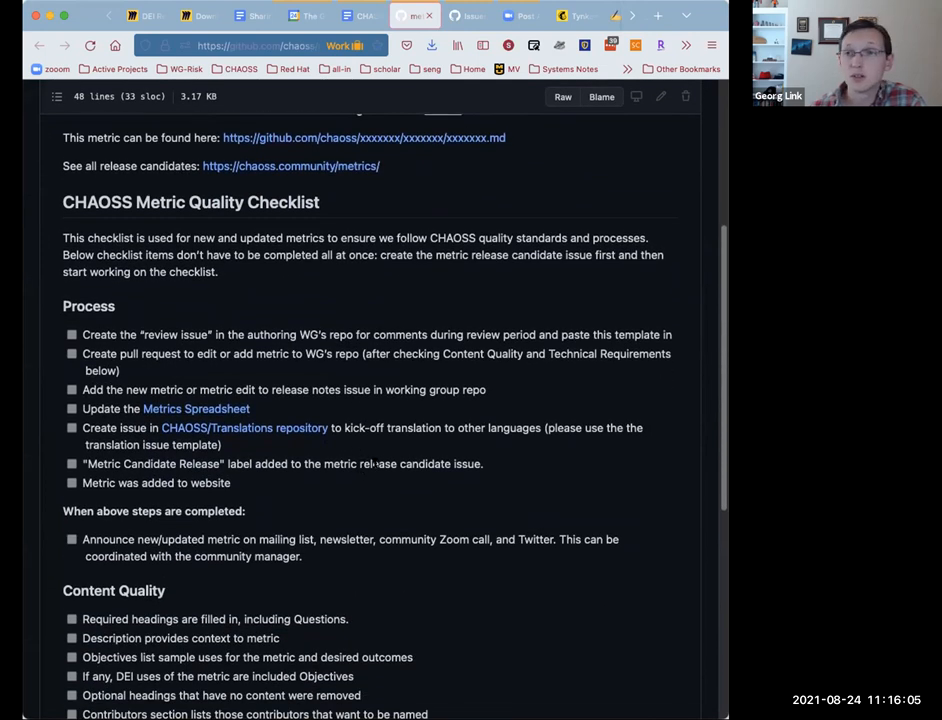
{"action": "scroll", "scroll_direction": "down", "scroll_amount": 3}
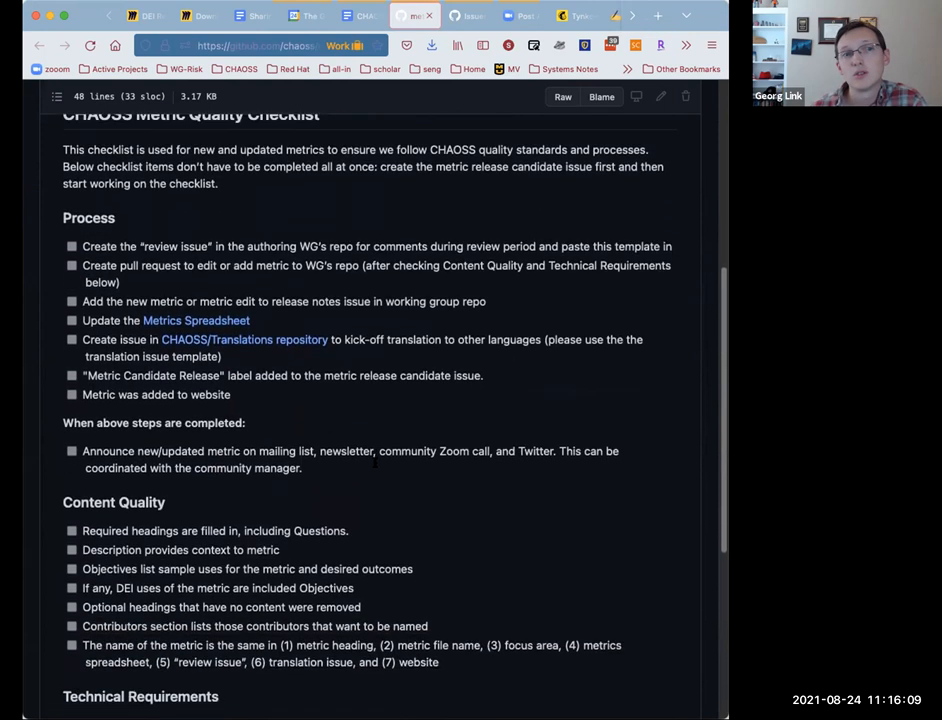
{"action": "scroll", "scroll_direction": "down", "scroll_amount": 3}
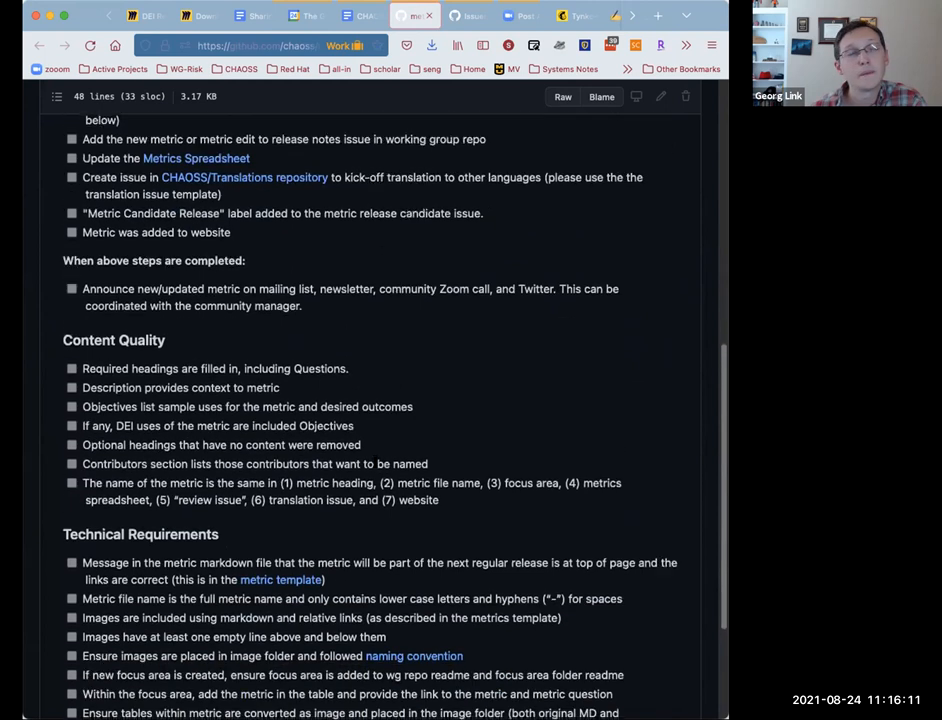
{"action": "scroll", "scroll_direction": "down", "scroll_amount": 3}
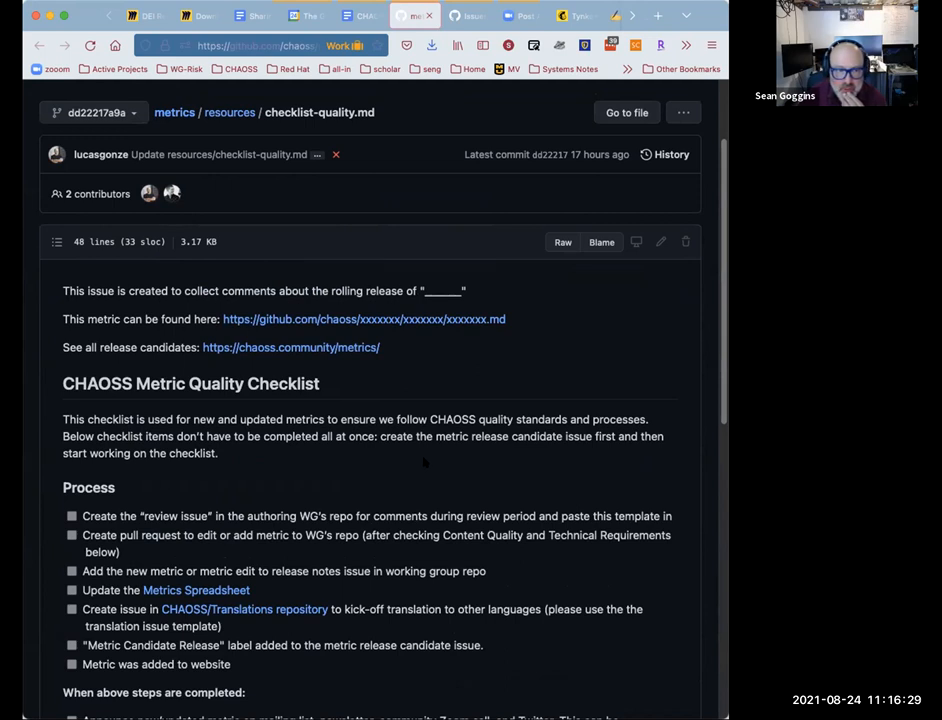
{"action": "mouse_move", "coordinate": [352, 459]}
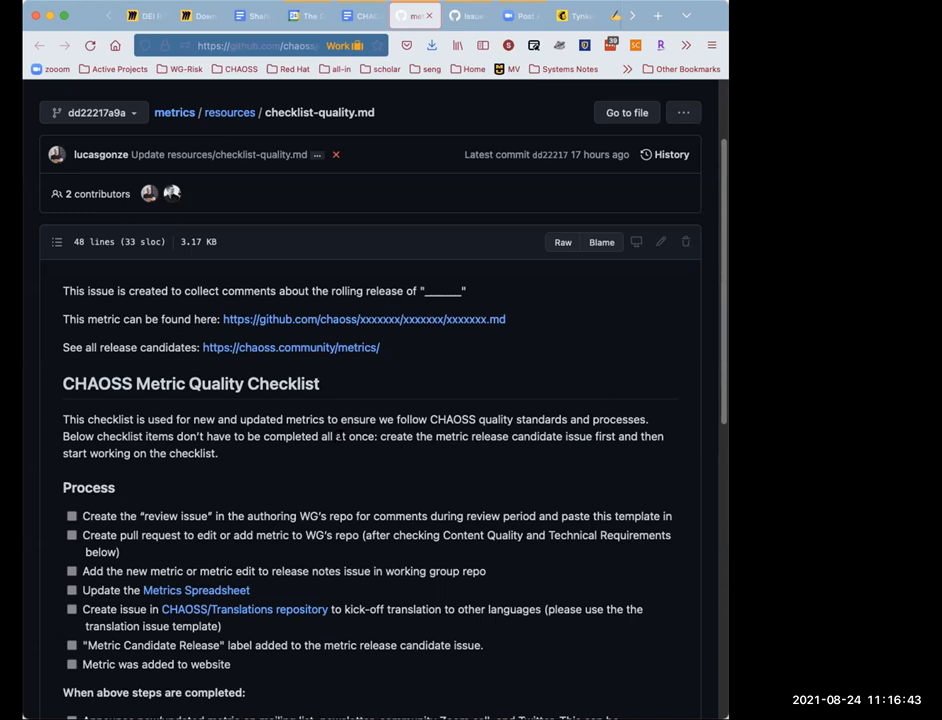
{"action": "mouse_move", "coordinate": [340, 435]}
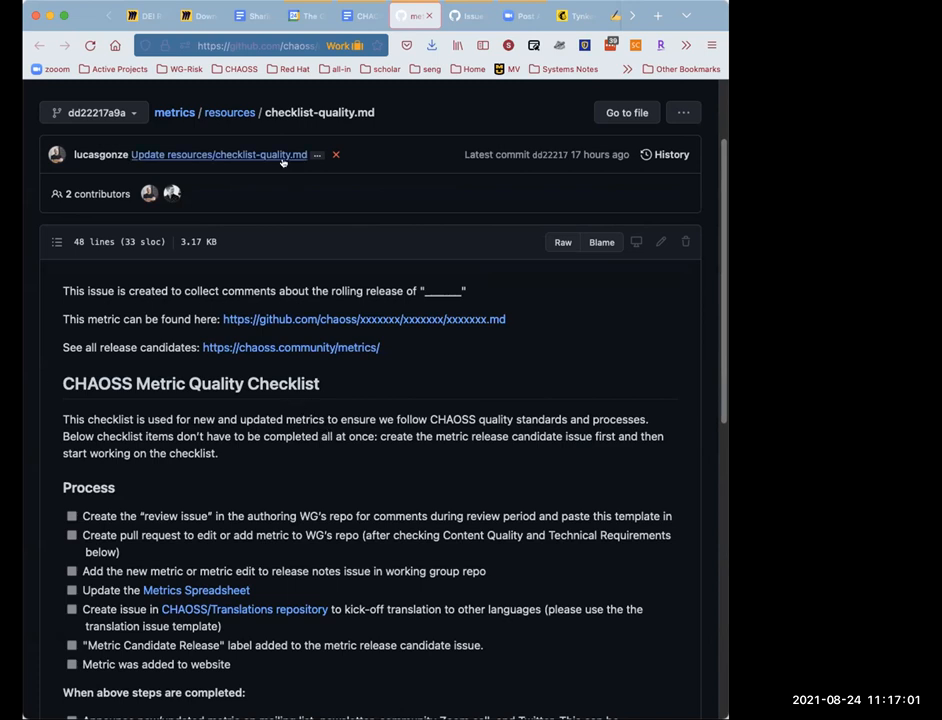
{"action": "left_click", "coordinate": [258, 45]}
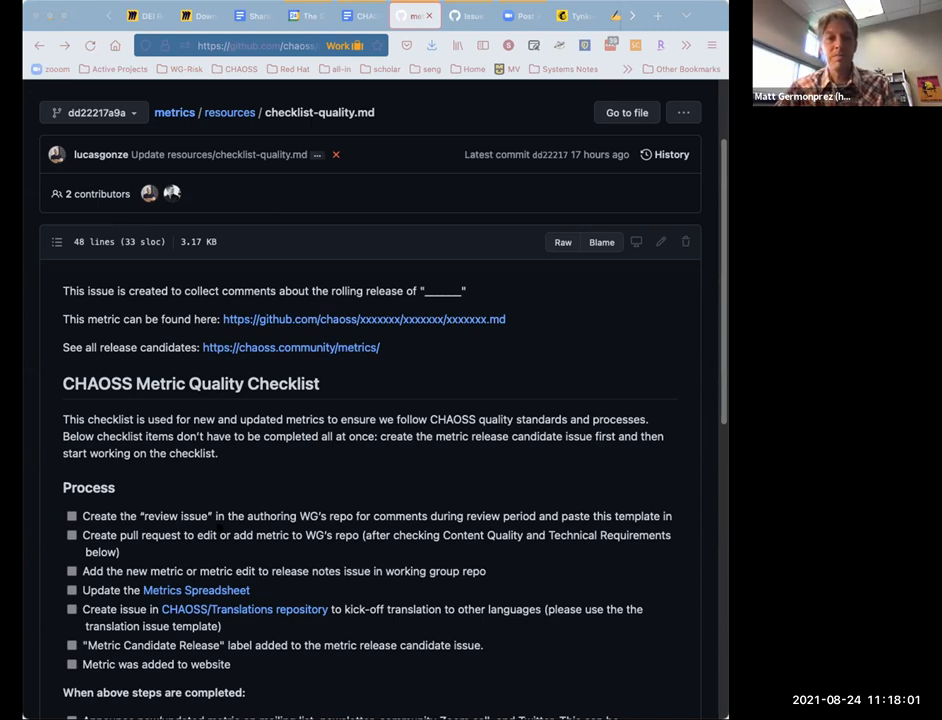
View wg-common issue #128 and start editing its first comment, then cancel and discard changes
{"action": "left_click", "coordinate": [364, 319]}
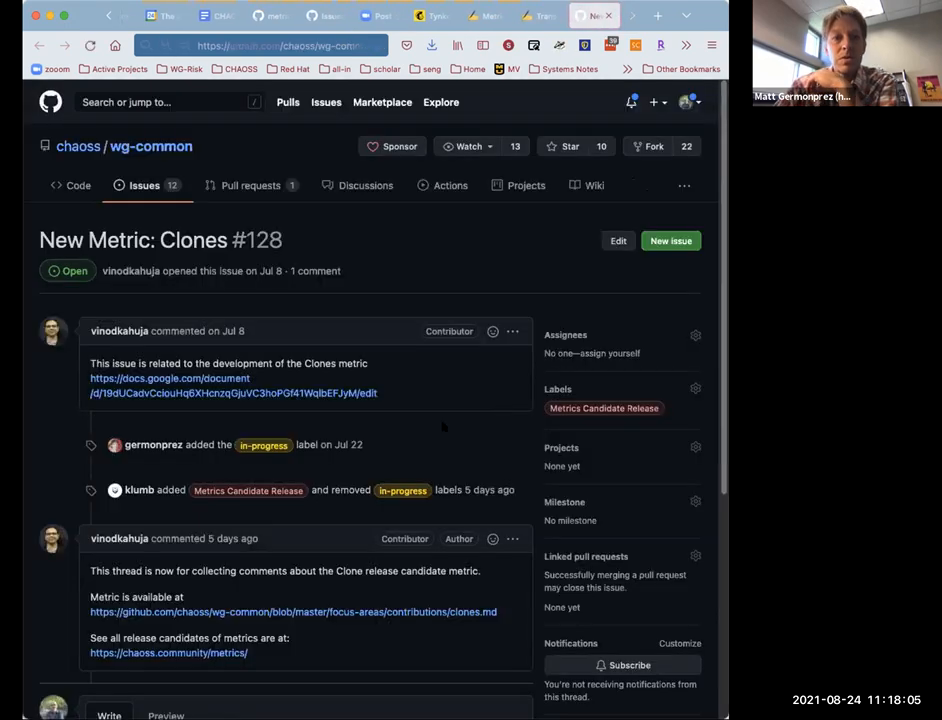
{"action": "scroll", "scroll_direction": "down", "scroll_amount": 3}
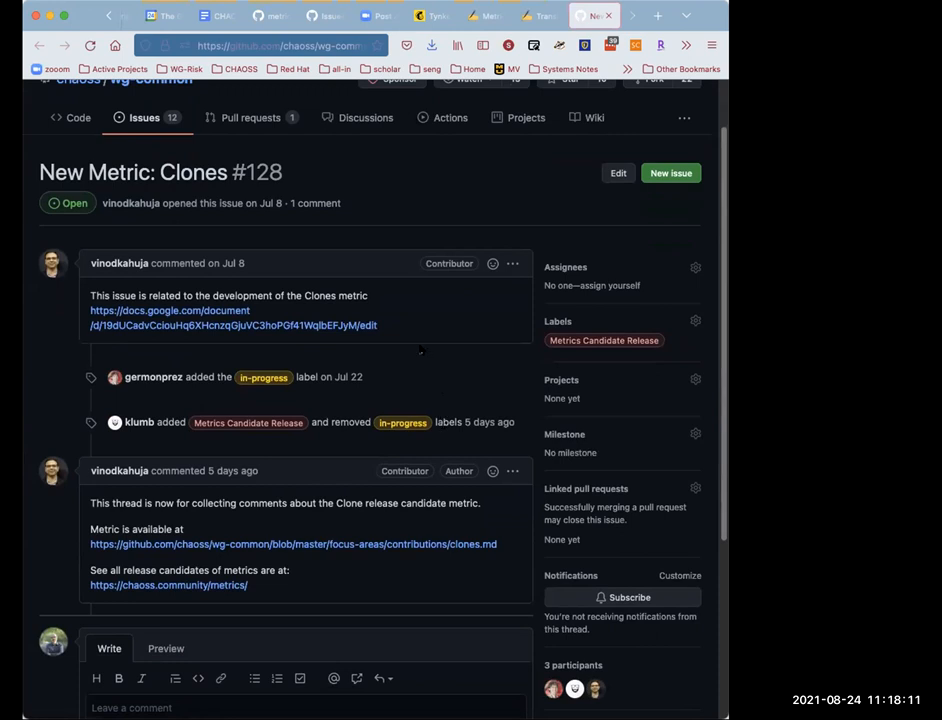
{"action": "left_click", "coordinate": [513, 263]}
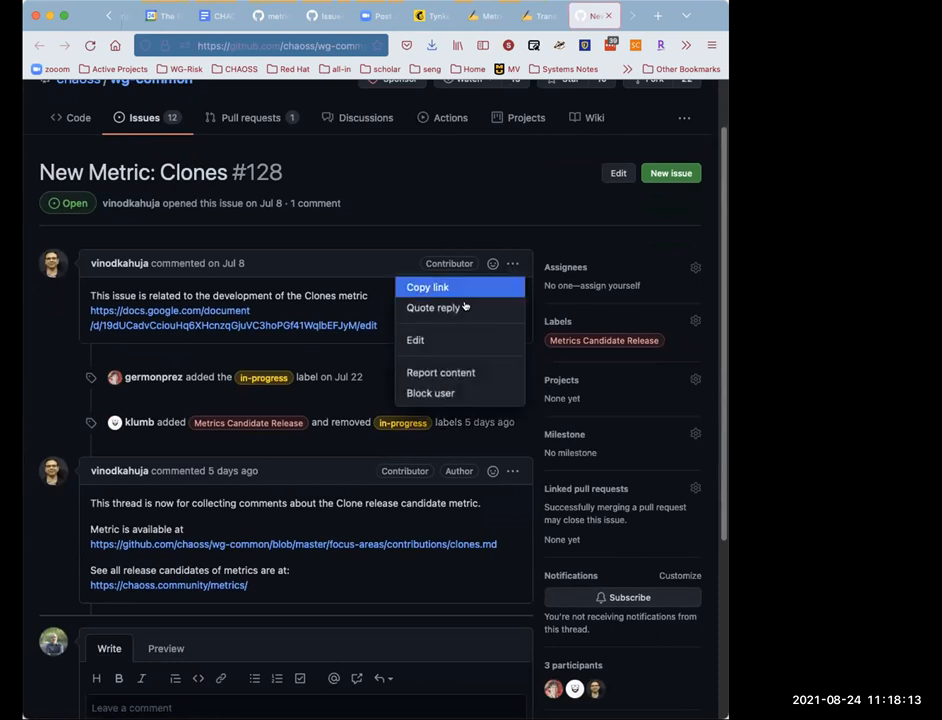
{"action": "left_click", "coordinate": [414, 340]}
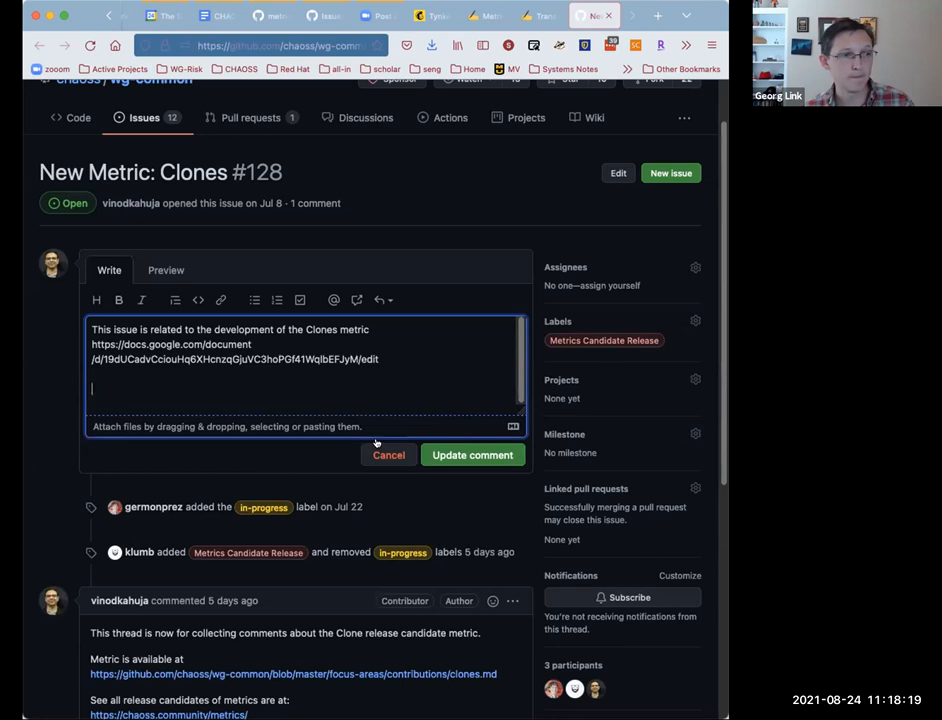
{"action": "left_click", "coordinate": [388, 455]}
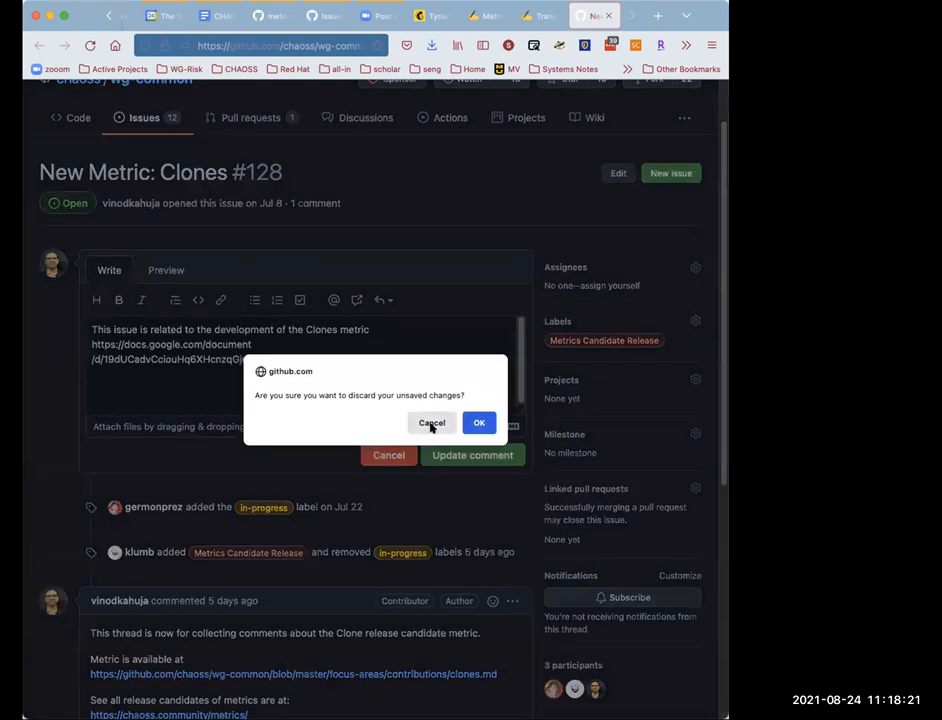
{"action": "left_click", "coordinate": [478, 422]}
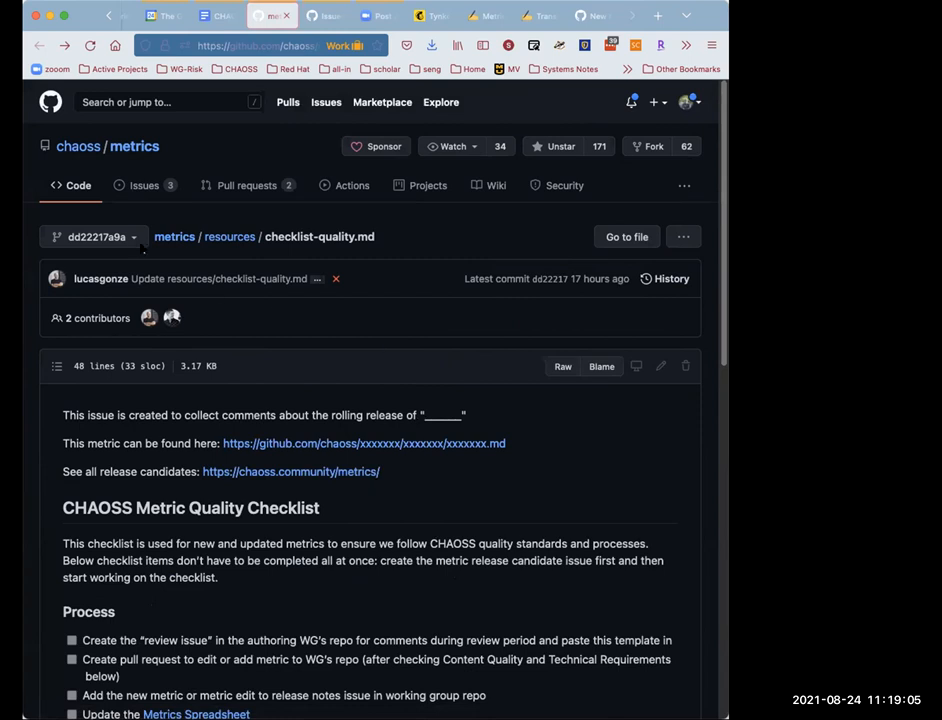
View resources/metrics-template.md, then return to the chaoss/metrics repository home page
{"action": "left_click", "coordinate": [93, 237]}
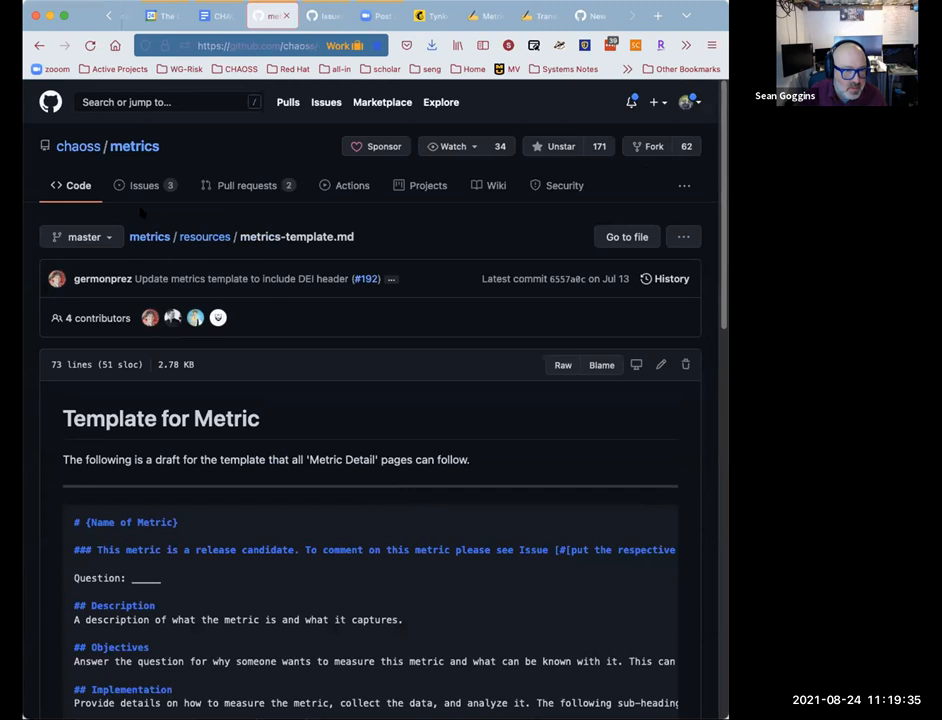
{"action": "left_click", "coordinate": [40, 46]}
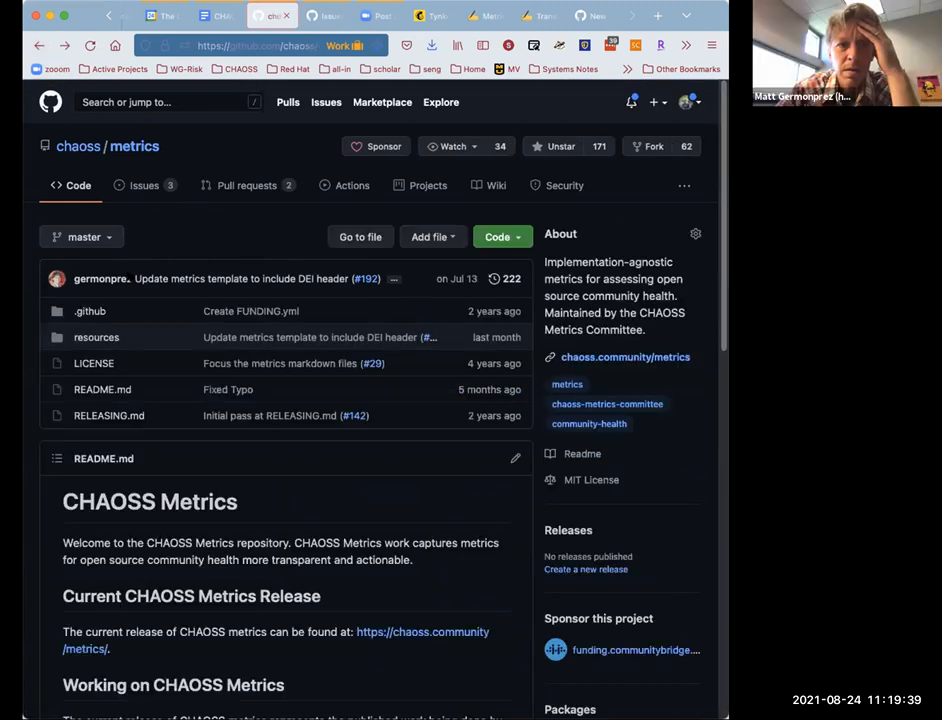
{"action": "mouse_move", "coordinate": [134, 146]}
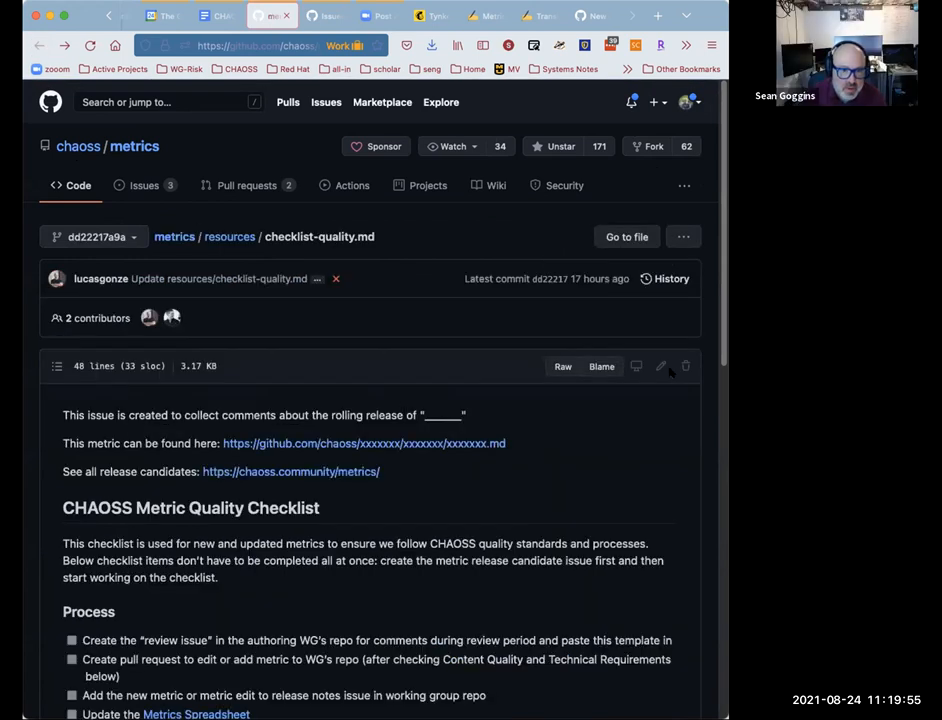
{"action": "mouse_move", "coordinate": [661, 366]}
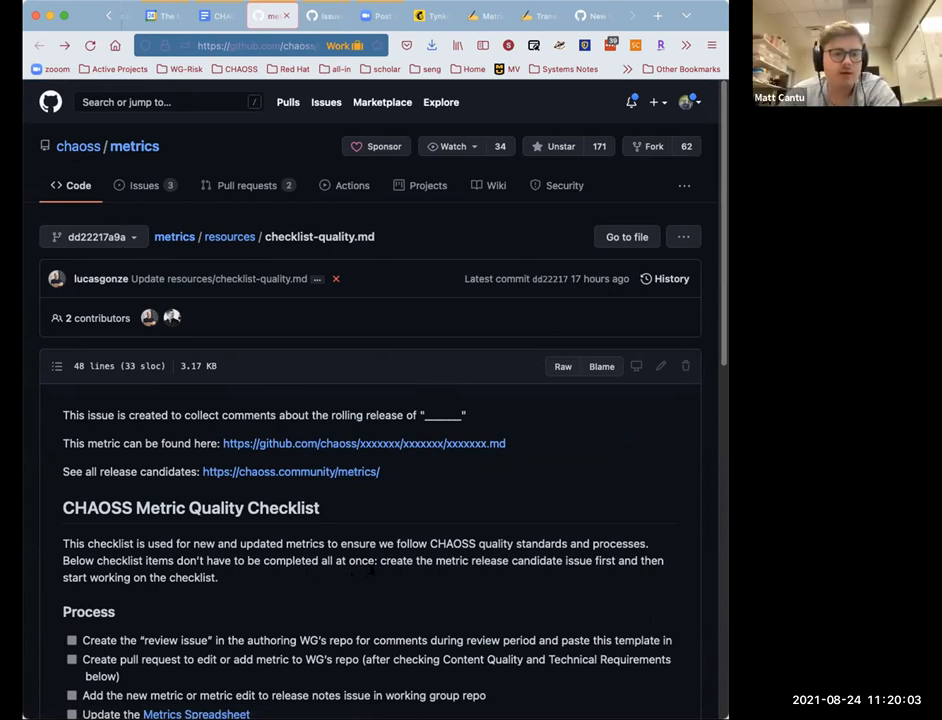
Show chaoss/translations open issues and select the Clones translation issue #66
{"action": "left_click", "coordinate": [562, 366]}
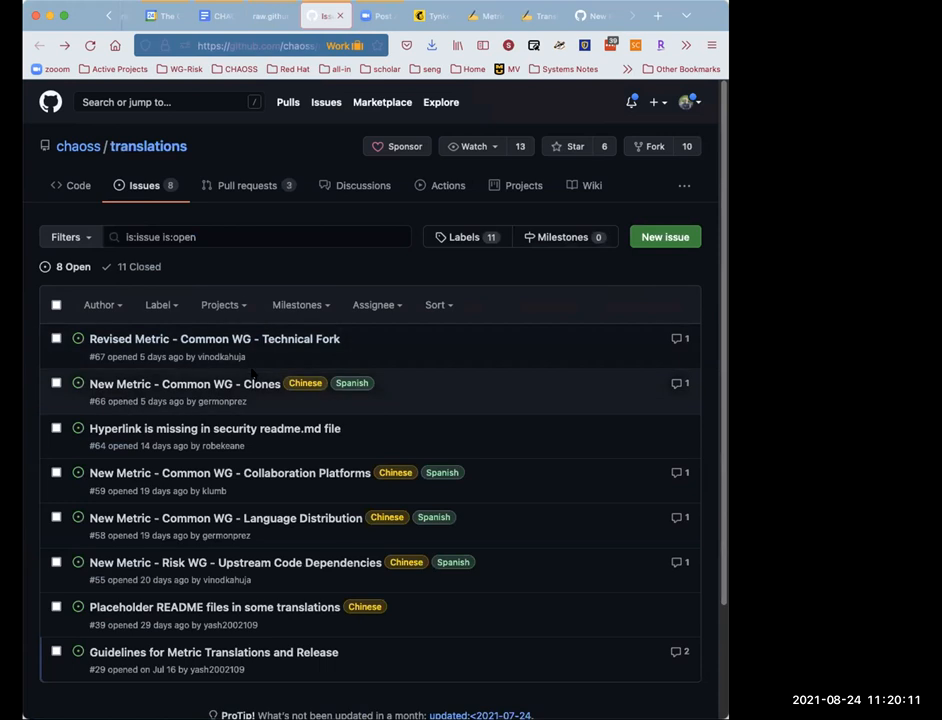
{"action": "left_click", "coordinate": [185, 383]}
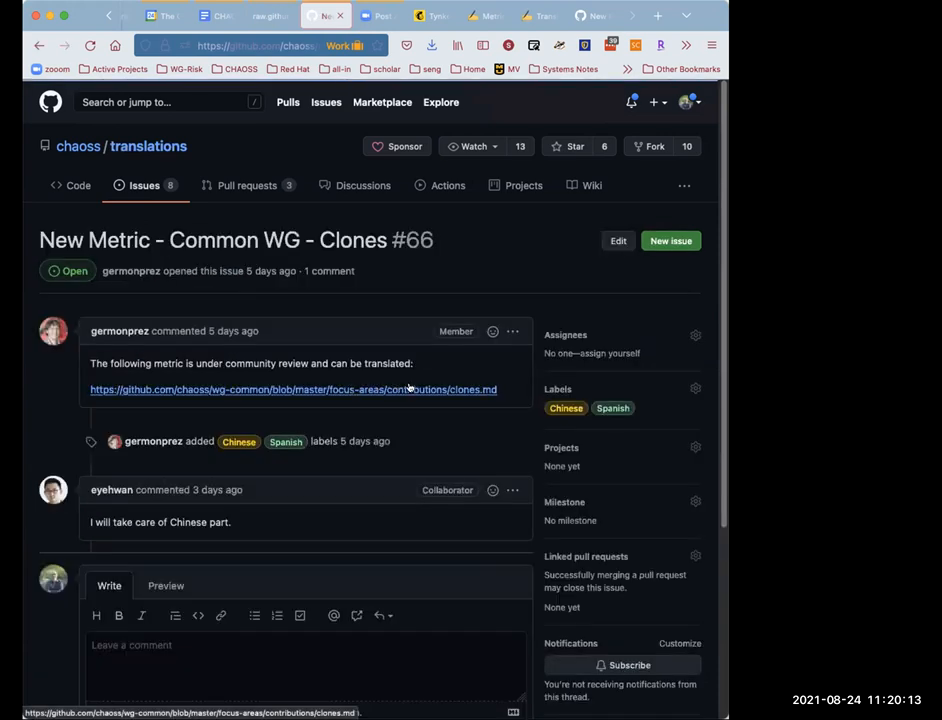
Start editing issue #66's first comment, cancel without saving, then follow the clones.md link
{"action": "left_click", "coordinate": [513, 331]}
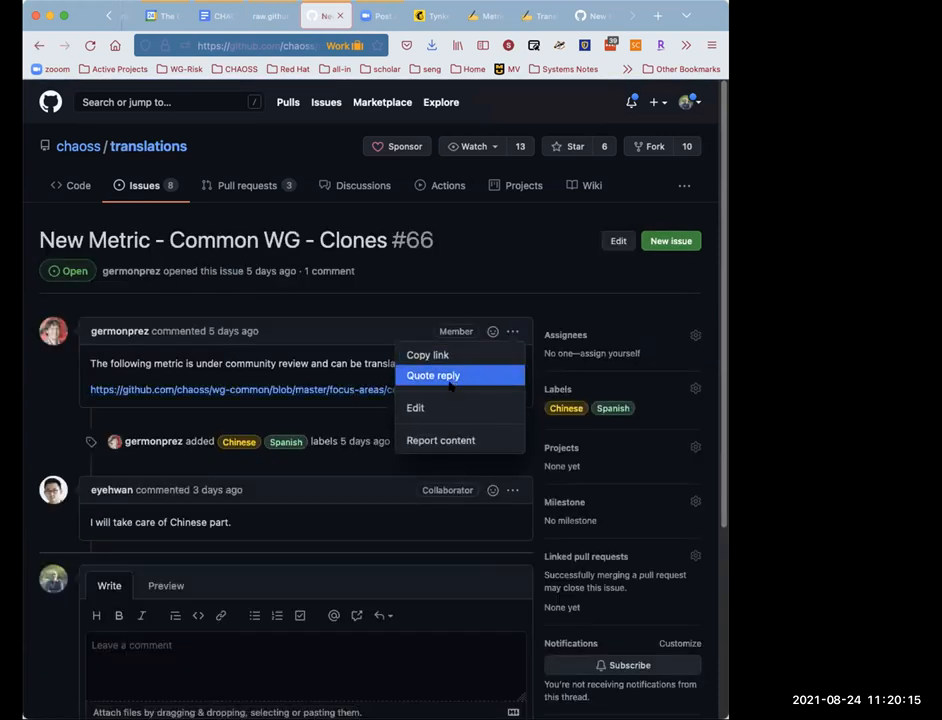
{"action": "left_click", "coordinate": [415, 407]}
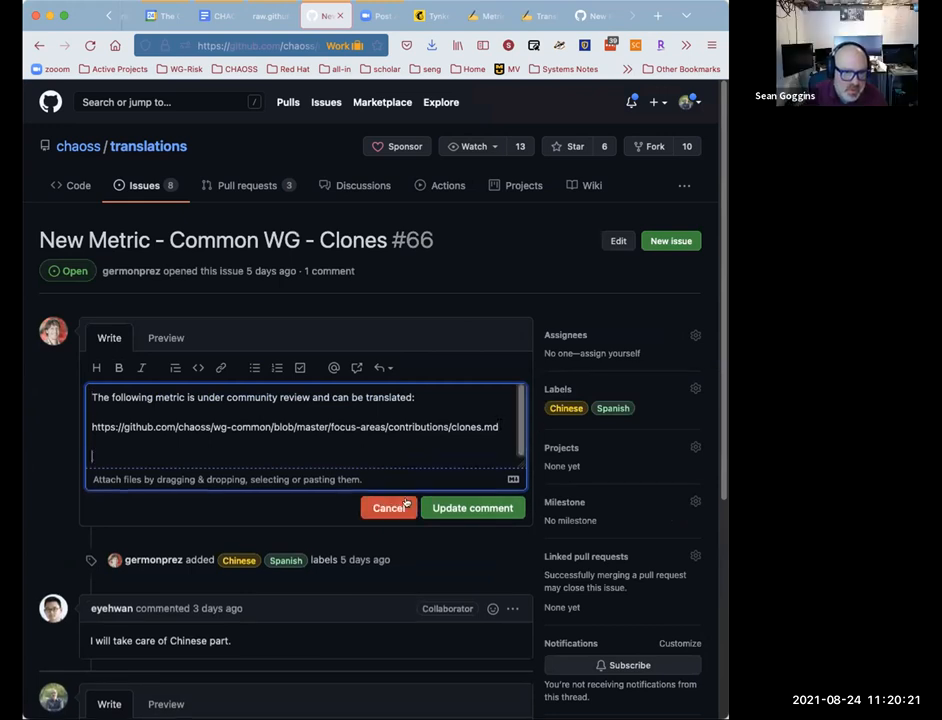
{"action": "left_click", "coordinate": [388, 507]}
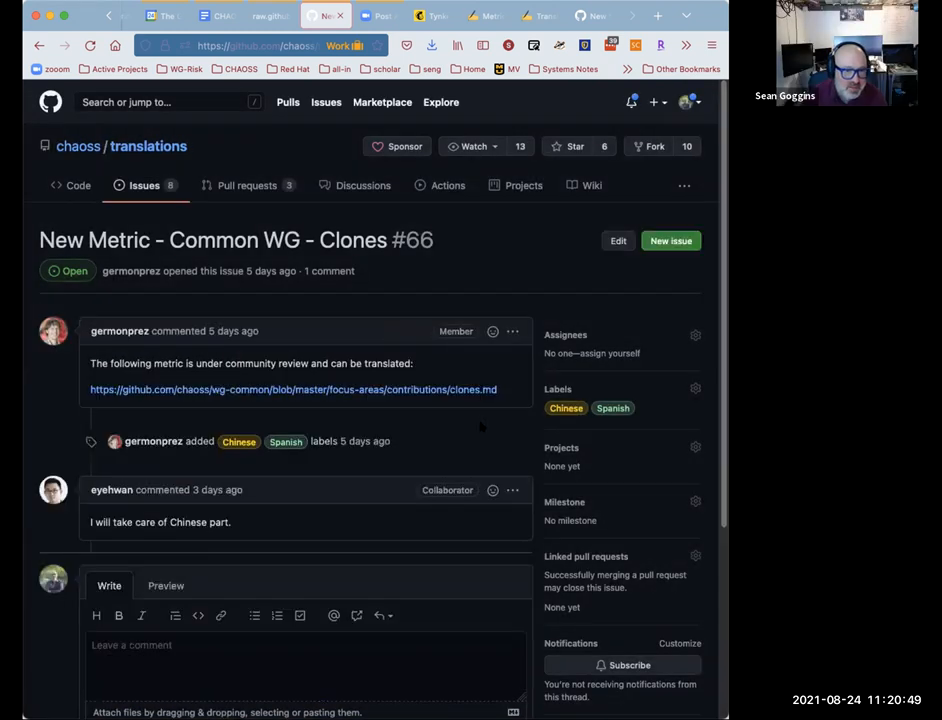
{"action": "mouse_move", "coordinate": [78, 146]}
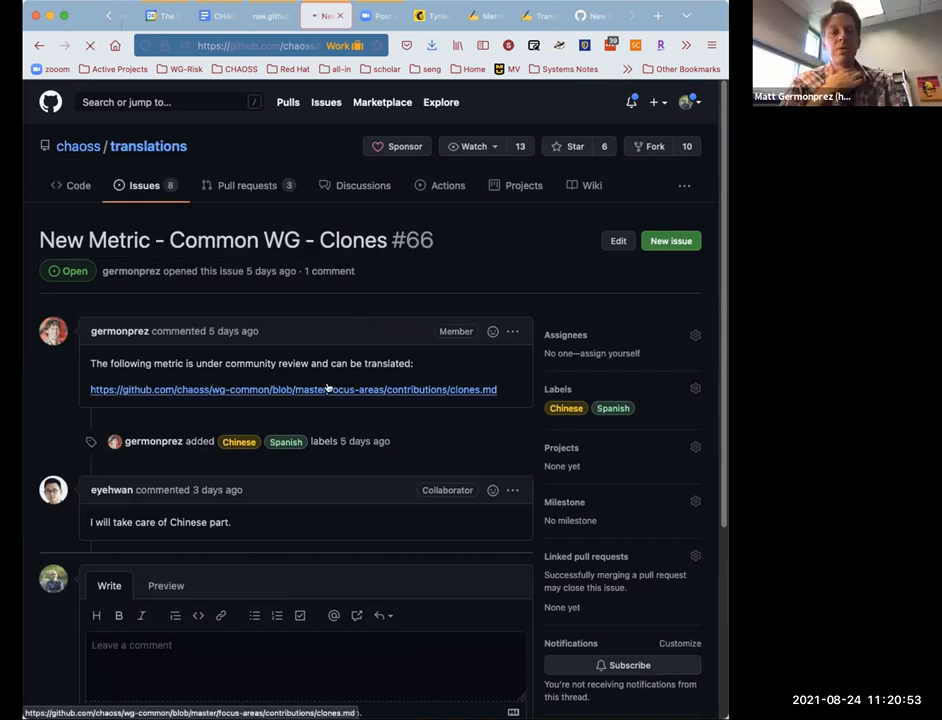
{"action": "left_click", "coordinate": [293, 389]}
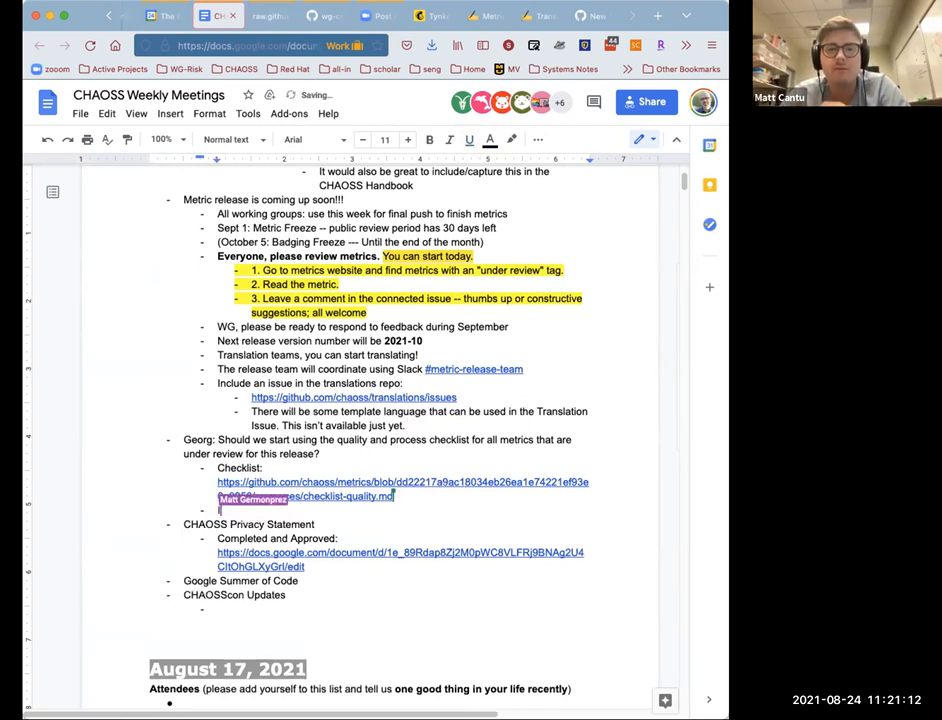
Reply under Georg's checklist question: 'I love this!!' and 'we will apply the template during this release.'
{"action": "type", "text": "I love this!! Mag"}
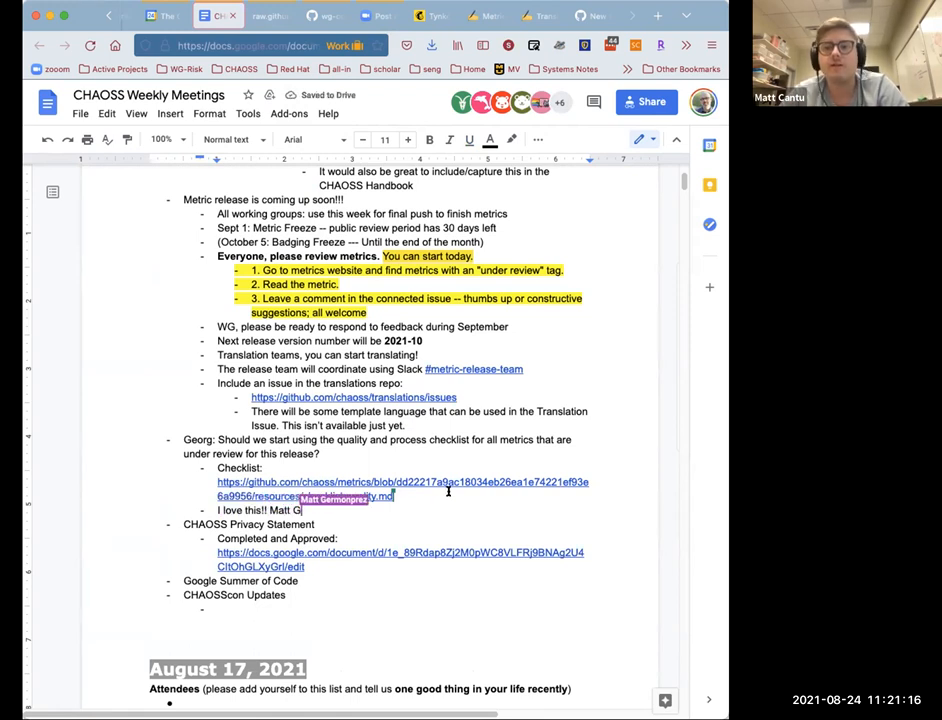
{"action": "type", "text": ":)"}
{"action": "type", "text": "Yes, we will"}
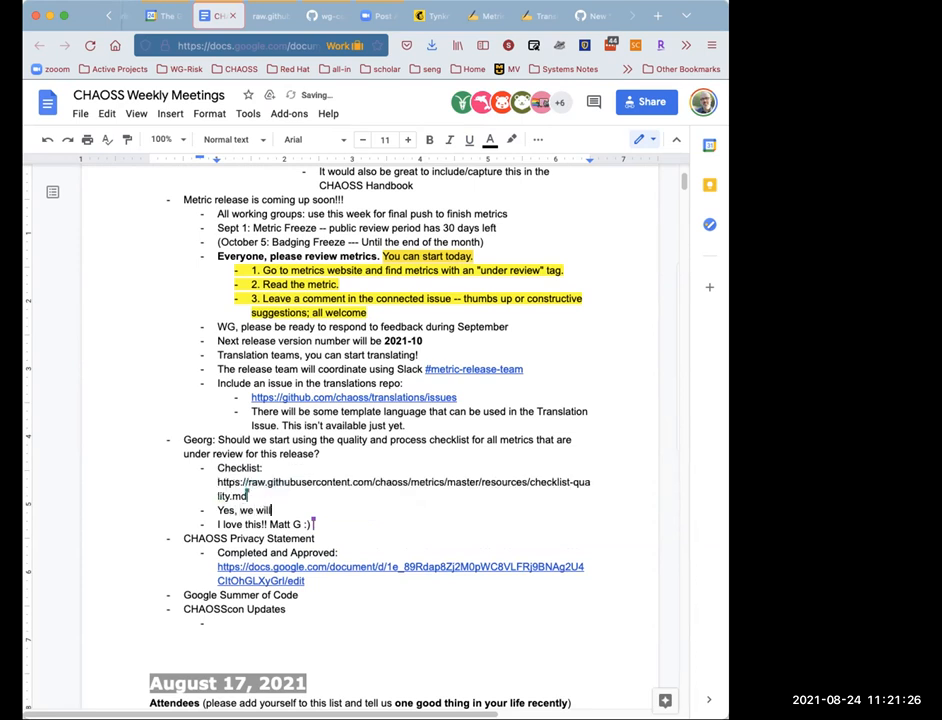
{"action": "type", "text": "apply th"}
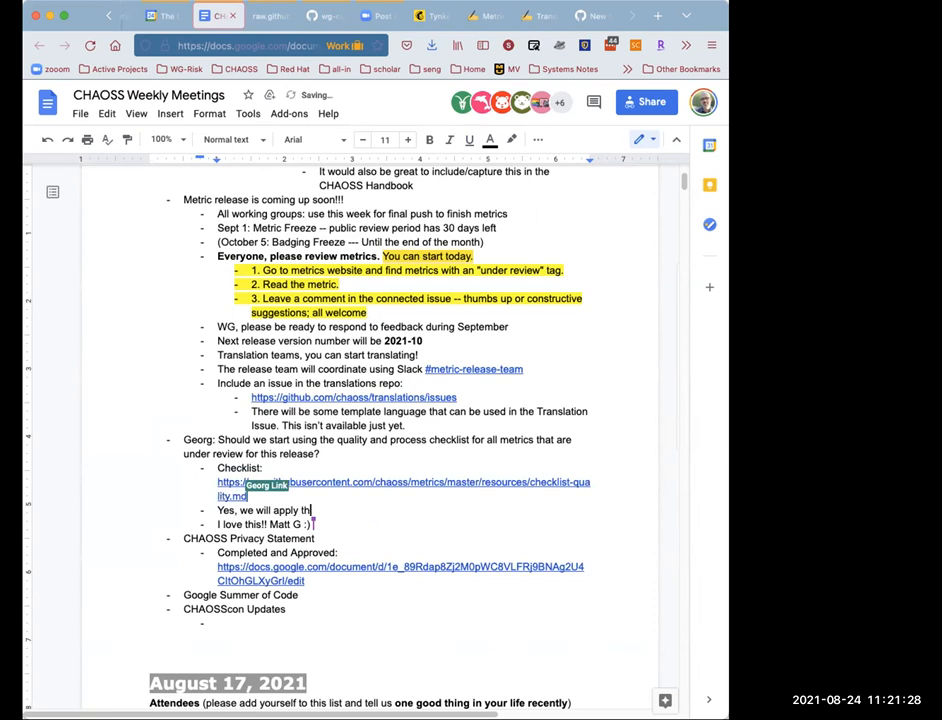
{"action": "type", "text": "during"}
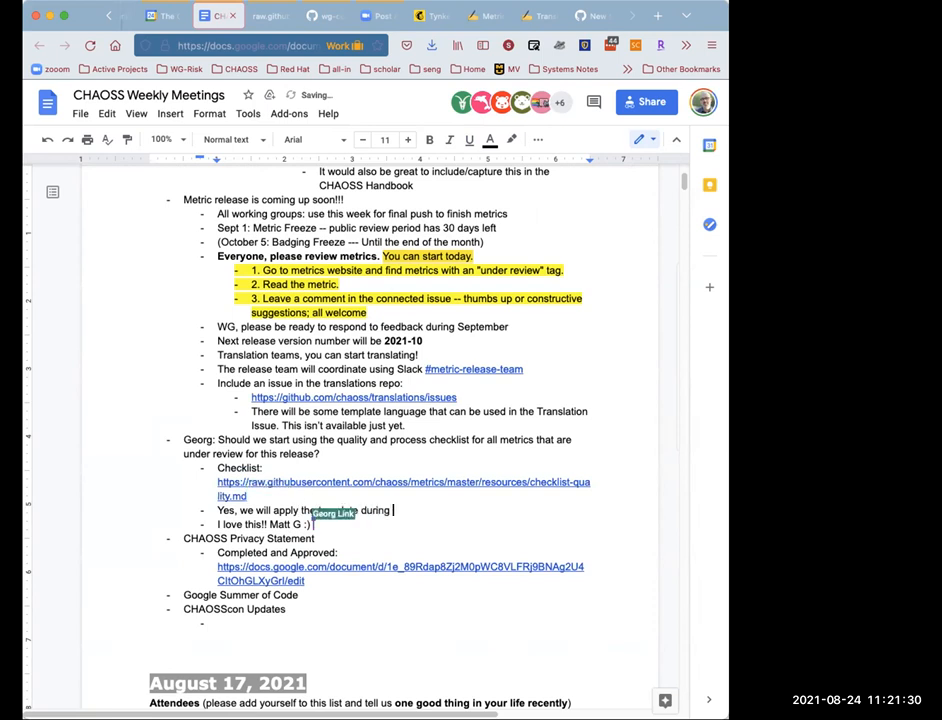
{"action": "type", "text": "this release."}
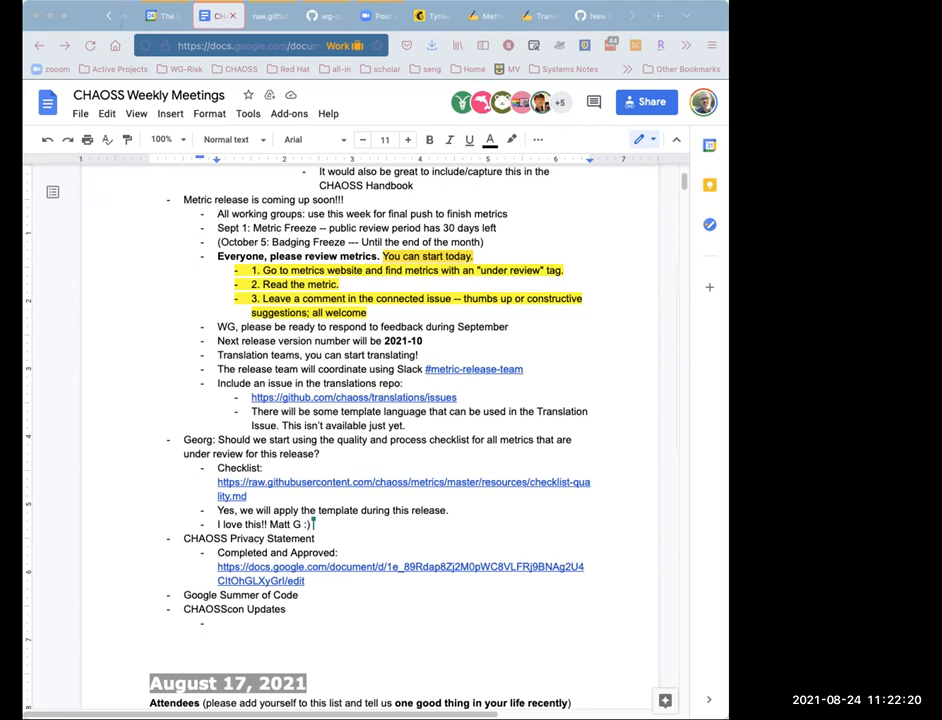
Add the bullet 'Ask to all WGs to add the checklist to their release review'
{"action": "type", "text": "Ask to all WGs to"}
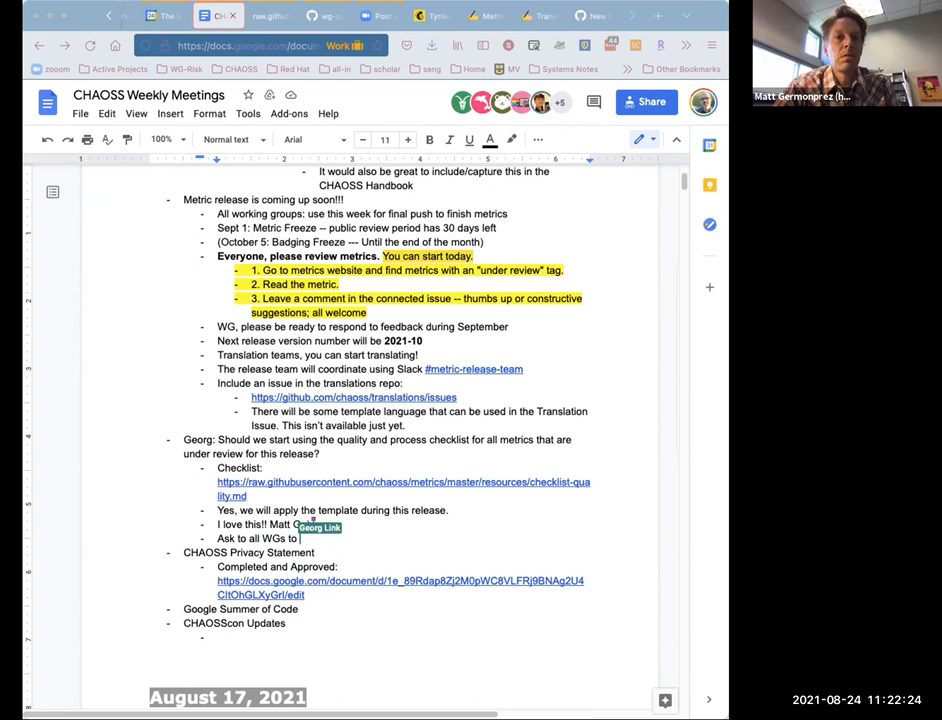
{"action": "type", "text": "add the checklist t"}
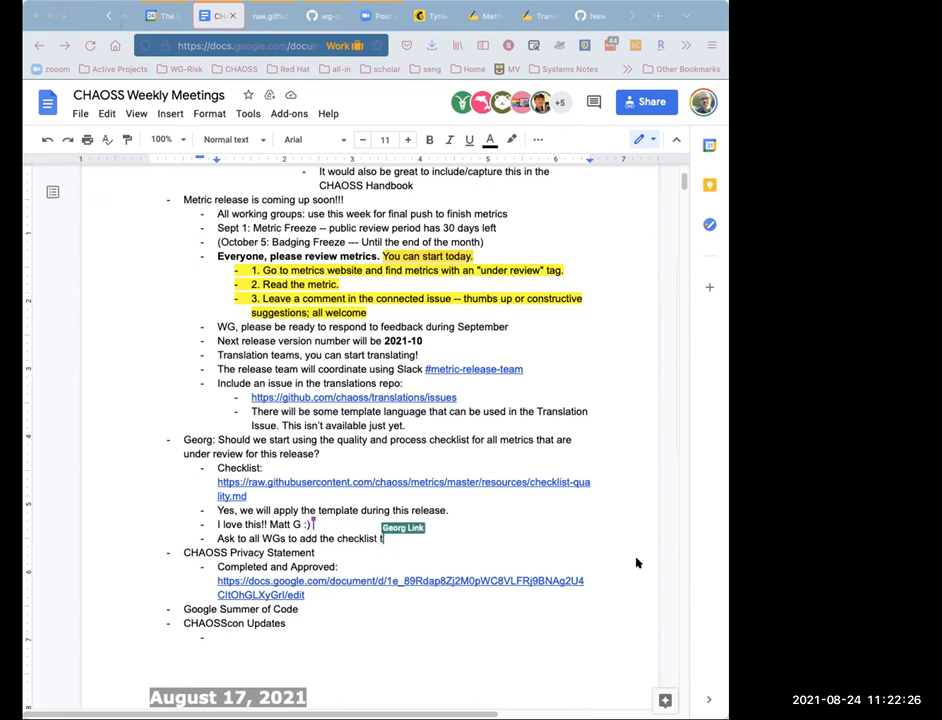
{"action": "type", "text": "o their"}
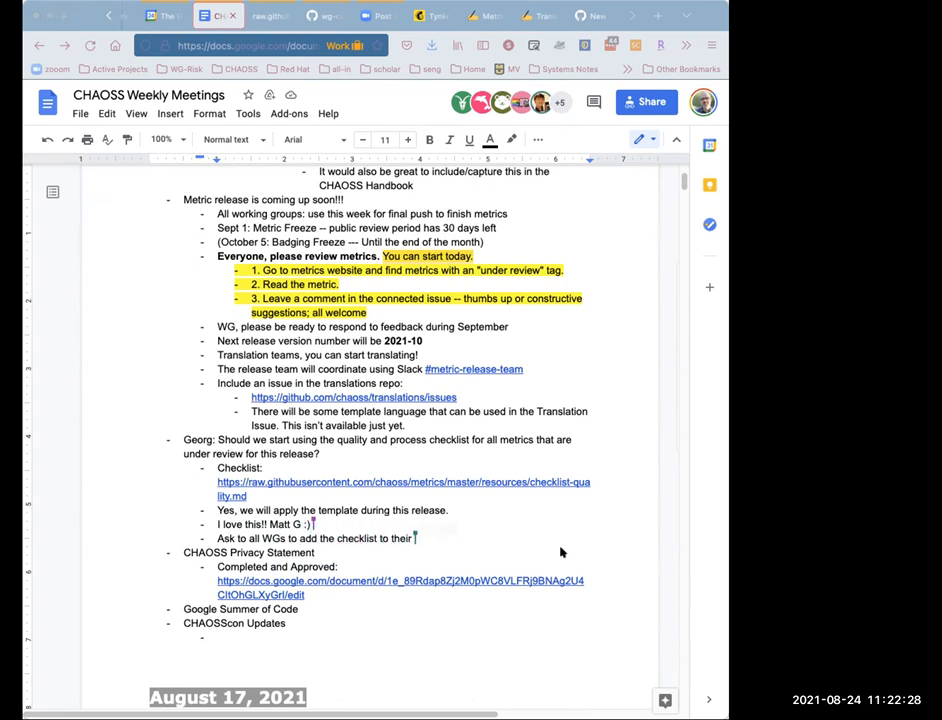
{"action": "type", "text": "release review"}
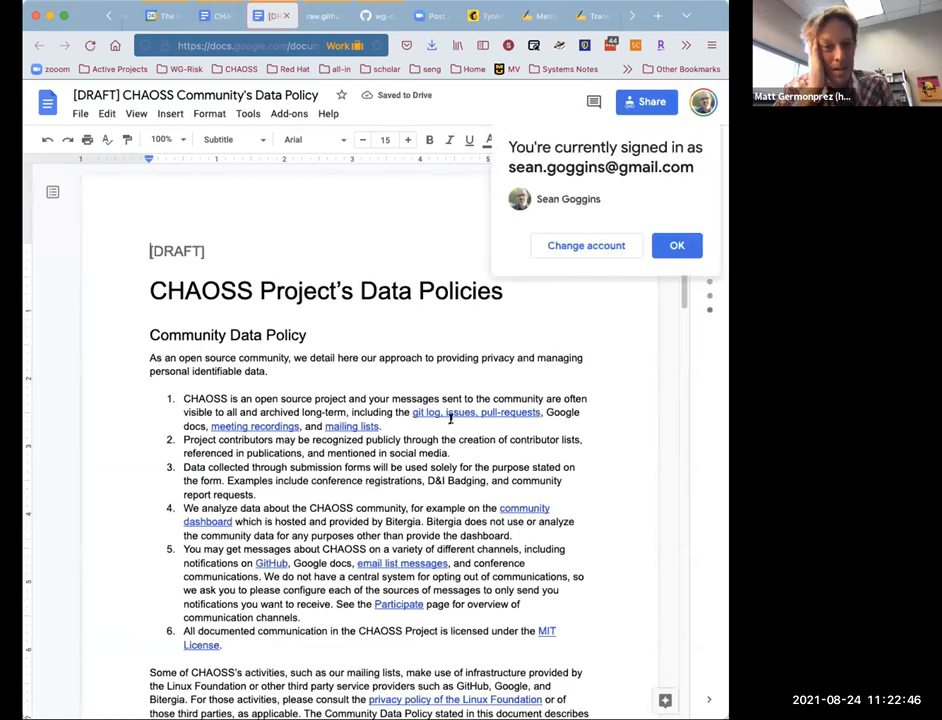
Dismiss the signed-in notice and scroll down to the Metrics and Software Policy section
{"action": "left_click", "coordinate": [677, 245]}
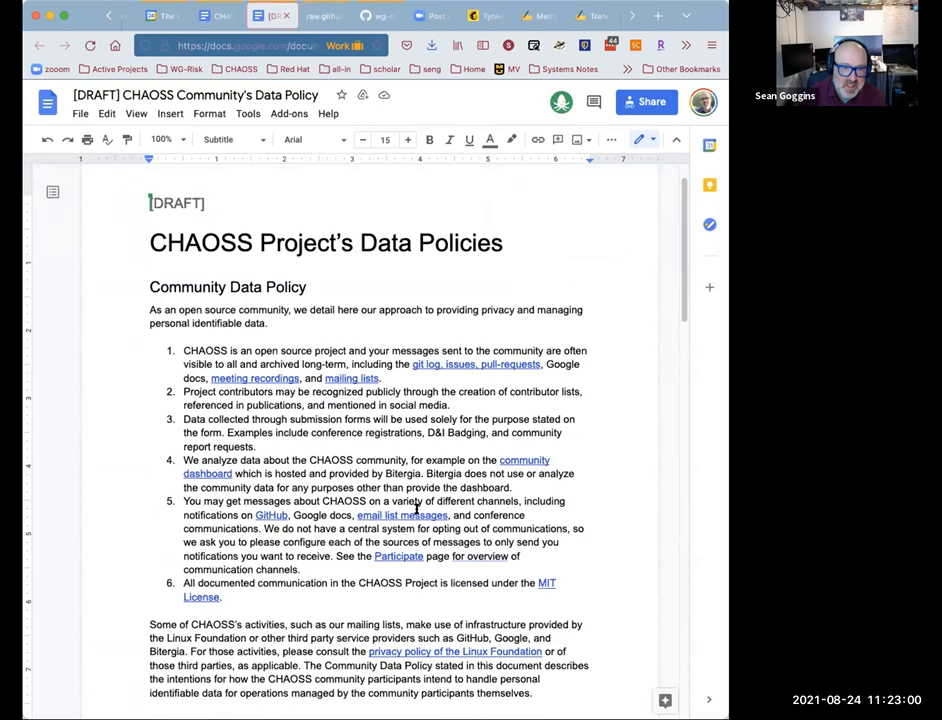
{"action": "scroll", "scroll_direction": "down", "scroll_amount": 3}
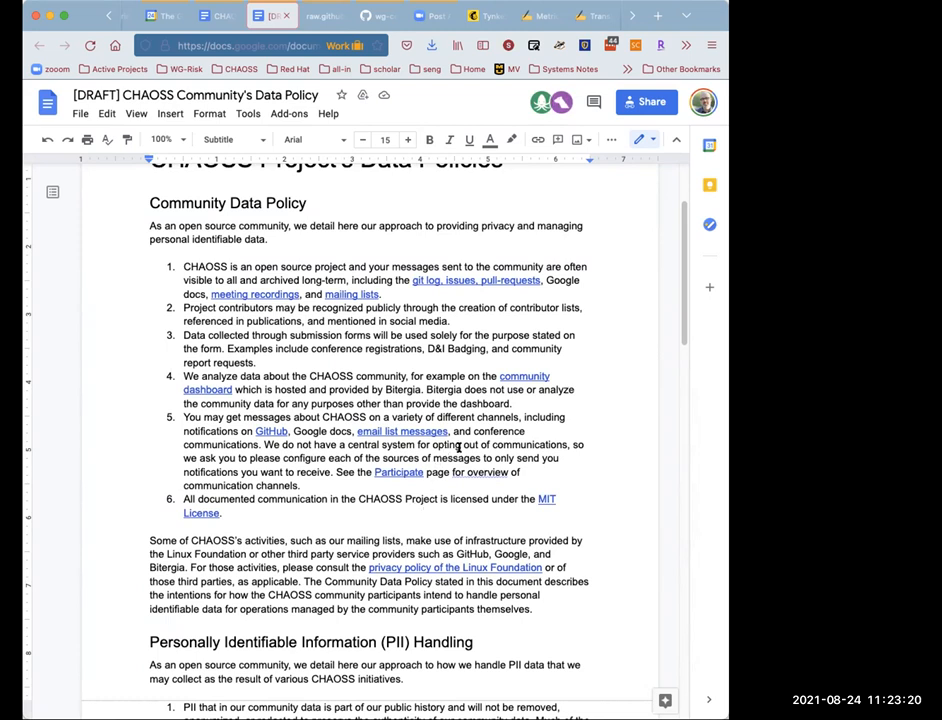
{"action": "mouse_move", "coordinate": [458, 445]}
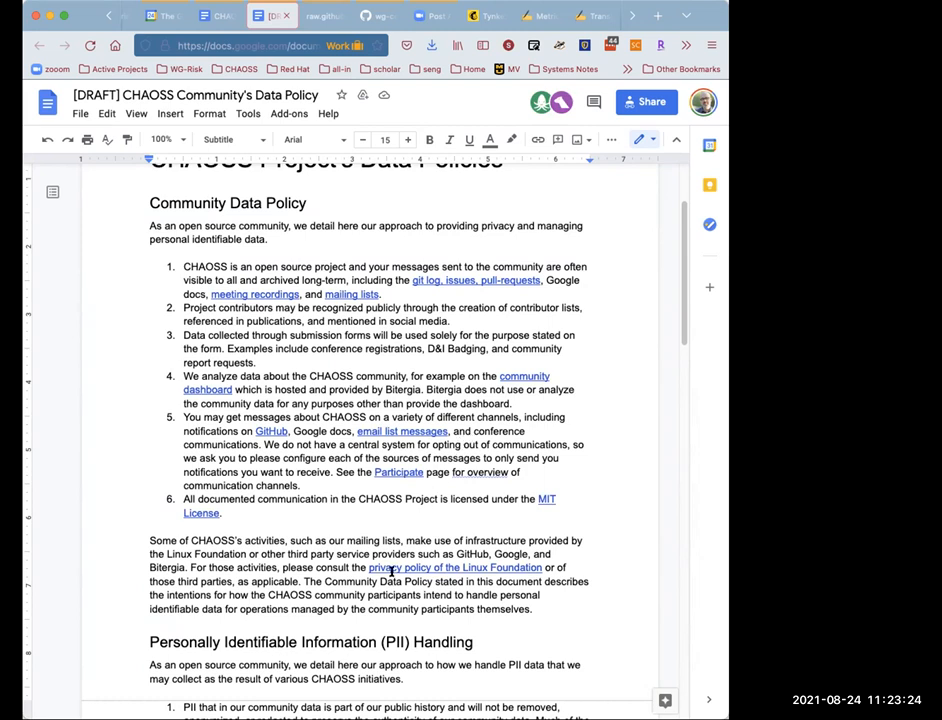
{"action": "scroll", "scroll_direction": "down", "scroll_amount": 3}
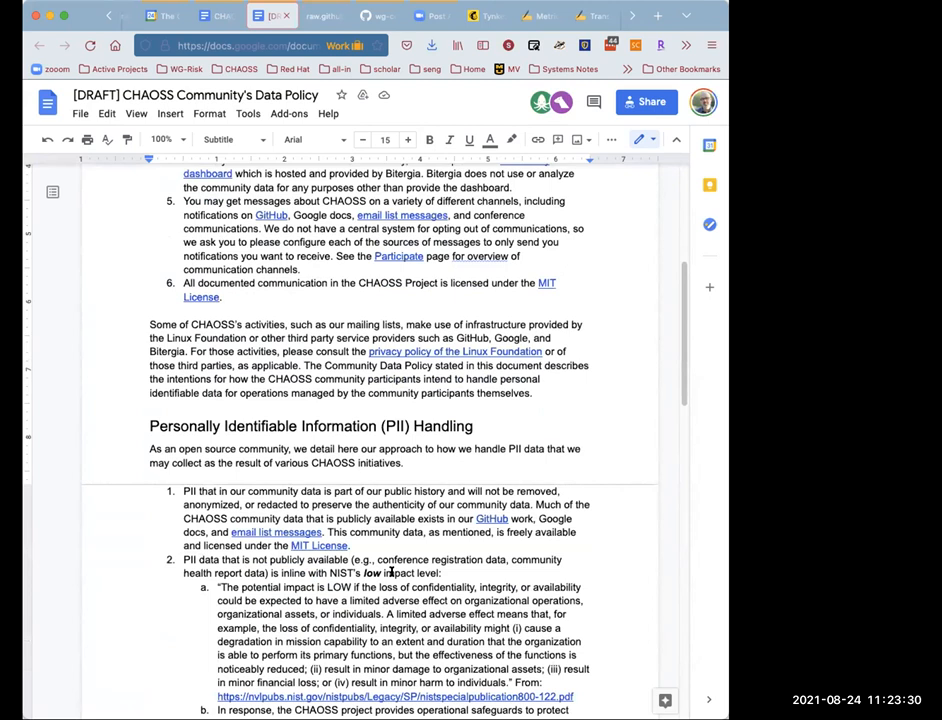
{"action": "scroll", "scroll_direction": "down", "scroll_amount": 3}
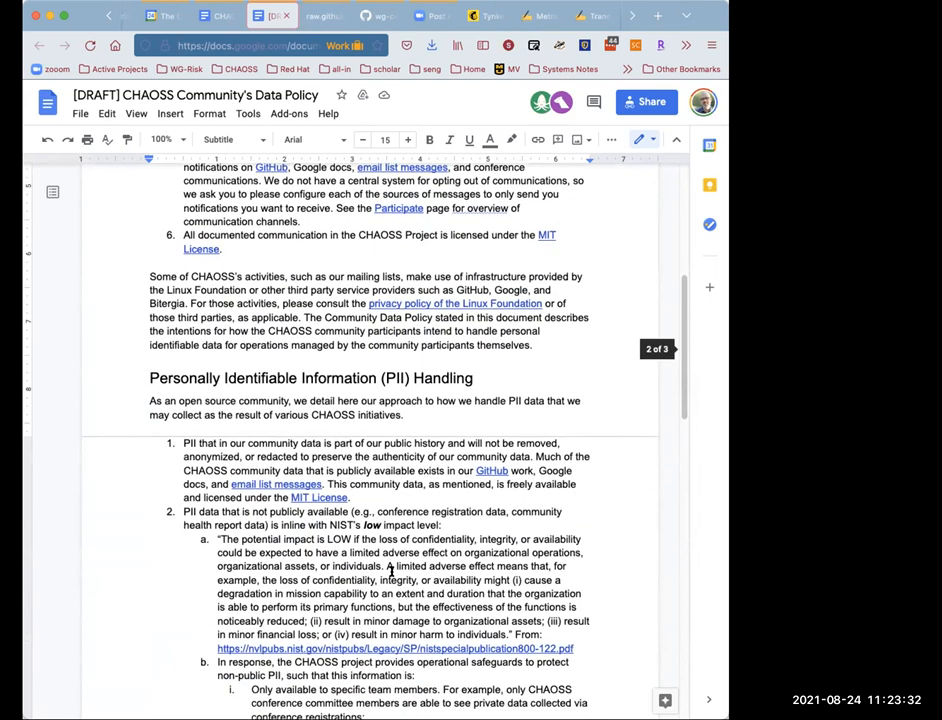
{"action": "scroll", "scroll_direction": "down", "scroll_amount": 3}
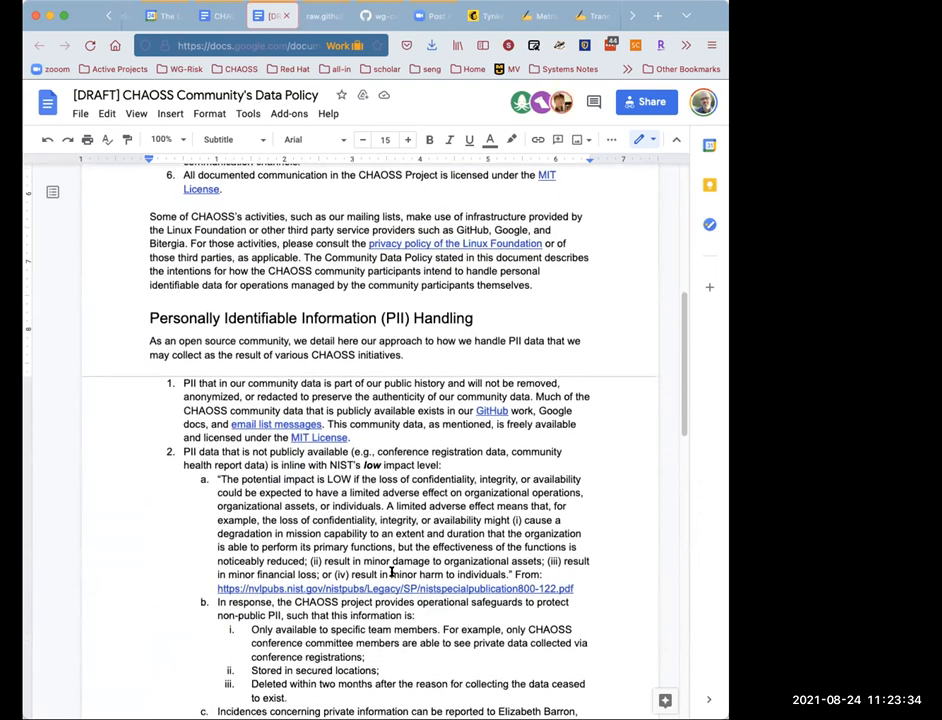
{"action": "scroll", "scroll_direction": "down", "scroll_amount": 3}
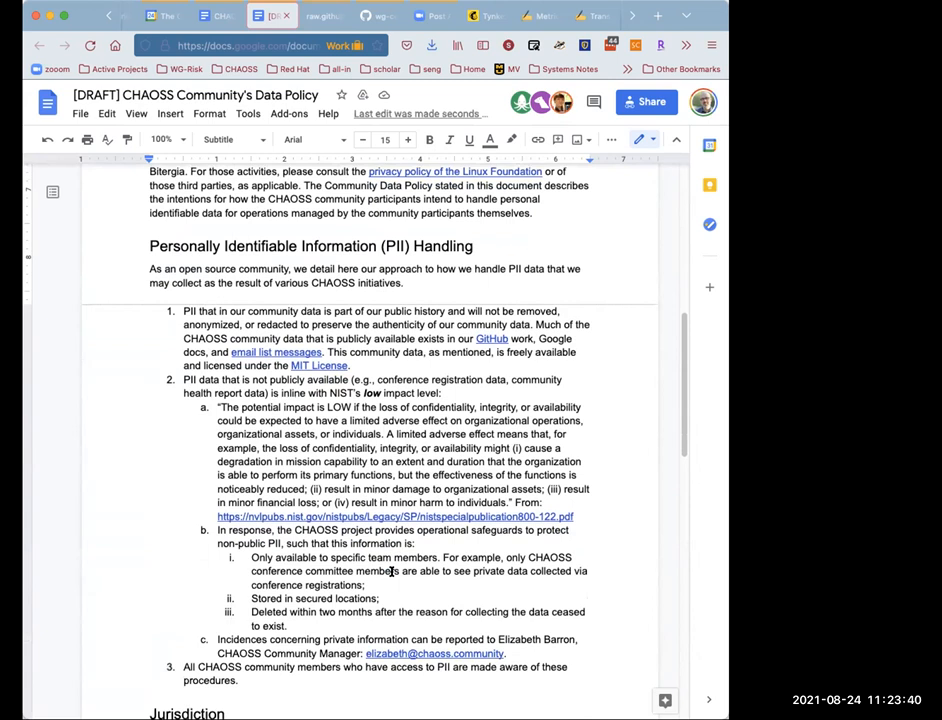
{"action": "scroll", "scroll_direction": "down", "scroll_amount": 3}
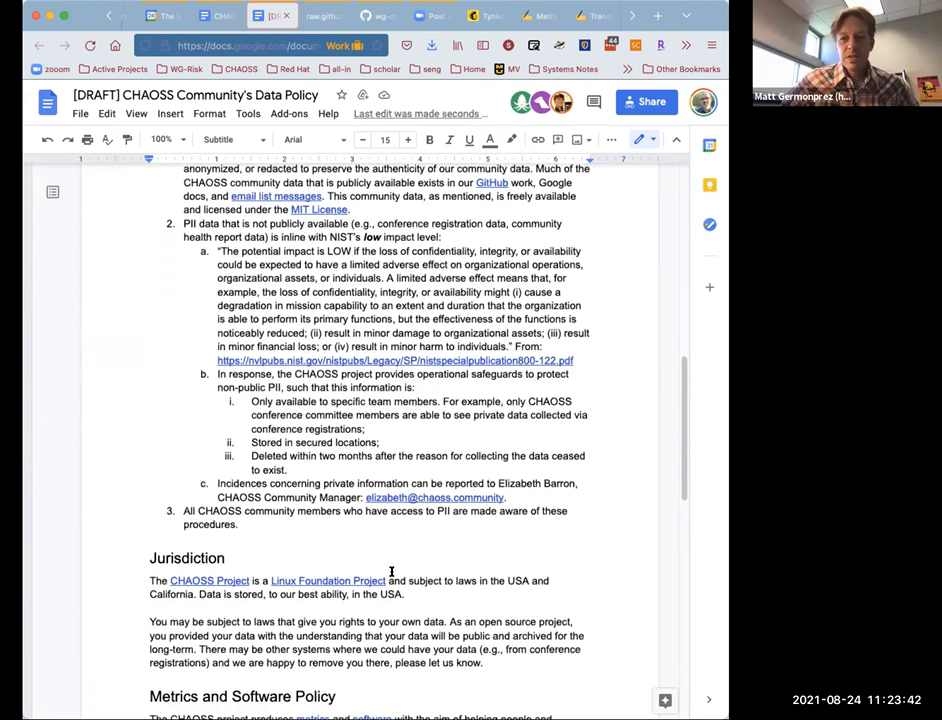
{"action": "scroll", "scroll_direction": "down", "scroll_amount": 3}
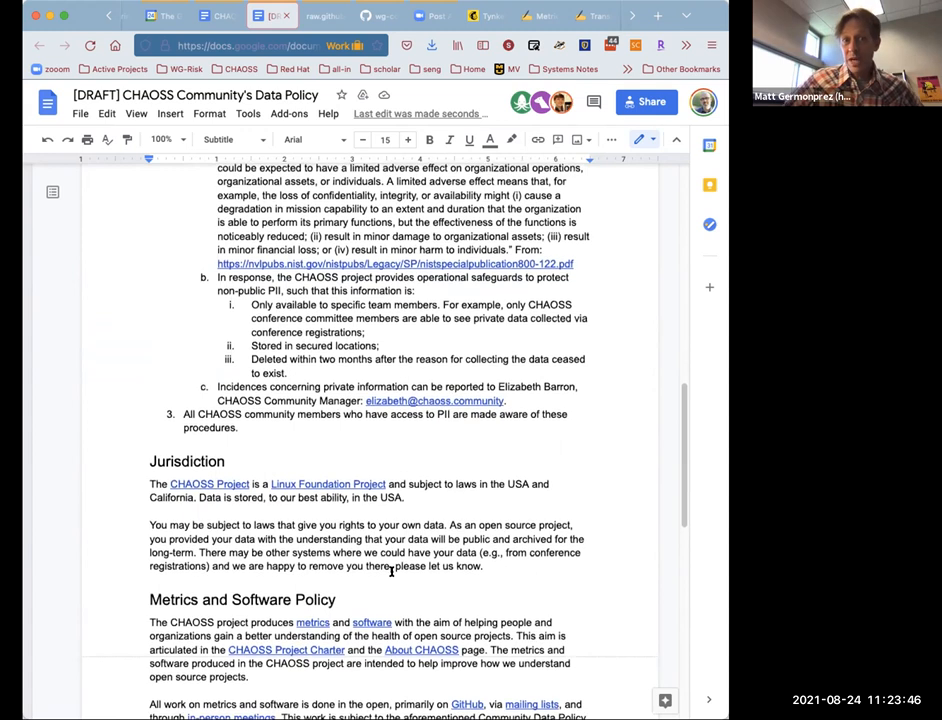
{"action": "scroll", "scroll_direction": "down", "scroll_amount": 3}
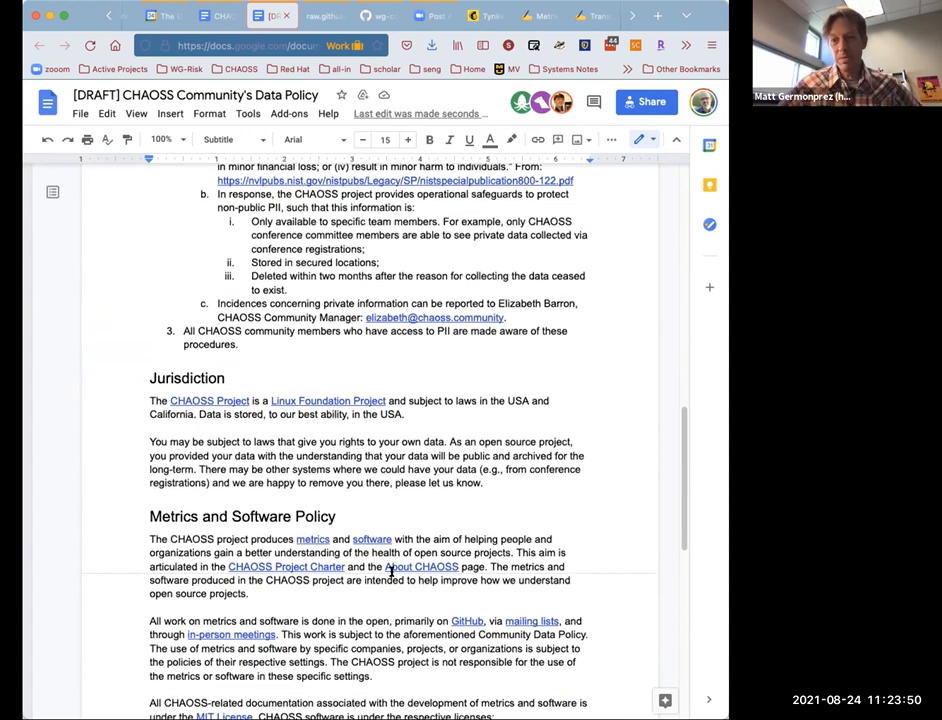
{"action": "scroll", "scroll_direction": "down", "scroll_amount": 3}
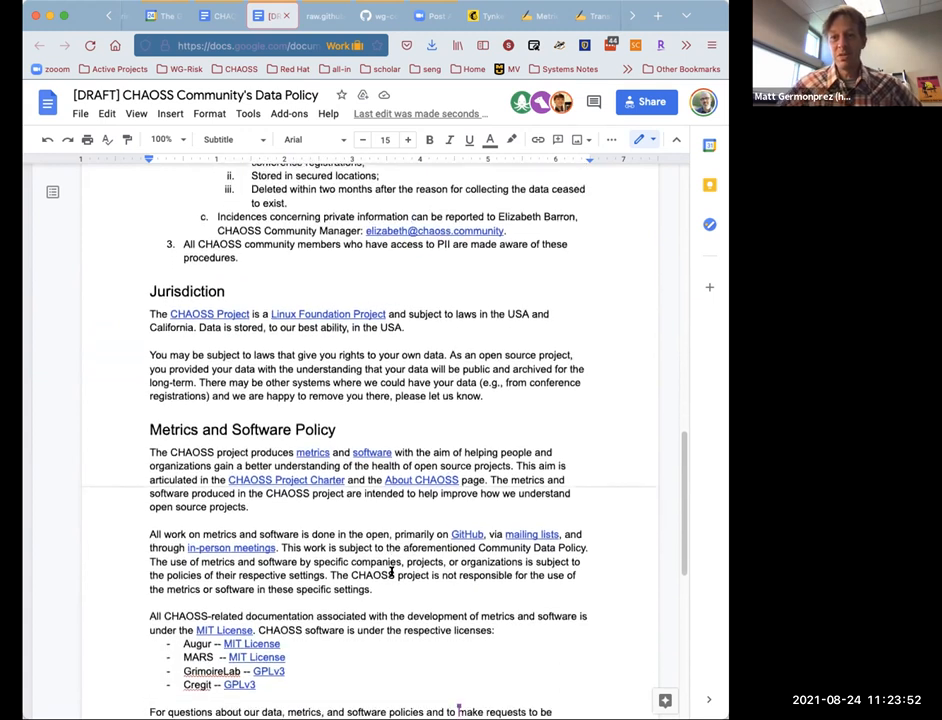
{"action": "scroll", "scroll_direction": "down", "scroll_amount": 3}
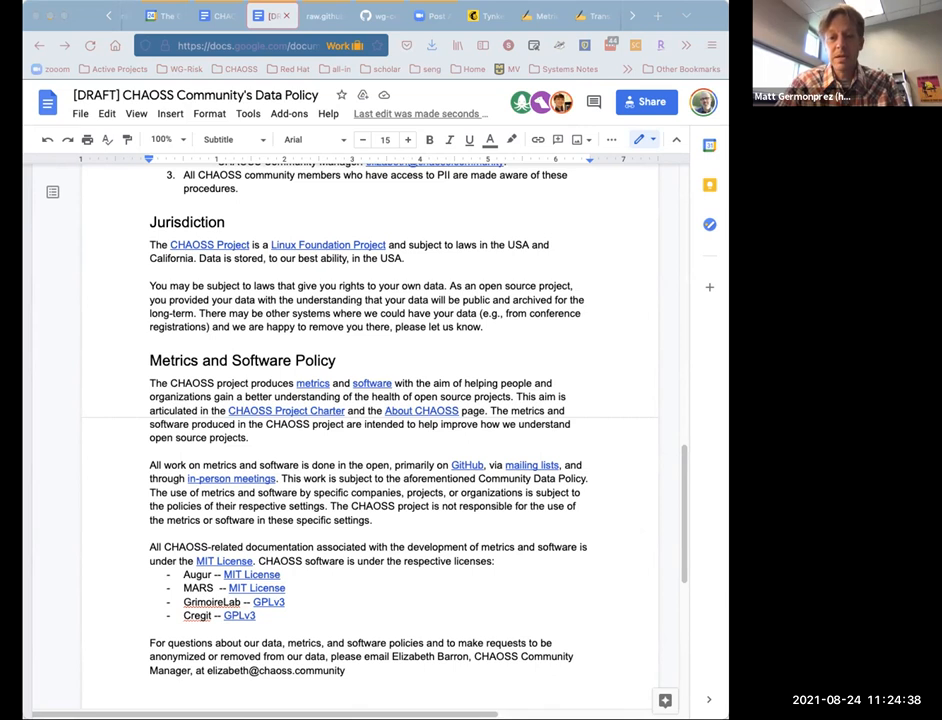
{"action": "mouse_move", "coordinate": [408, 366]}
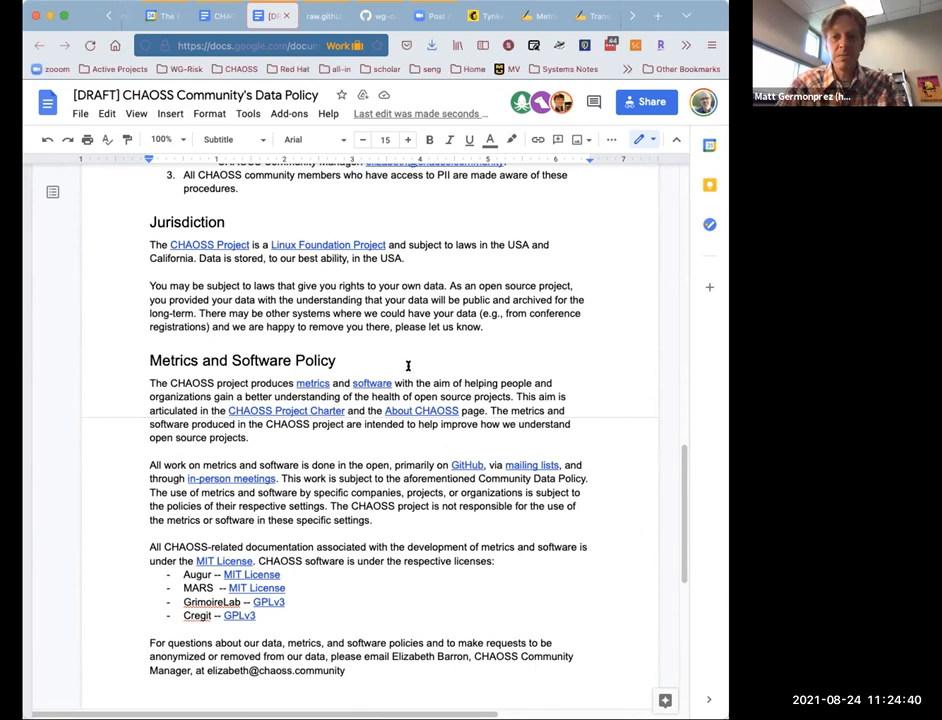
{"action": "left_click", "coordinate": [338, 360]}
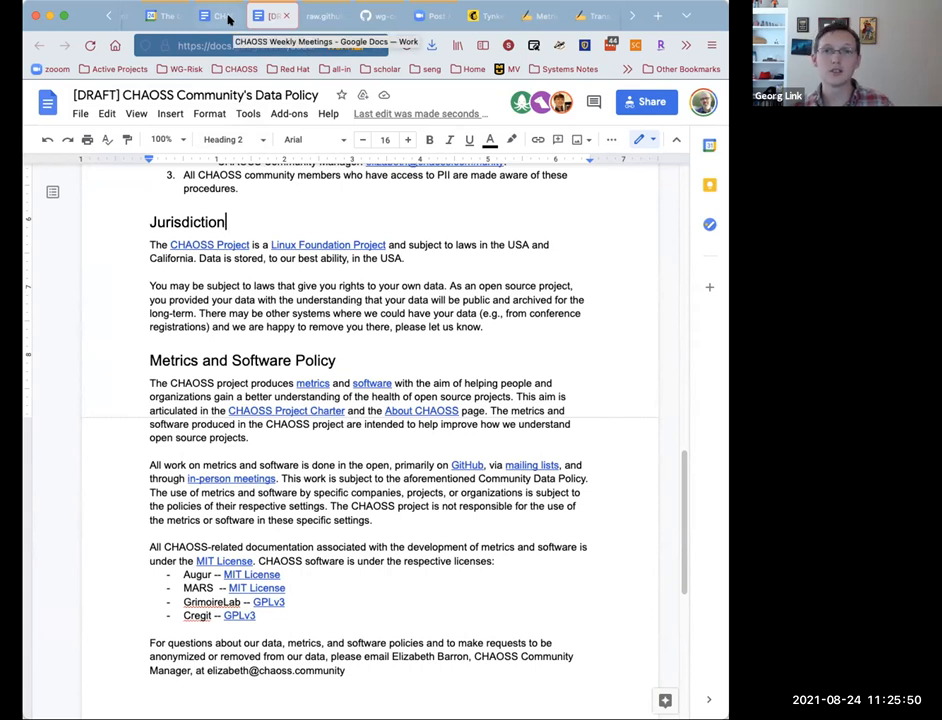
Add 'Move this to the repo: Governance, Website (About), Community Handbook' and begin the 'End o…' GSoC item
{"action": "left_click", "coordinate": [215, 15]}
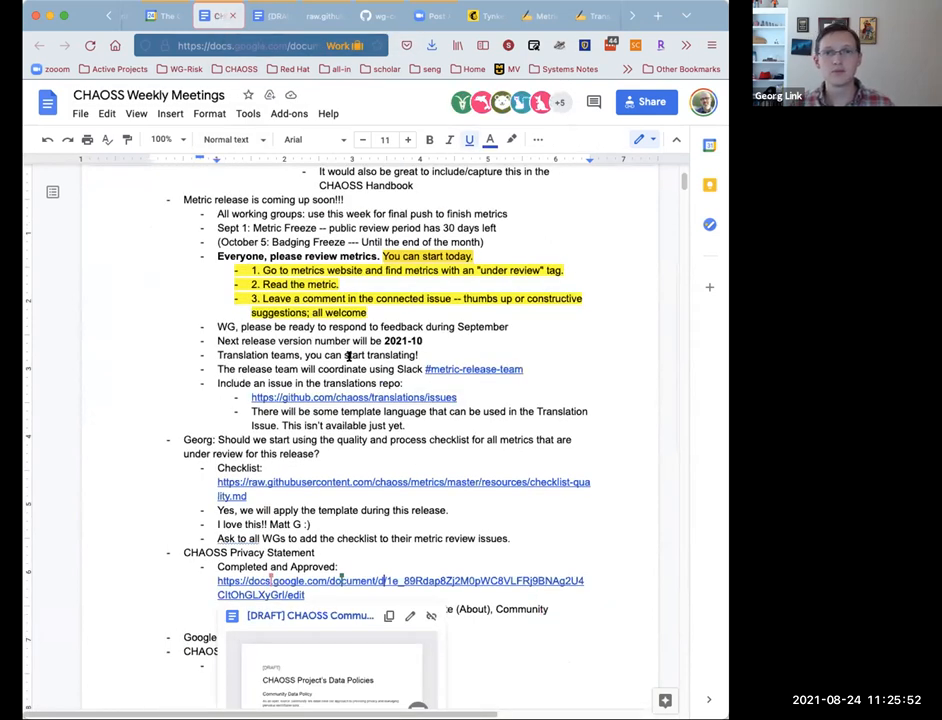
{"action": "type", "text": "Move this to the repo: Governance, Website (About), Community Handbook."}
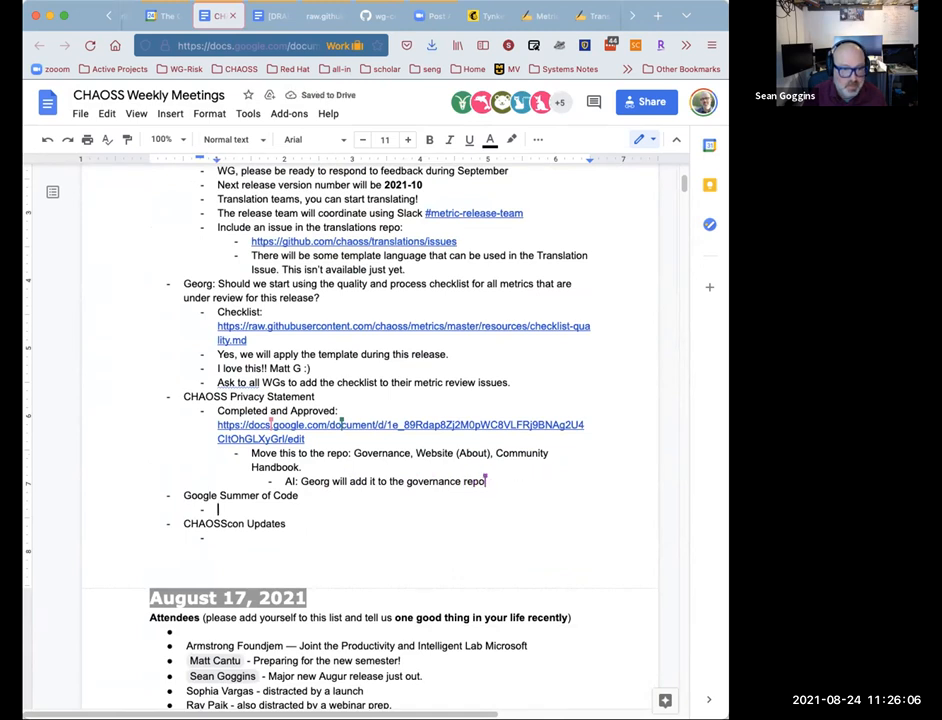
{"action": "type", "text": "THAH"}
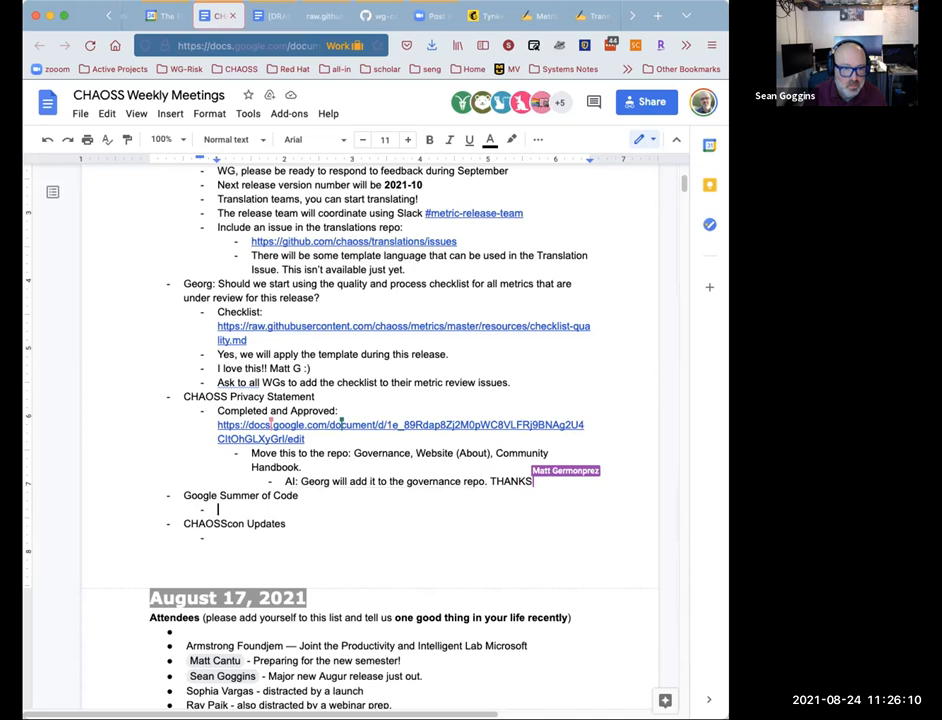
{"action": "type", "text": "End of project mentor reviews due"}
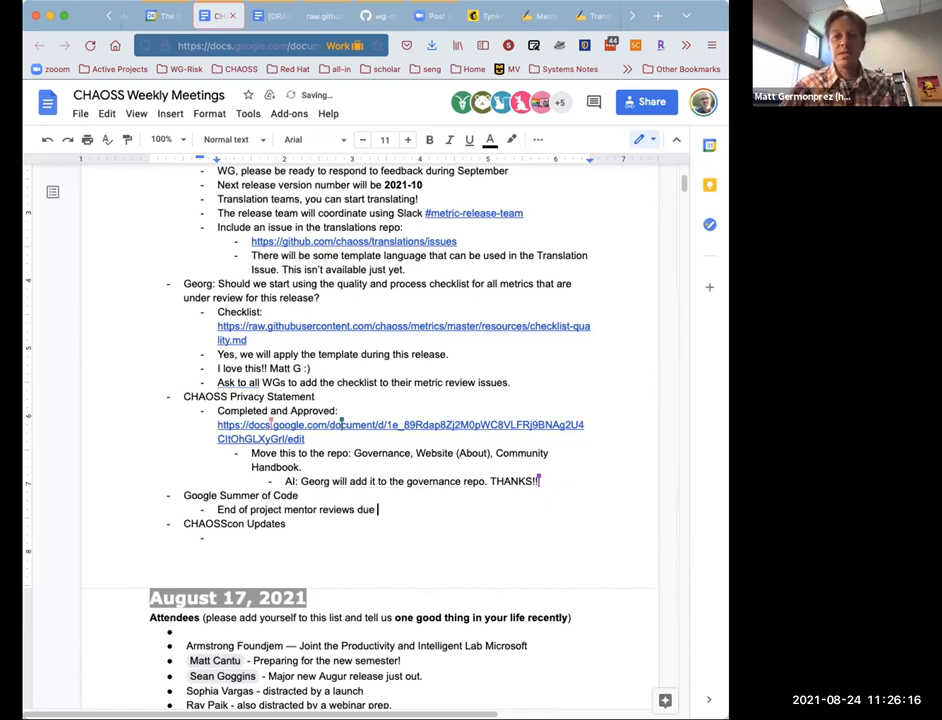
Finish the GSoC mentor-reviews line with the due date Friday, August 27th
{"action": "type", "text": "Friday, August 23rd"}
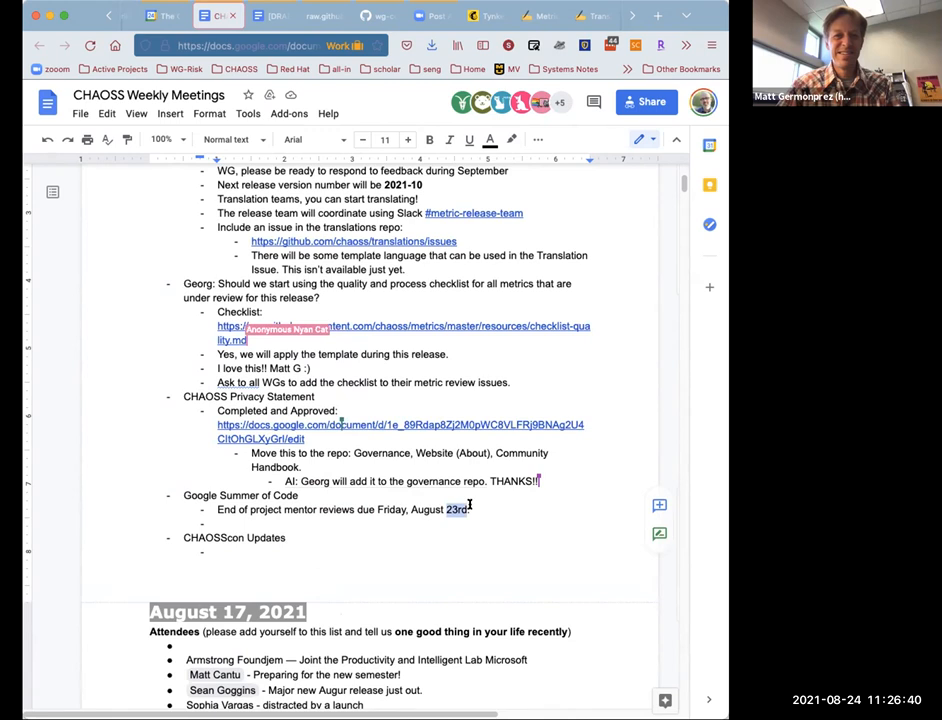
{"action": "type", "text": "27"}
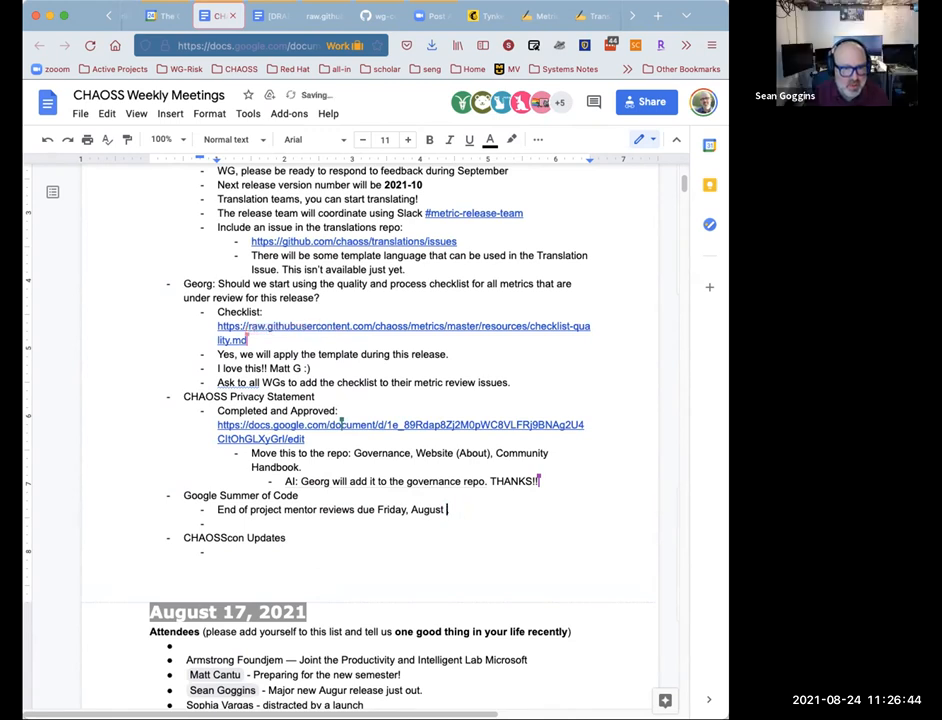
{"action": "type", "text": "27th"}
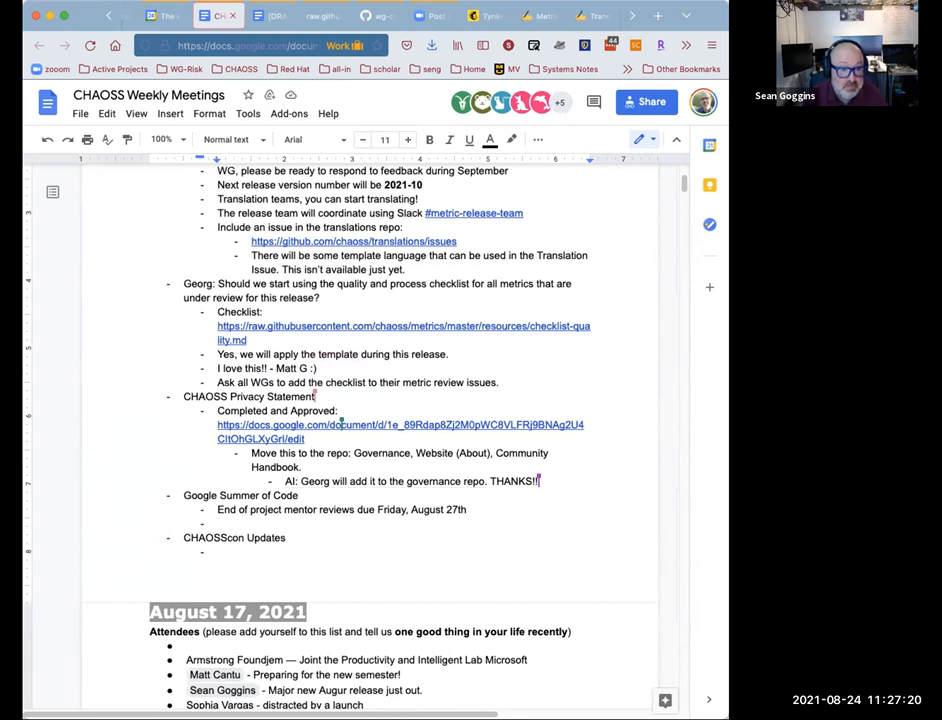
Type 'Great summer for GSoC on CHAOSS!' into the empty GSoC bullet
{"action": "type", "text": "Great summer for GSoC on CHAOSS!"}
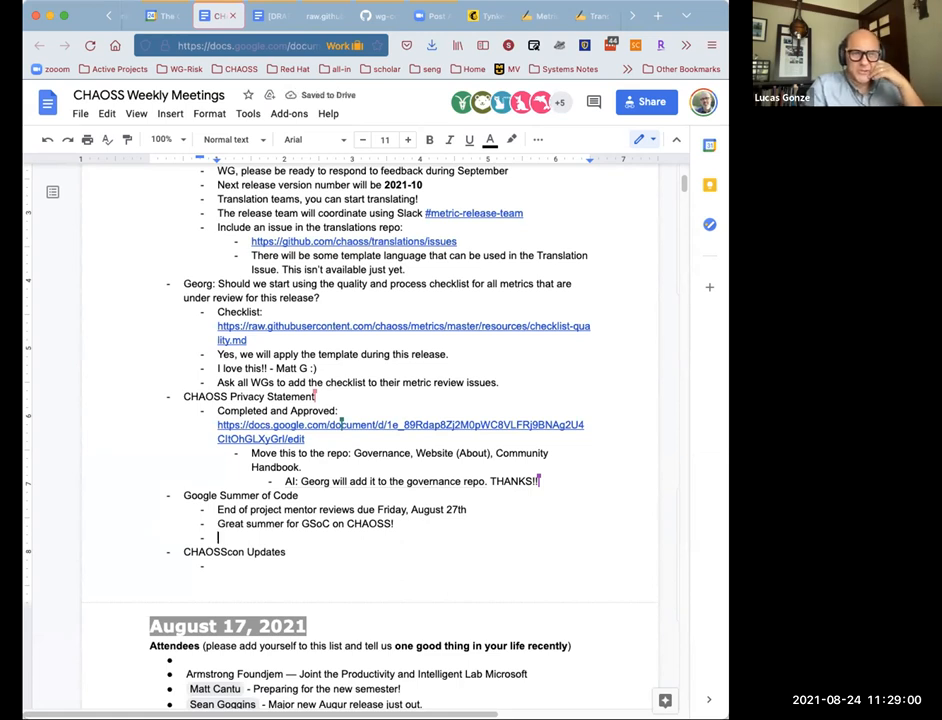
Add the bullet 'Better acknowledgement of participants on the CHAOSS Website, perhaps with photo? (Idea: Lucas)'
{"action": "type", "text": "Better"}
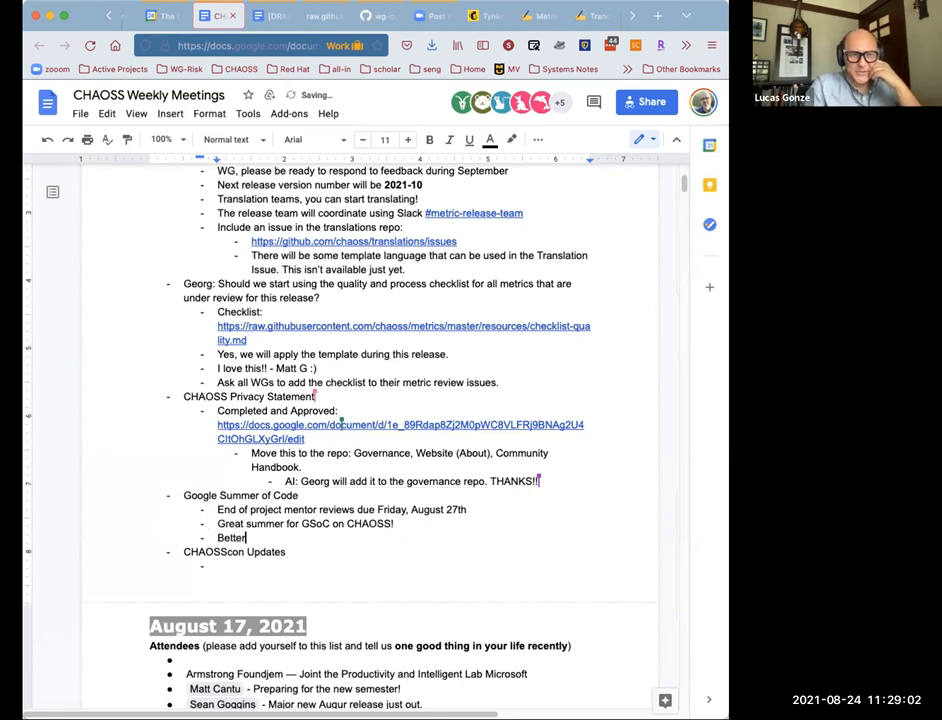
{"action": "type", "text": "acknol"}
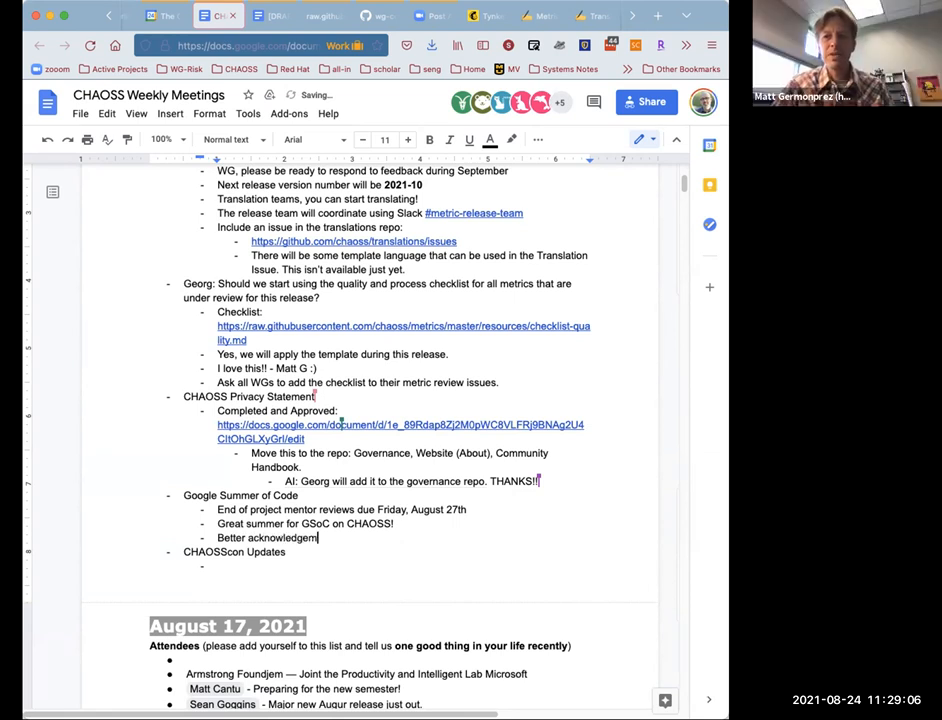
{"action": "type", "text": "ent"}
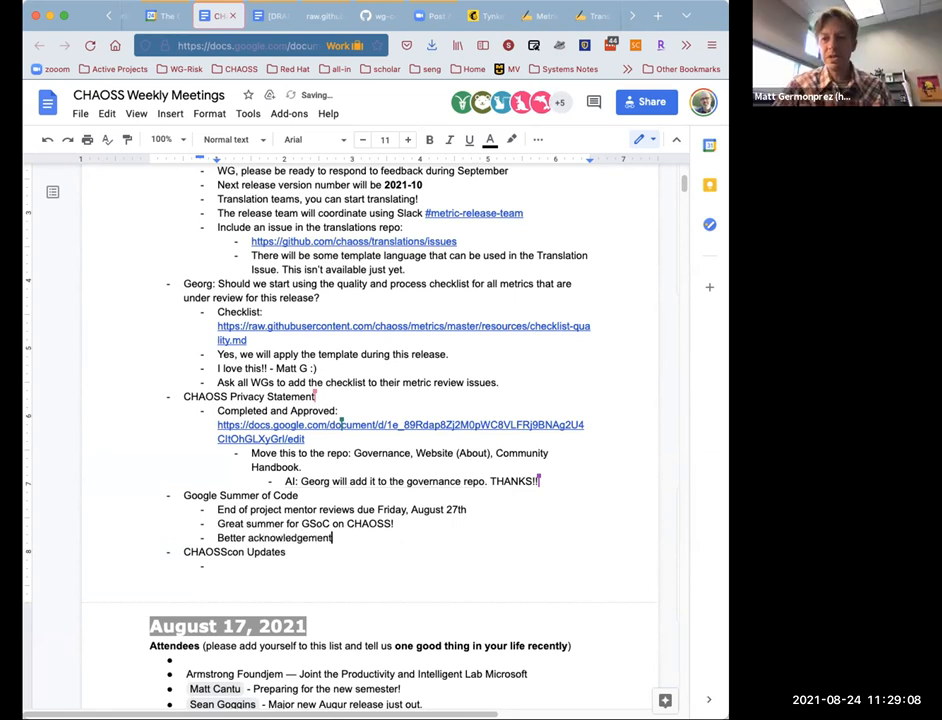
{"action": "type", "text": "of participants on the"}
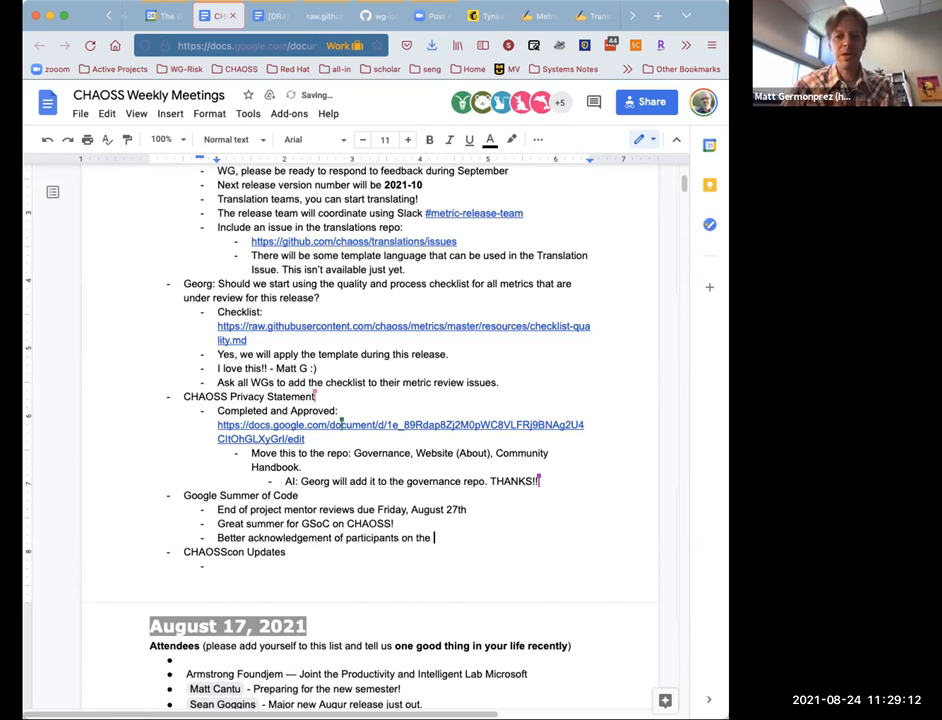
{"action": "type", "text": "CHAOSS Web"}
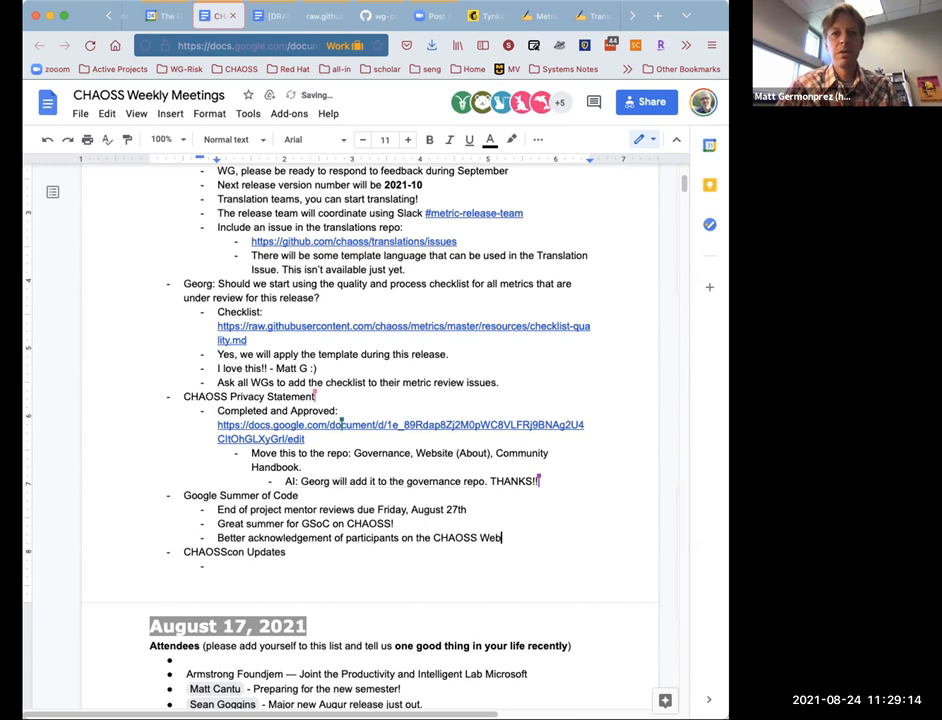
{"action": "type", "text": "site, perhaps with a"}
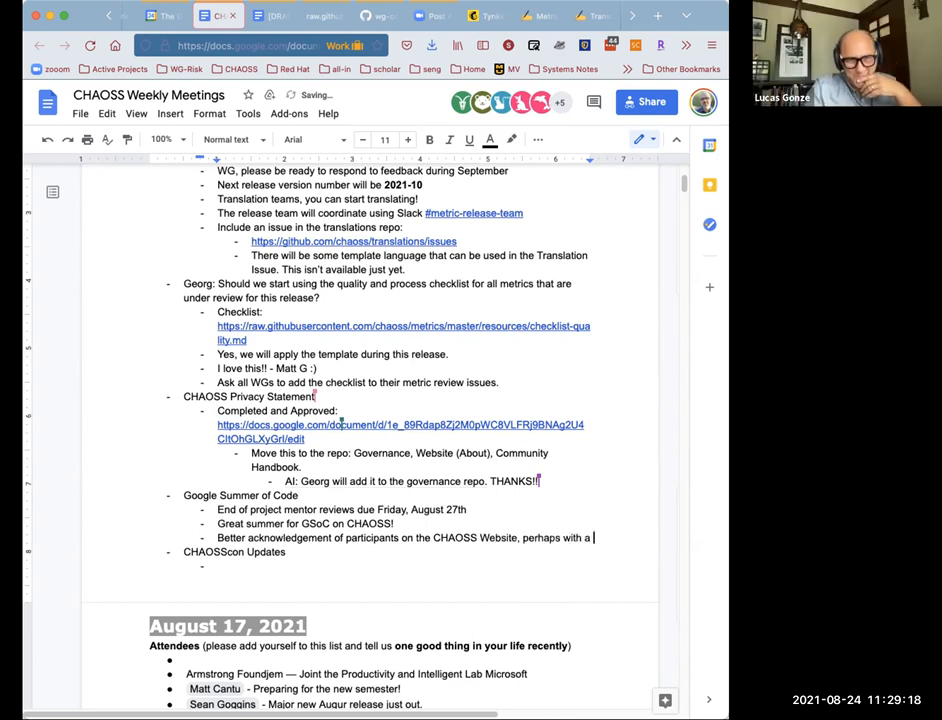
{"action": "type", "text": "photo on the CHAOSS"}
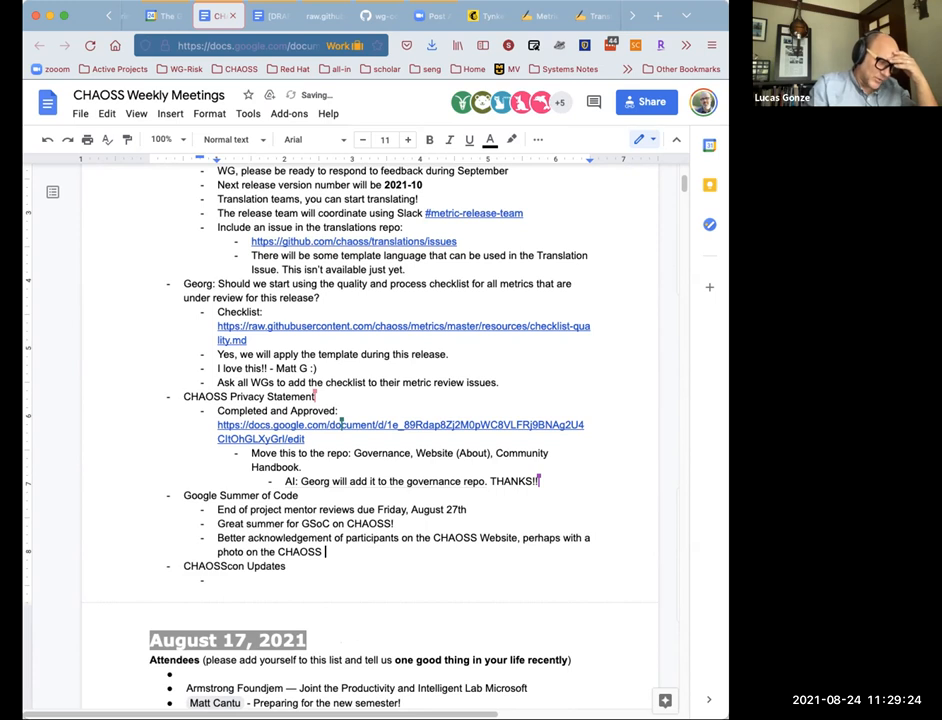
{"action": "type", "text": "Website"}
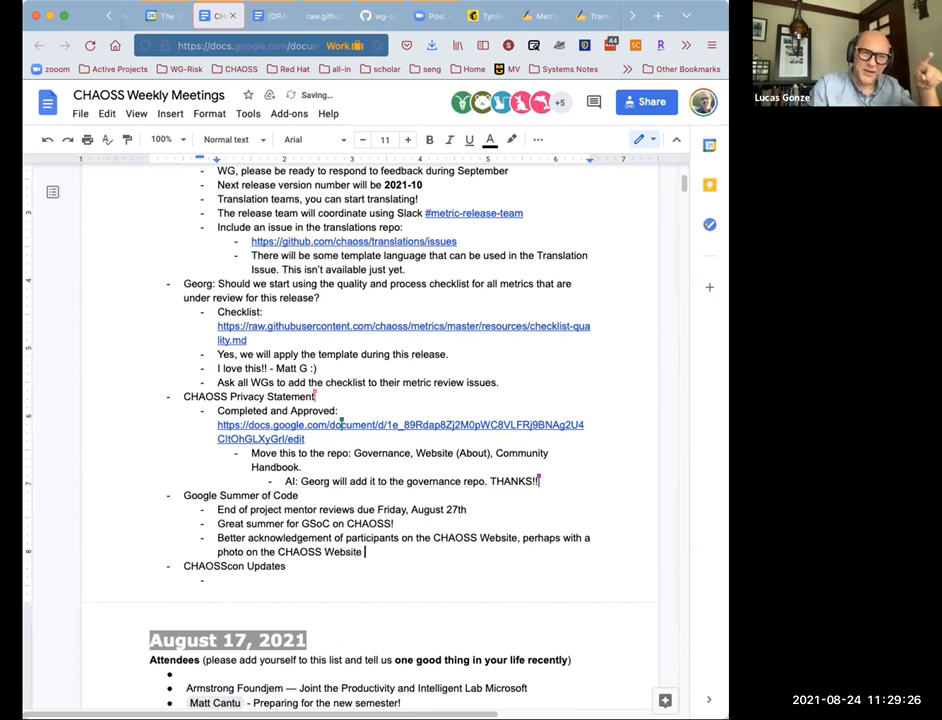
{"action": "type", "text": "?"}
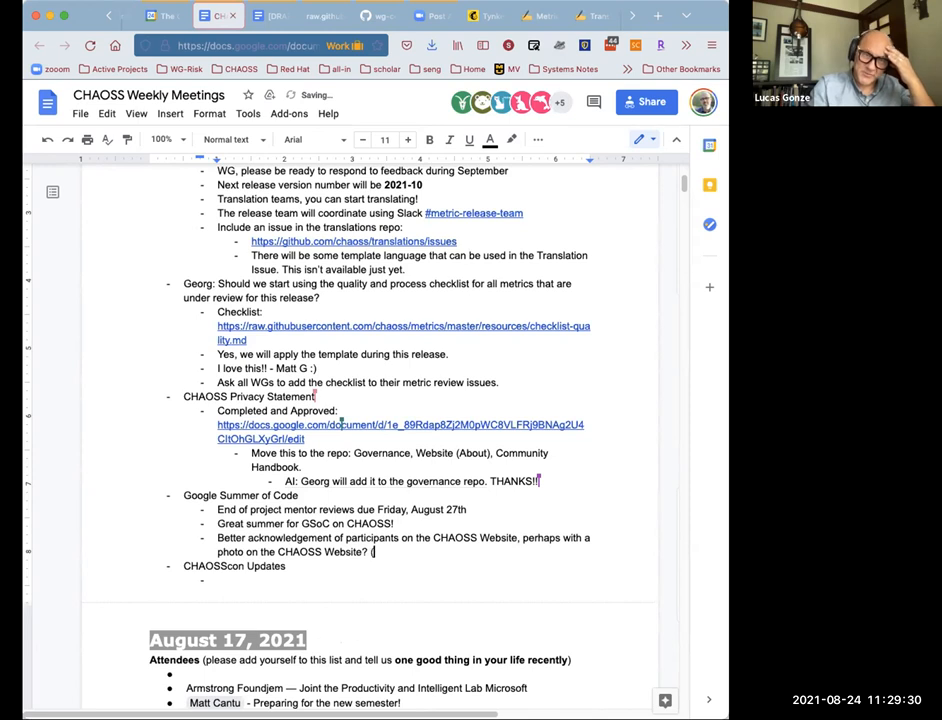
{"action": "type", "text": "(Idea: L"}
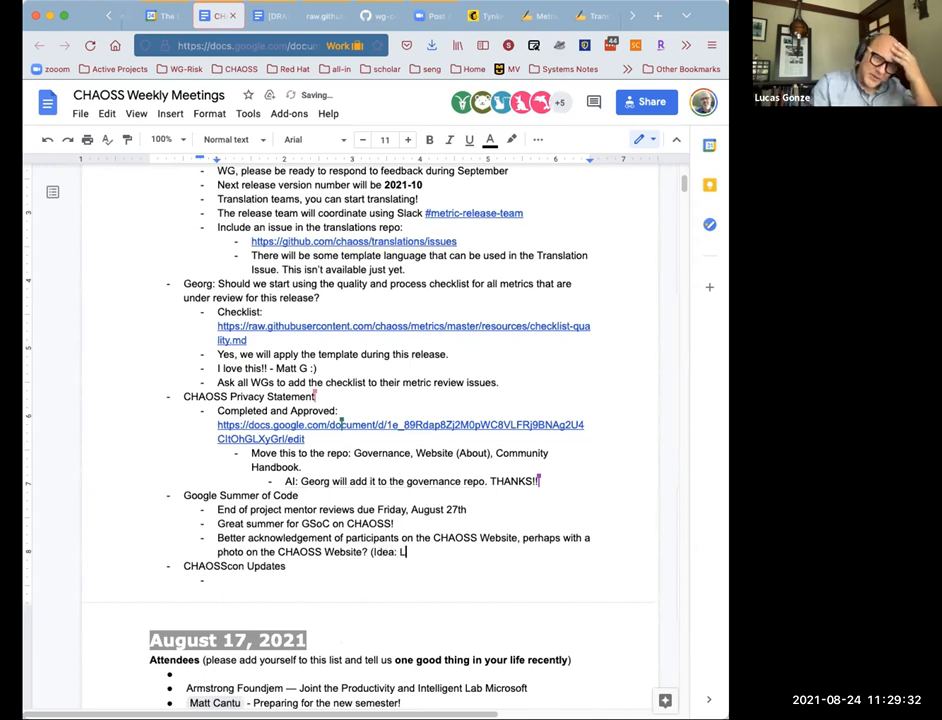
{"action": "type", "text": "ucas)"}
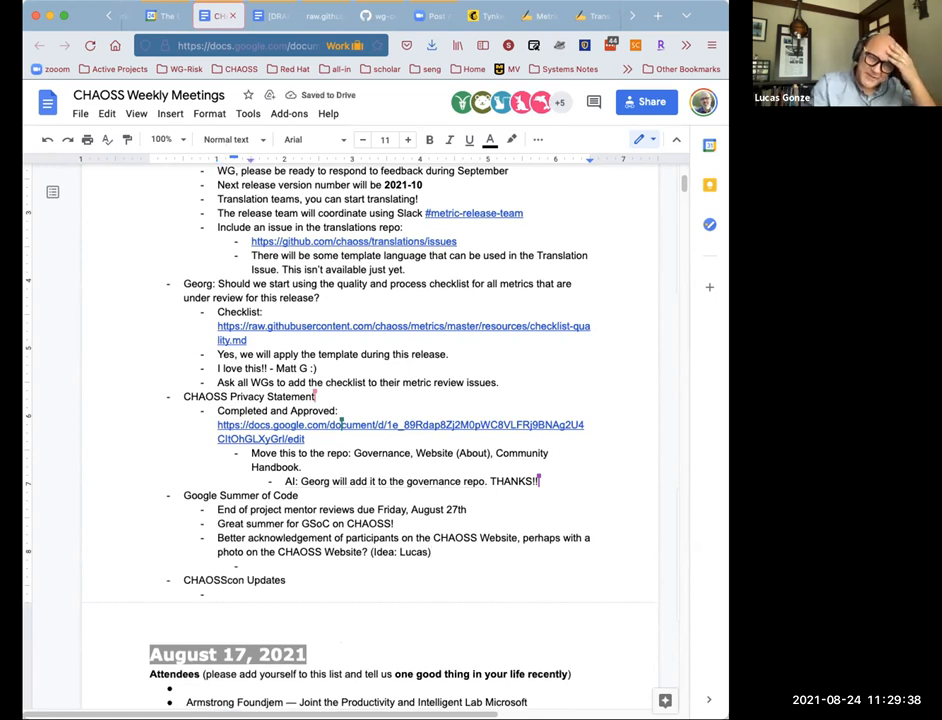
Add sub-bullets 'CHAOSS does many things well' and 'Here's an area where we do better'
{"action": "type", "text": "CHAOSS"}
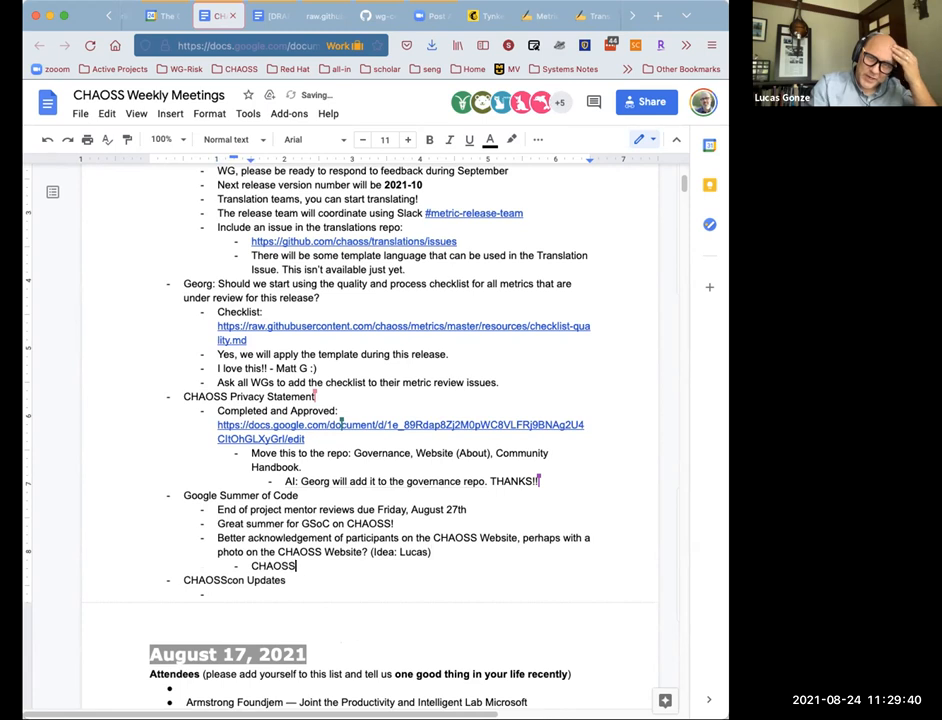
{"action": "type", "text": "does many things"}
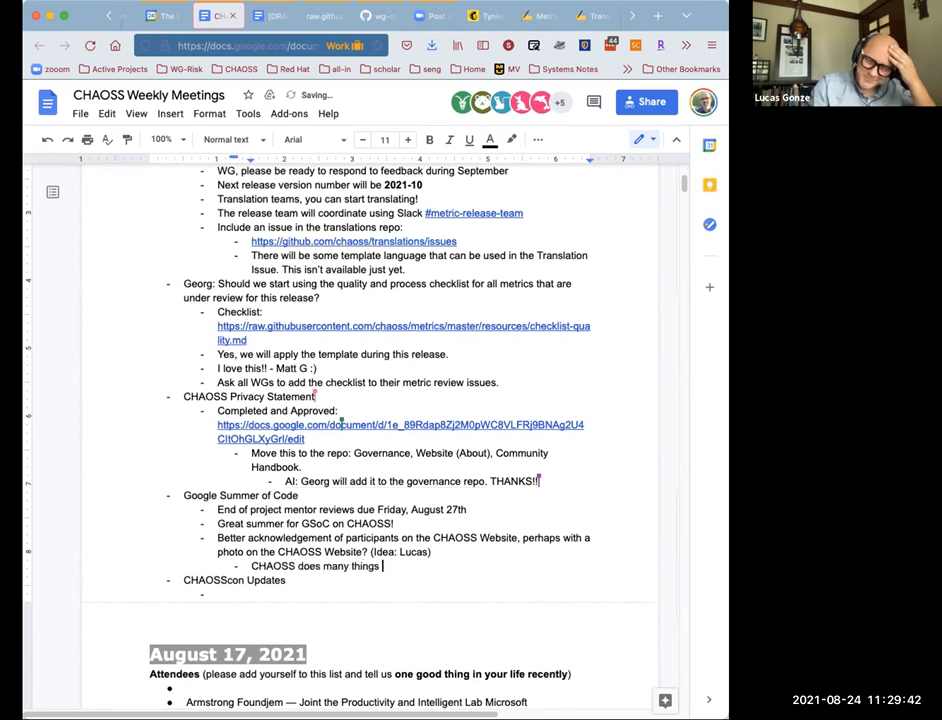
{"action": "type", "text": "well"}
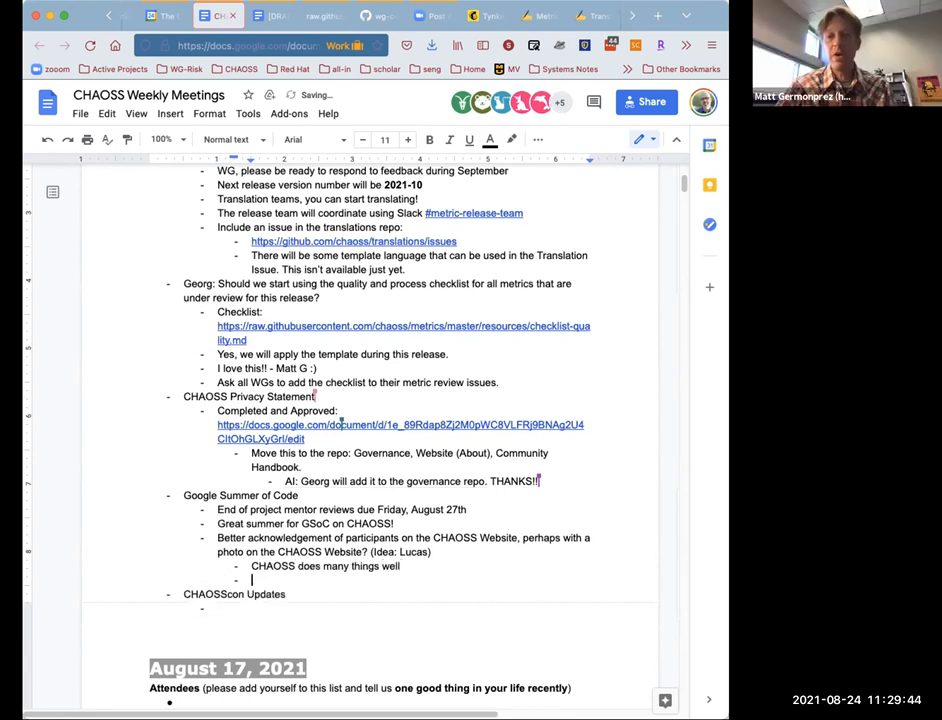
{"action": "type", "text": "Here's an"}
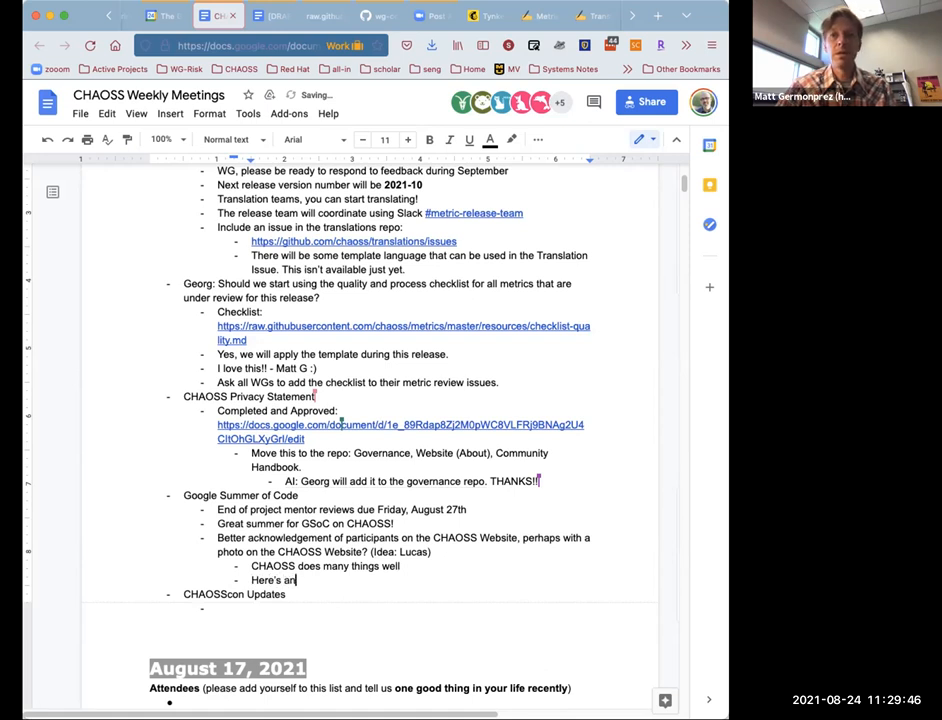
{"action": "type", "text": "area where we do b"}
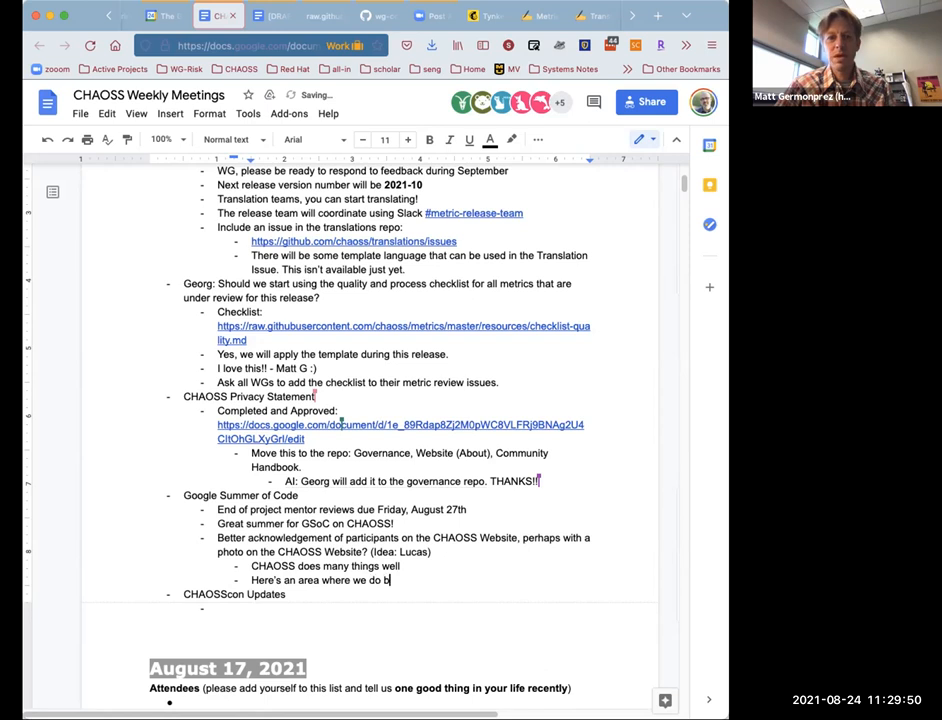
{"action": "type", "text": "etter"}
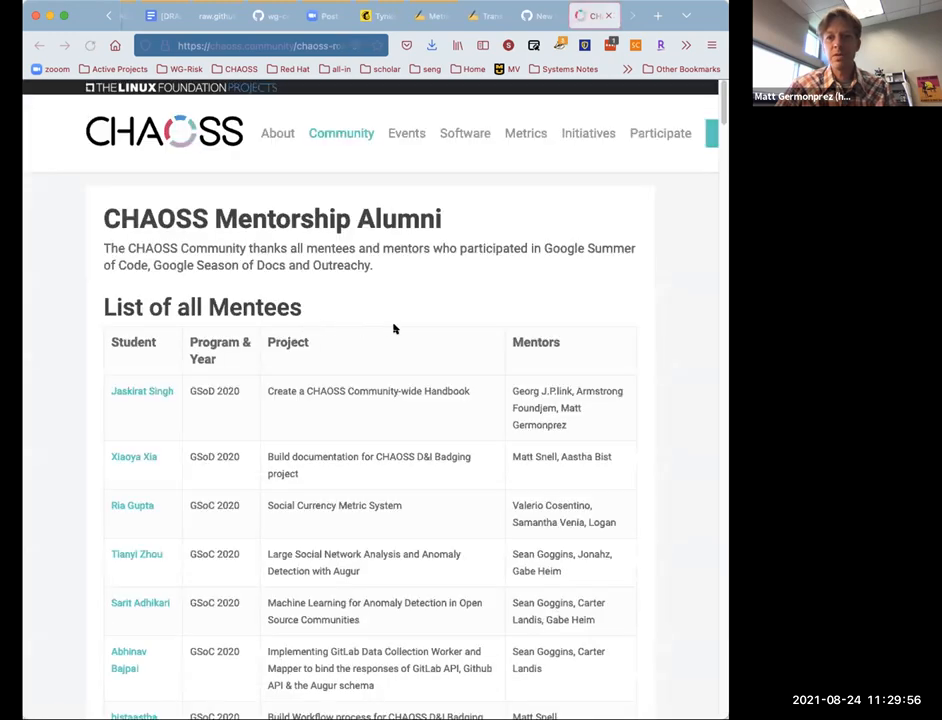
Scroll through the Mentorship Alumni page's list of mentees, projects and mentors
{"action": "scroll", "scroll_direction": "down", "scroll_amount": 3}
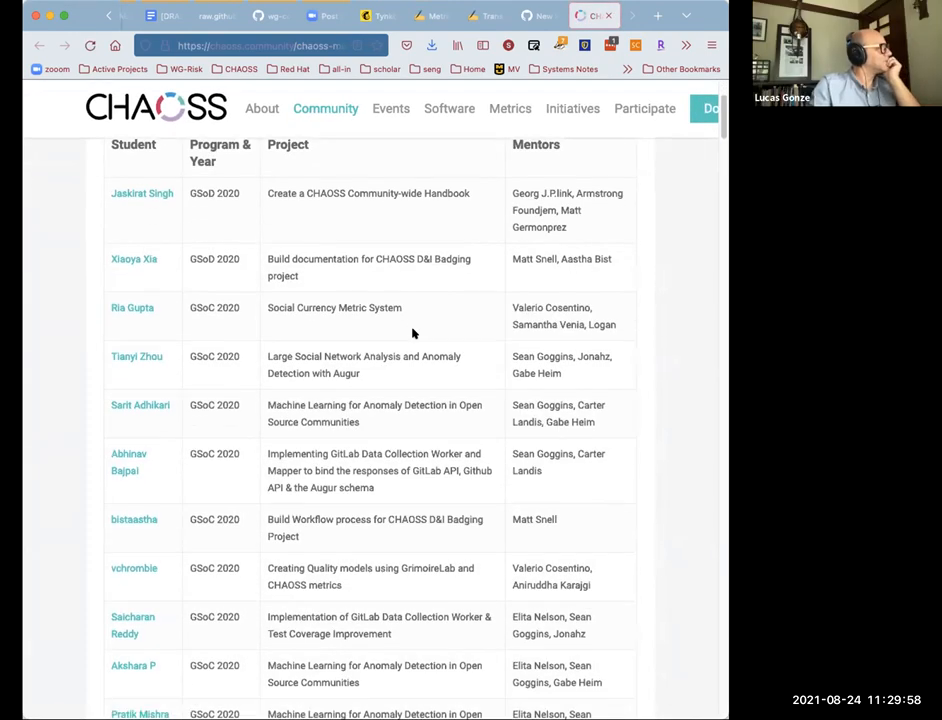
{"action": "scroll", "scroll_direction": "down", "scroll_amount": 3}
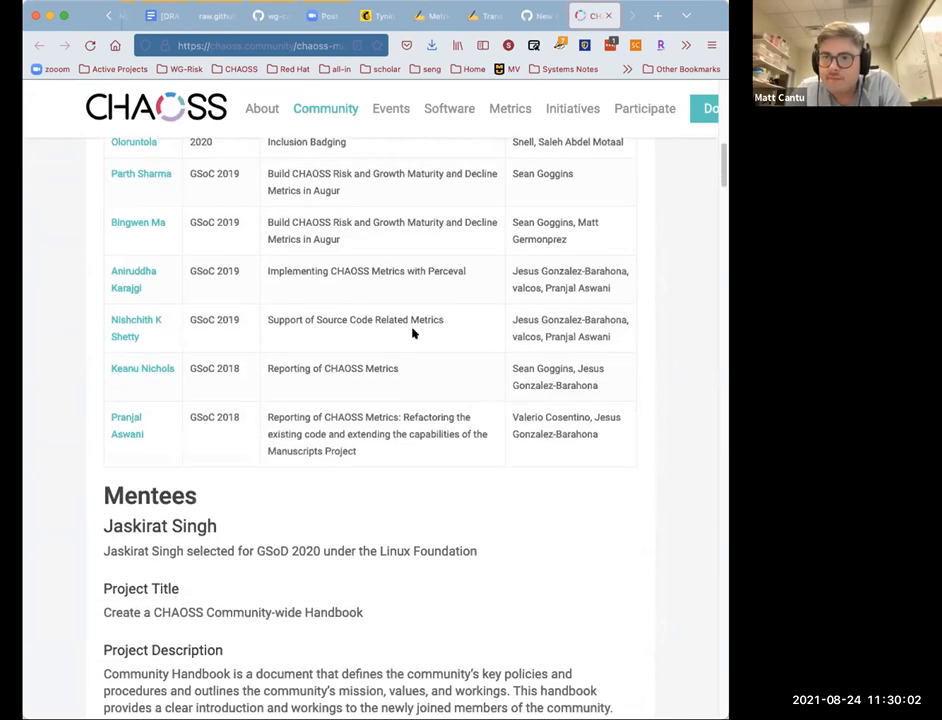
{"action": "scroll", "scroll_direction": "down", "scroll_amount": 3}
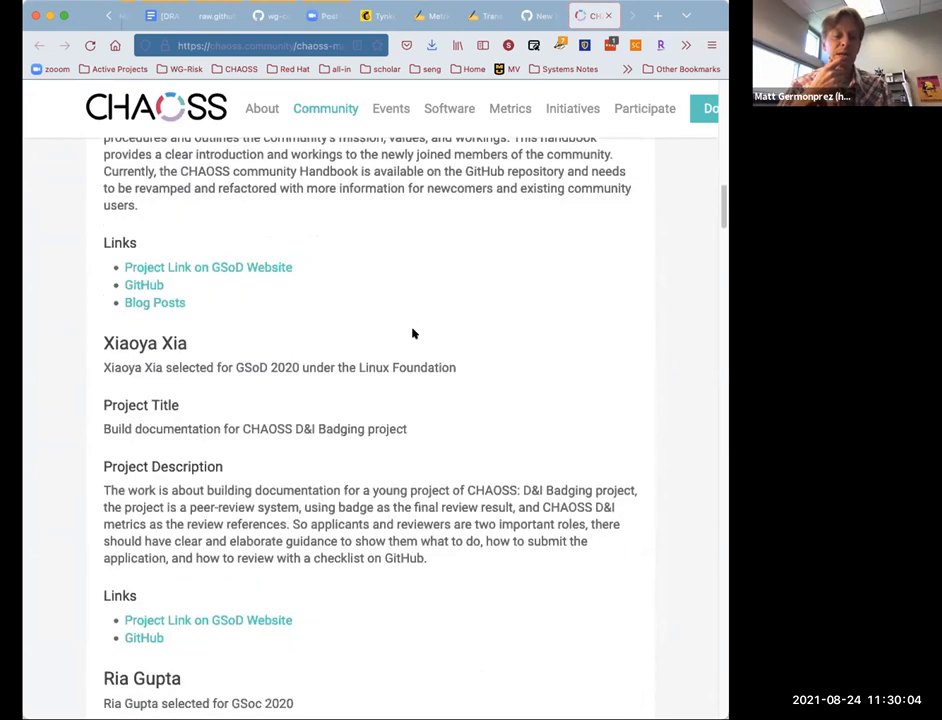
{"action": "scroll", "scroll_direction": "down", "scroll_amount": 3}
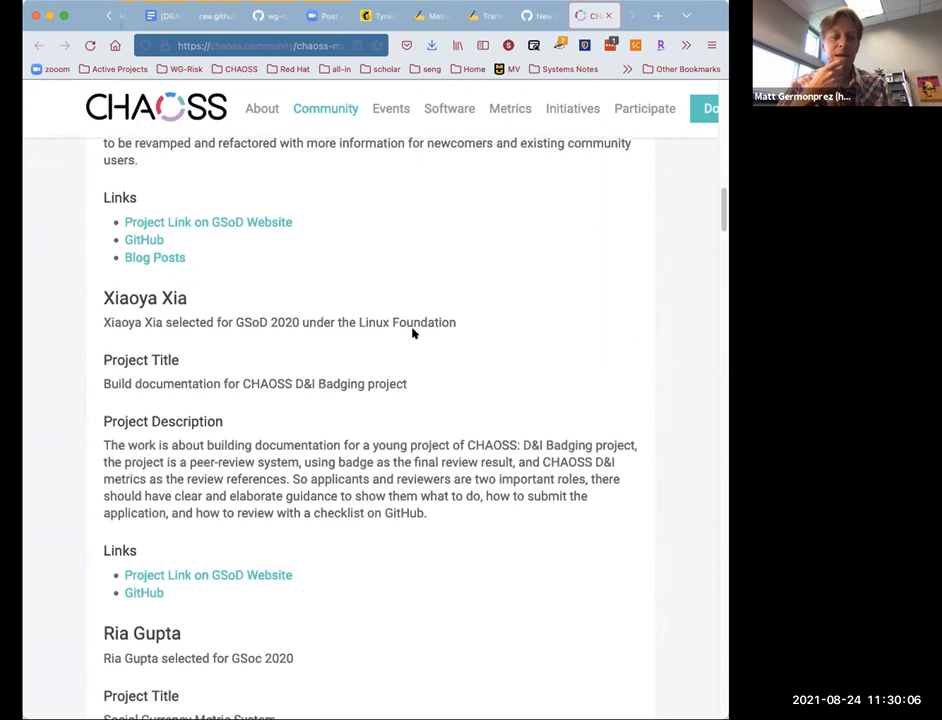
{"action": "scroll", "scroll_direction": "down", "scroll_amount": 3}
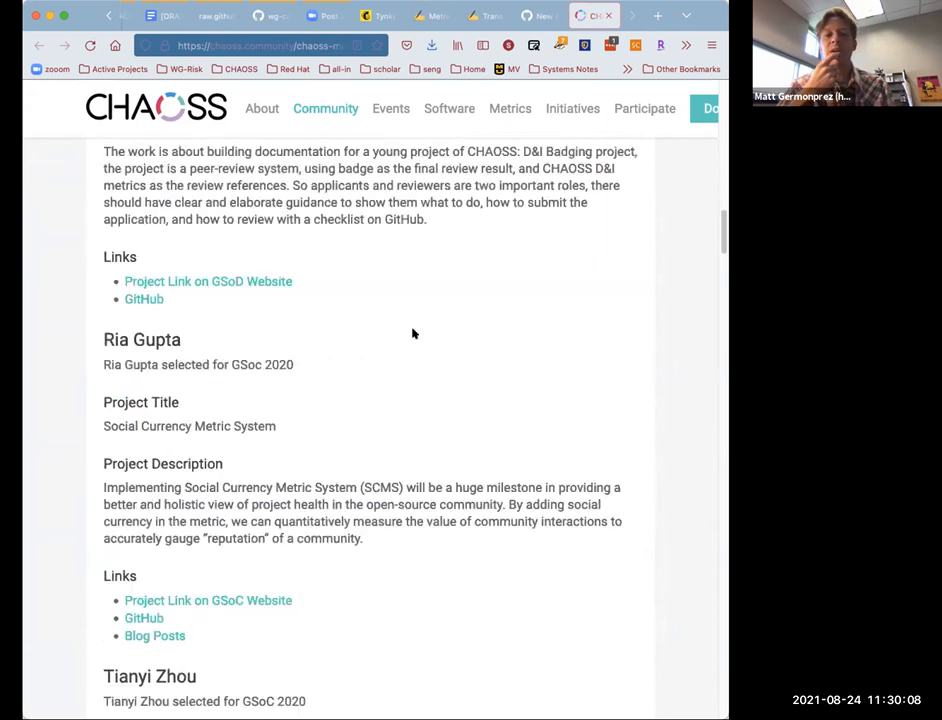
{"action": "scroll", "scroll_direction": "down", "scroll_amount": 3}
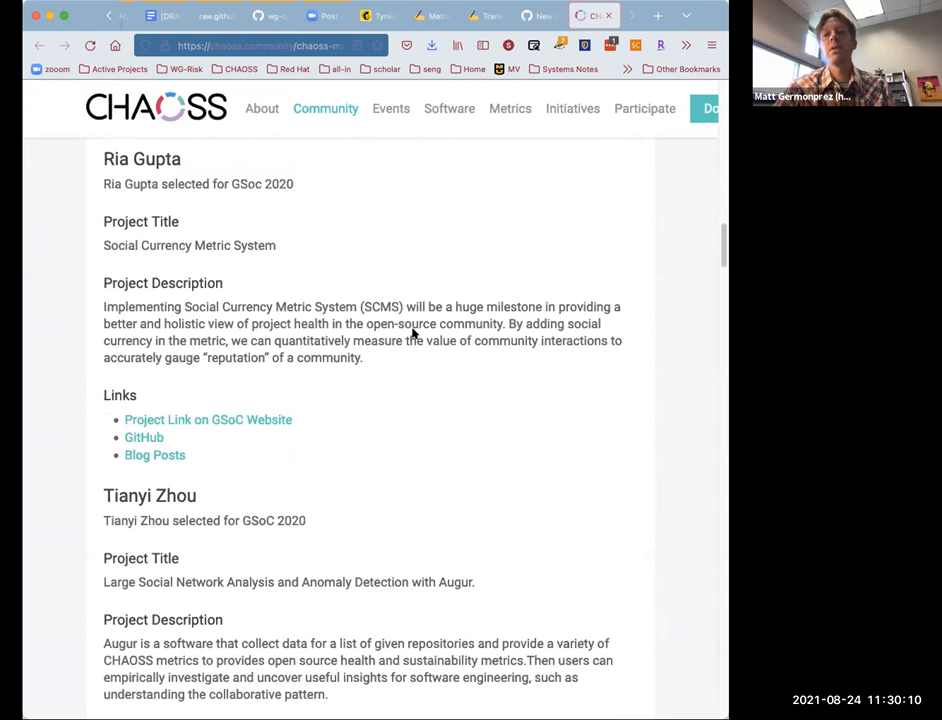
{"action": "scroll", "scroll_direction": "down", "scroll_amount": 3}
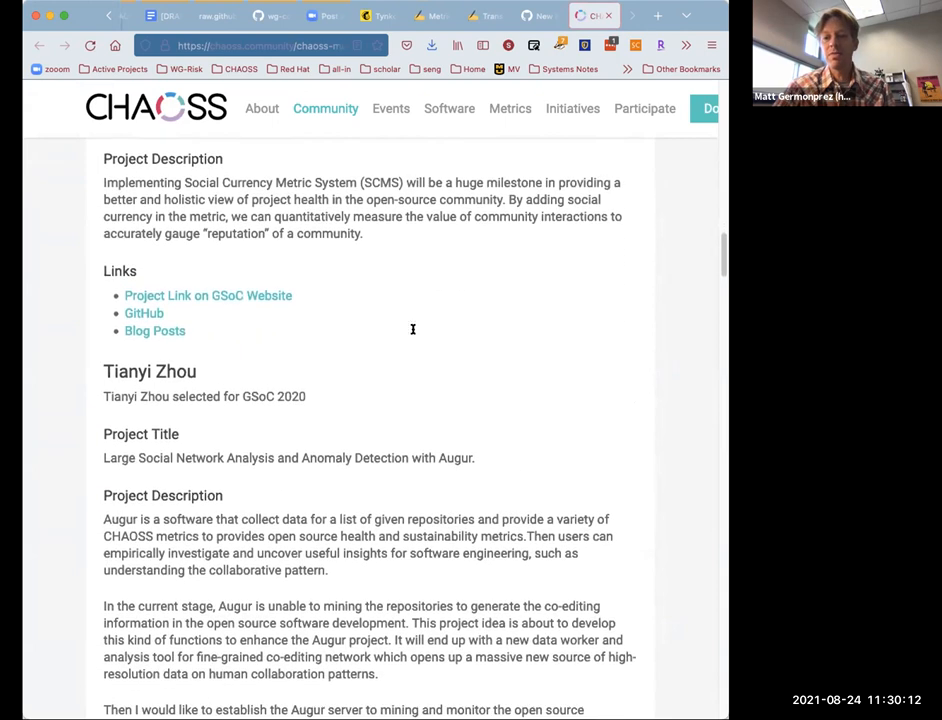
{"action": "scroll", "scroll_direction": "down", "scroll_amount": 3}
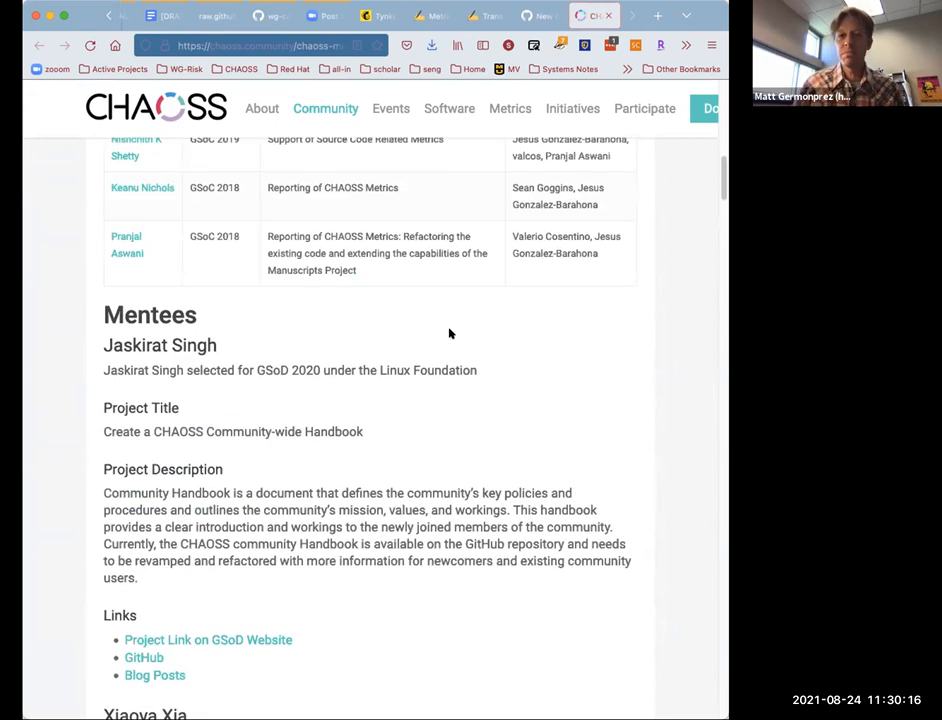
{"action": "mouse_move", "coordinate": [431, 348]}
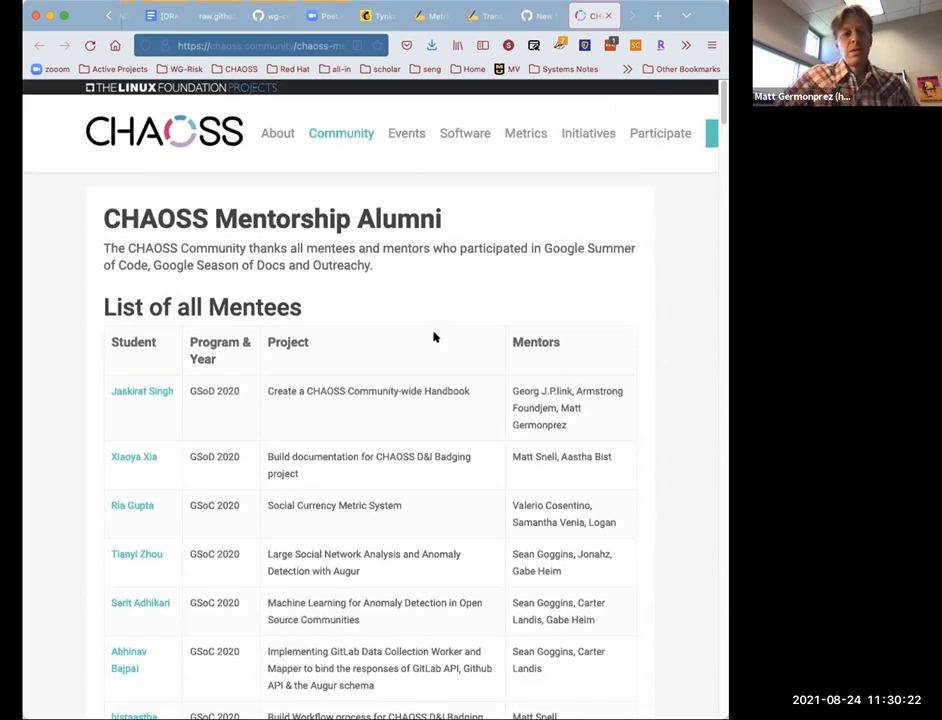
{"action": "mouse_move", "coordinate": [476, 287]}
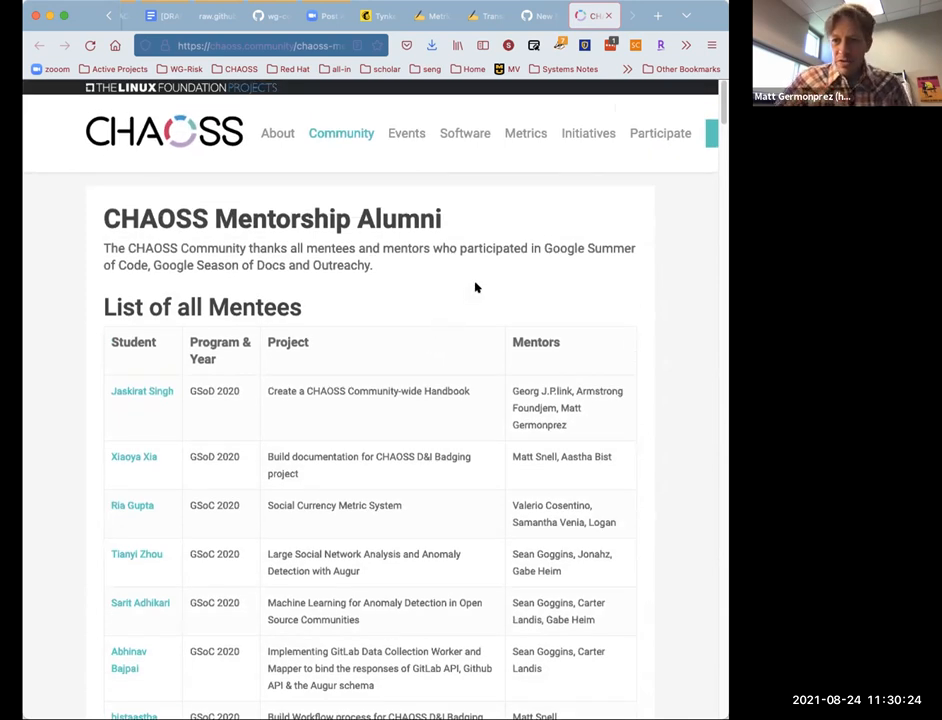
{"action": "mouse_move", "coordinate": [443, 289]}
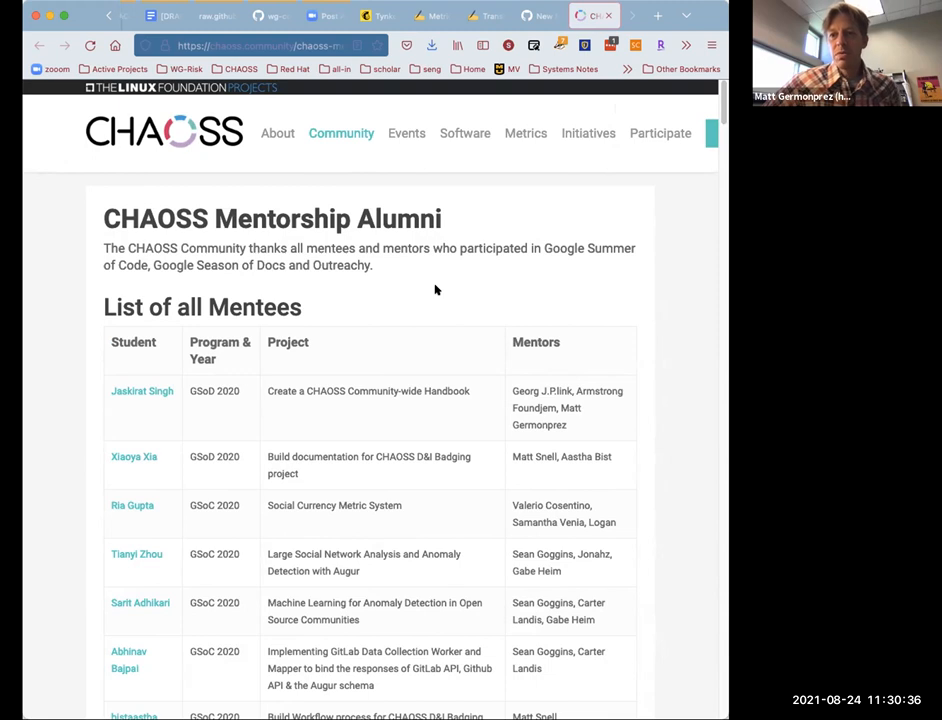
{"action": "mouse_move", "coordinate": [404, 271]}
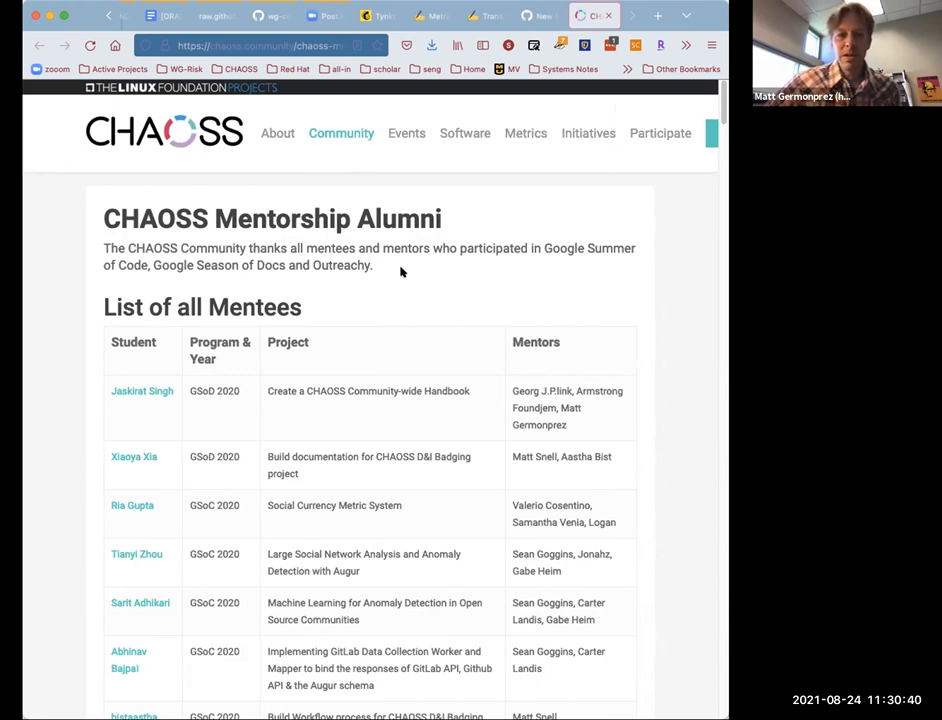
{"action": "mouse_move", "coordinate": [406, 291]}
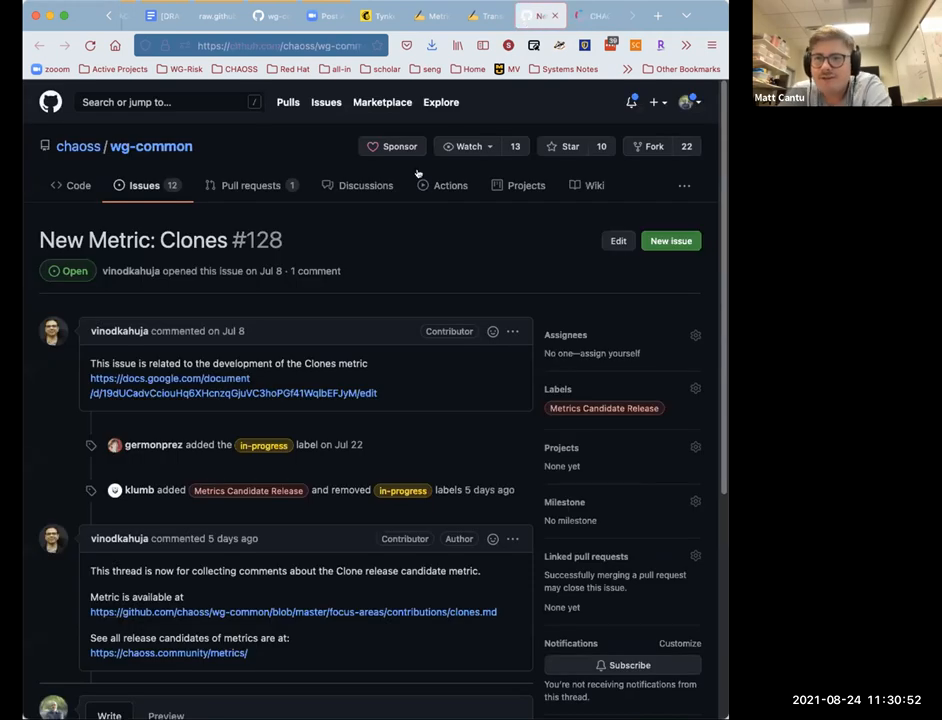
{"action": "mouse_move", "coordinate": [418, 174]}
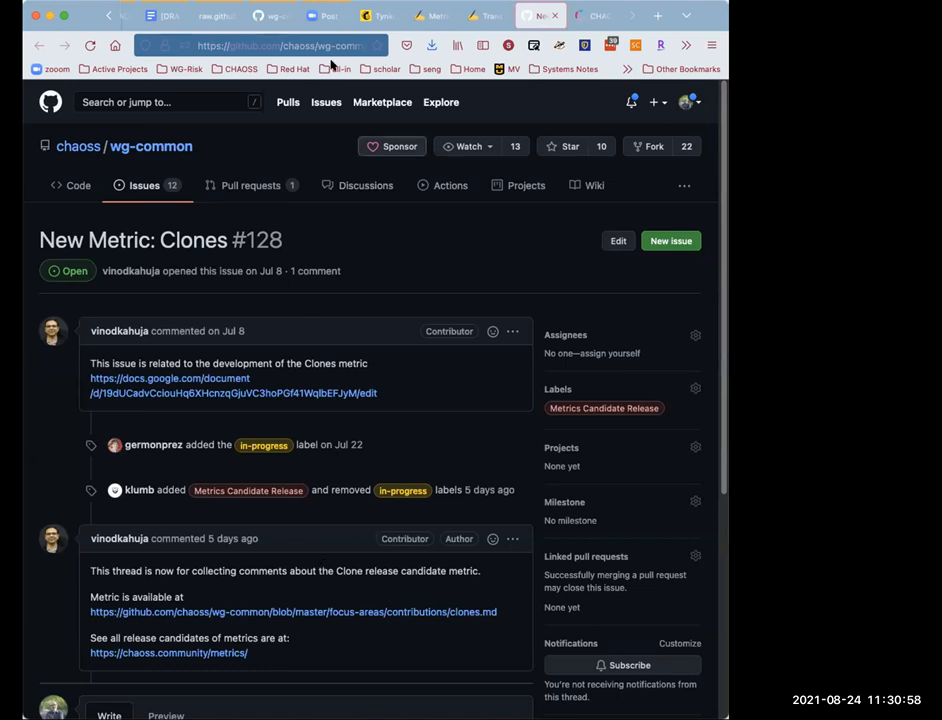
Switch through the data policy tab back to the CHAOSS Weekly Meetings notes
{"action": "left_click", "coordinate": [160, 15]}
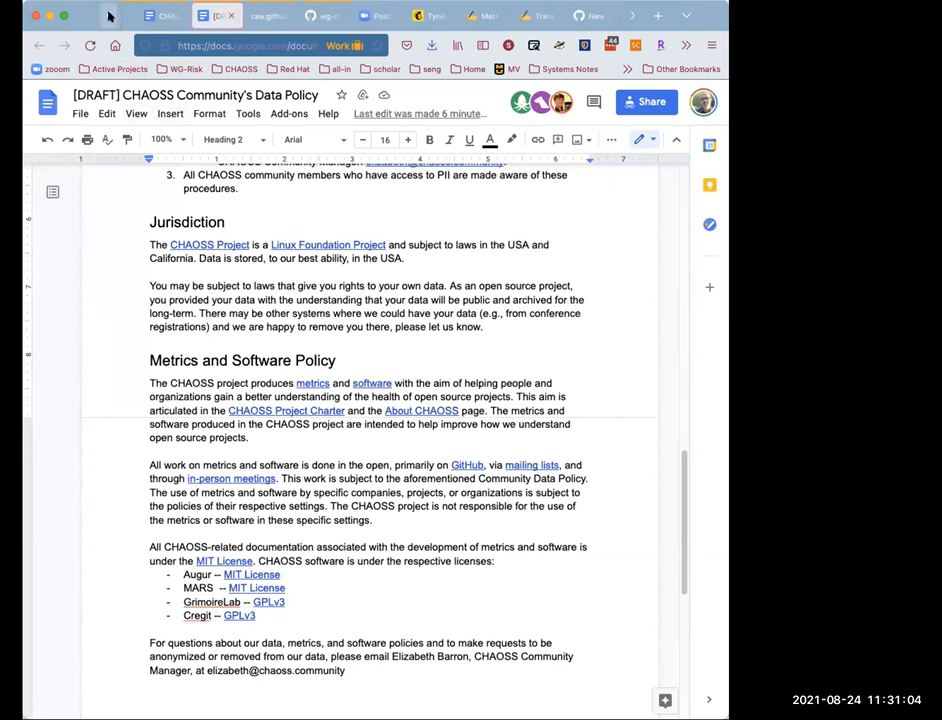
{"action": "left_click", "coordinate": [360, 15]}
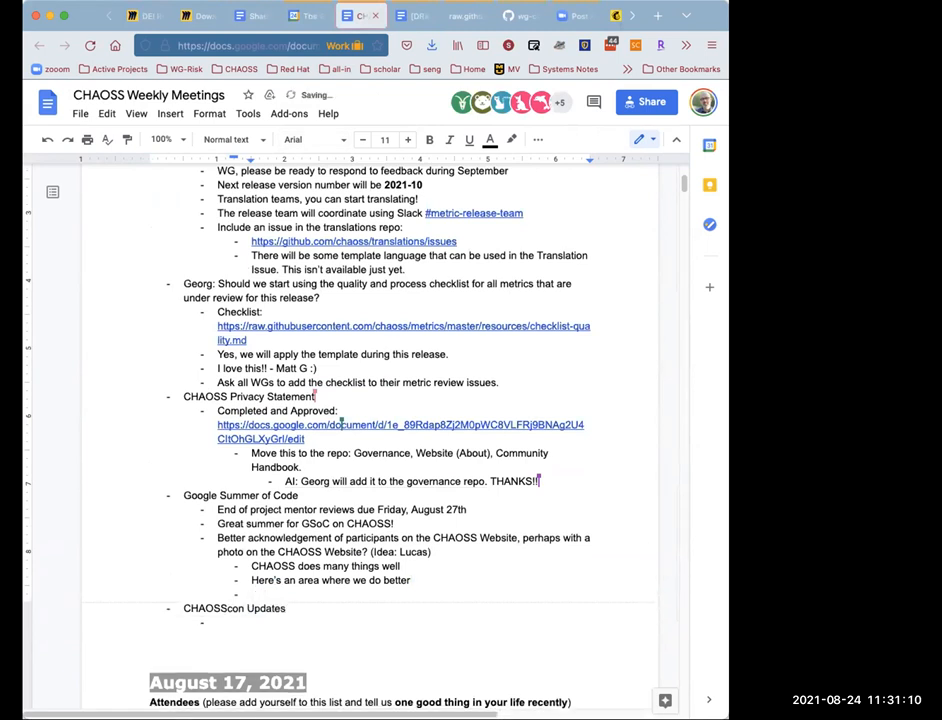
Add the sub-bullet 'Provide a CHAOSS "Swag Store" credit for each GSoC student to get themselves some CHAOSS swag'
{"action": "type", "text": "Provide a credit on teh"}
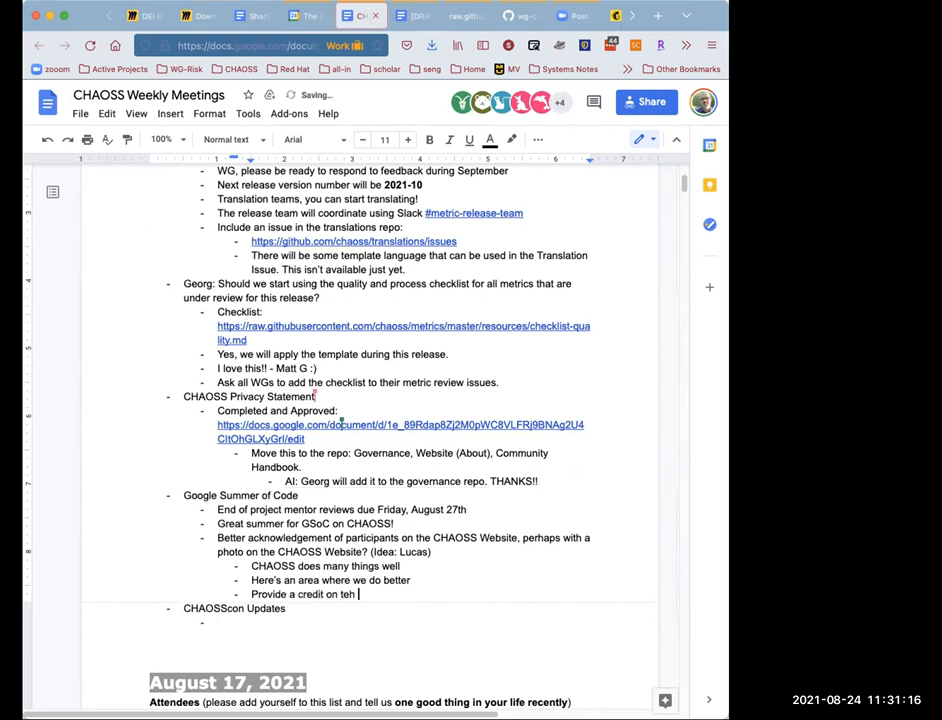
{"action": "type", "text": "CHAOSS"}
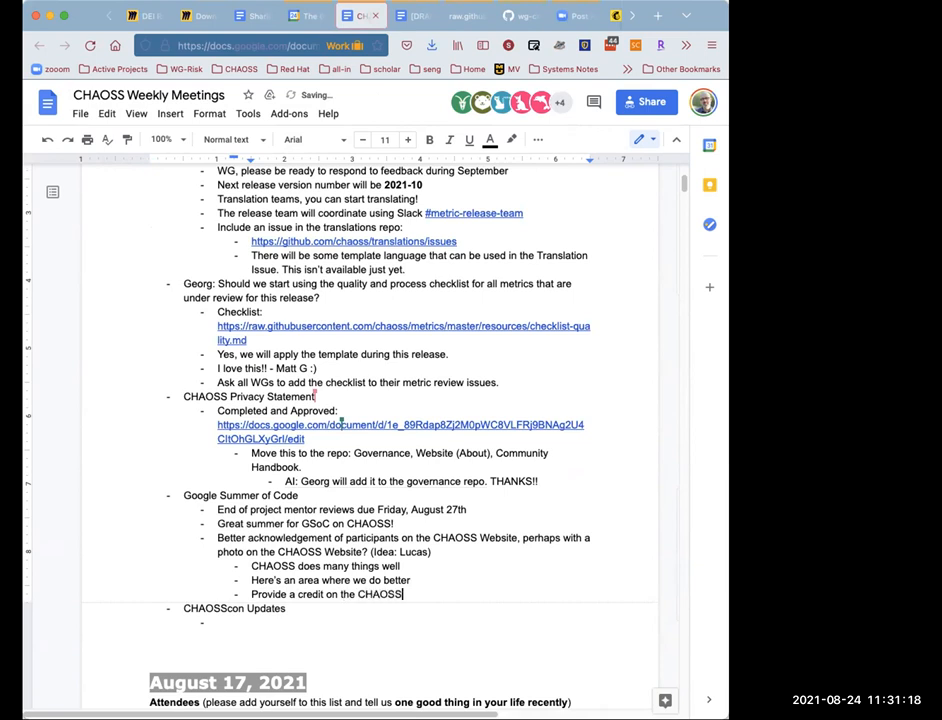
{"action": "type", "text": "\"S"}
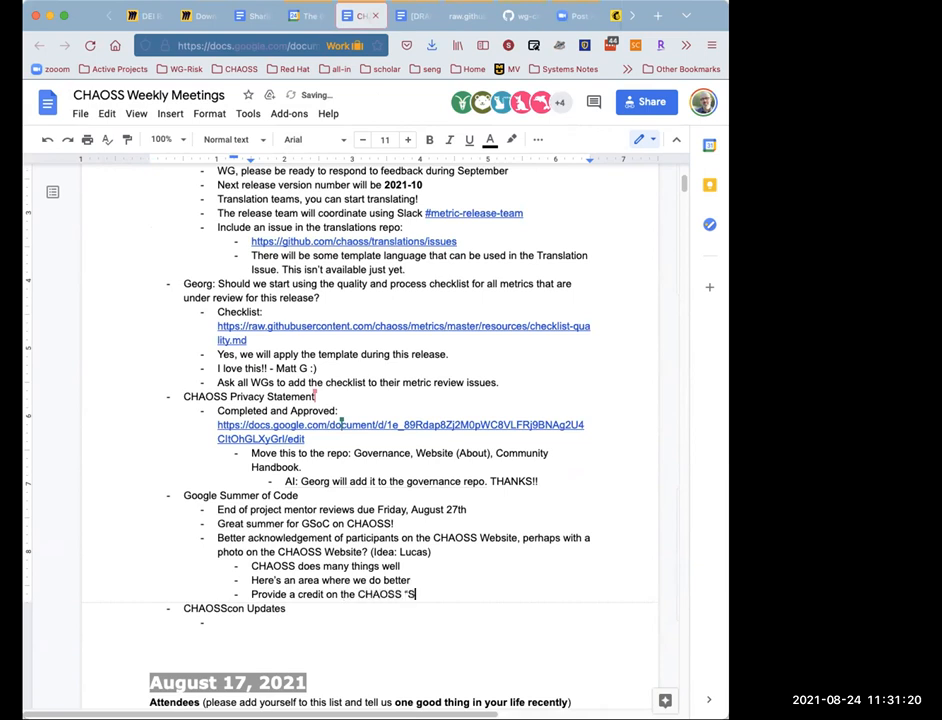
{"action": "type", "text": "wag Store\""}
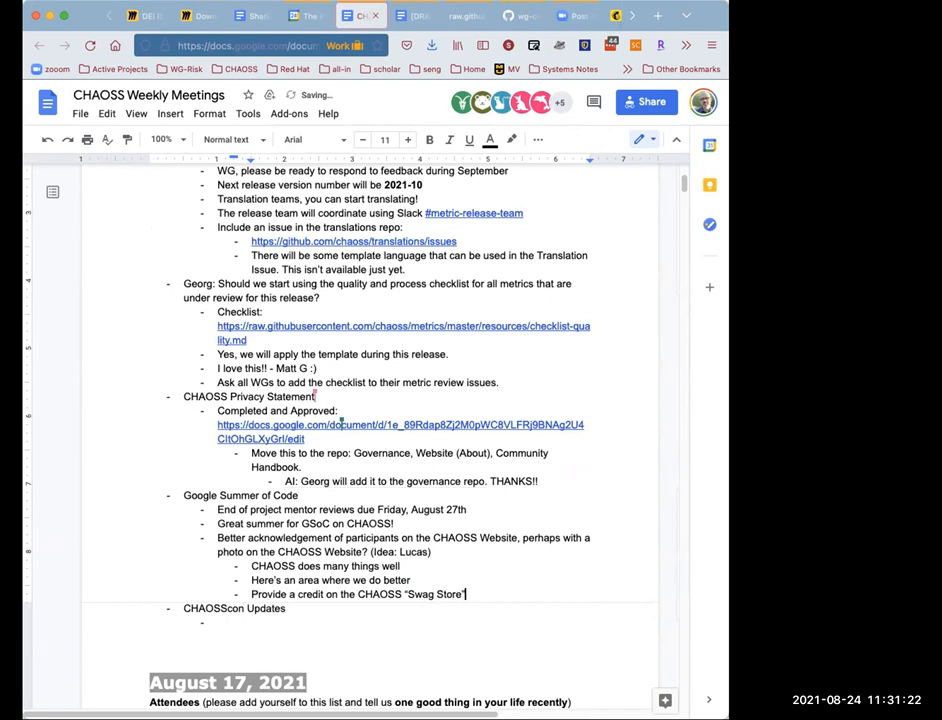
{"action": "type", "text": "for"}
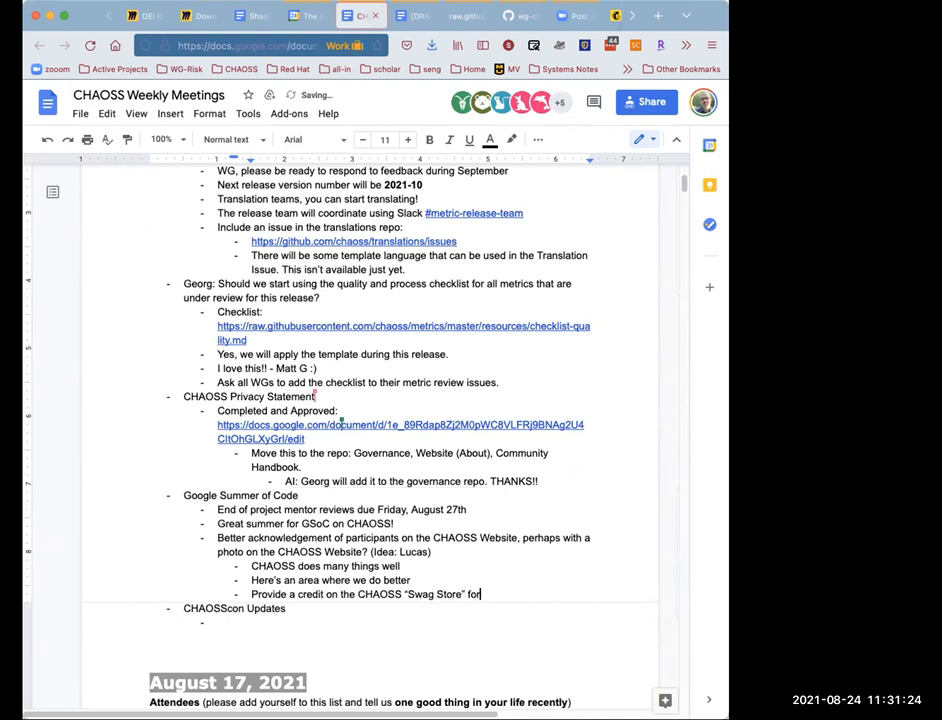
{"action": "type", "text": "each GSoC"}
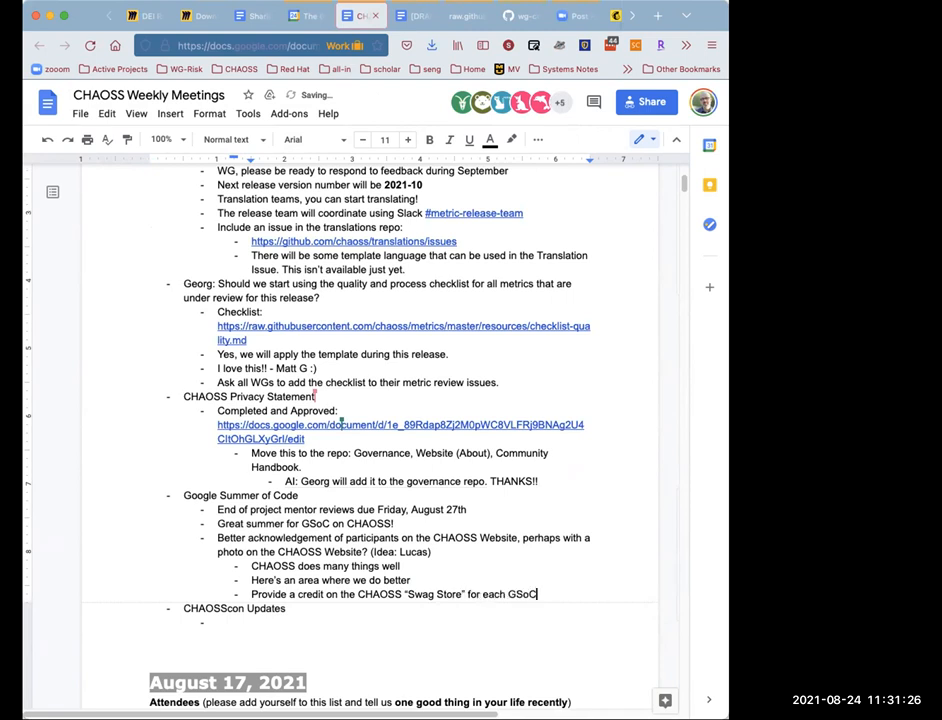
{"action": "type", "text": "student to"}
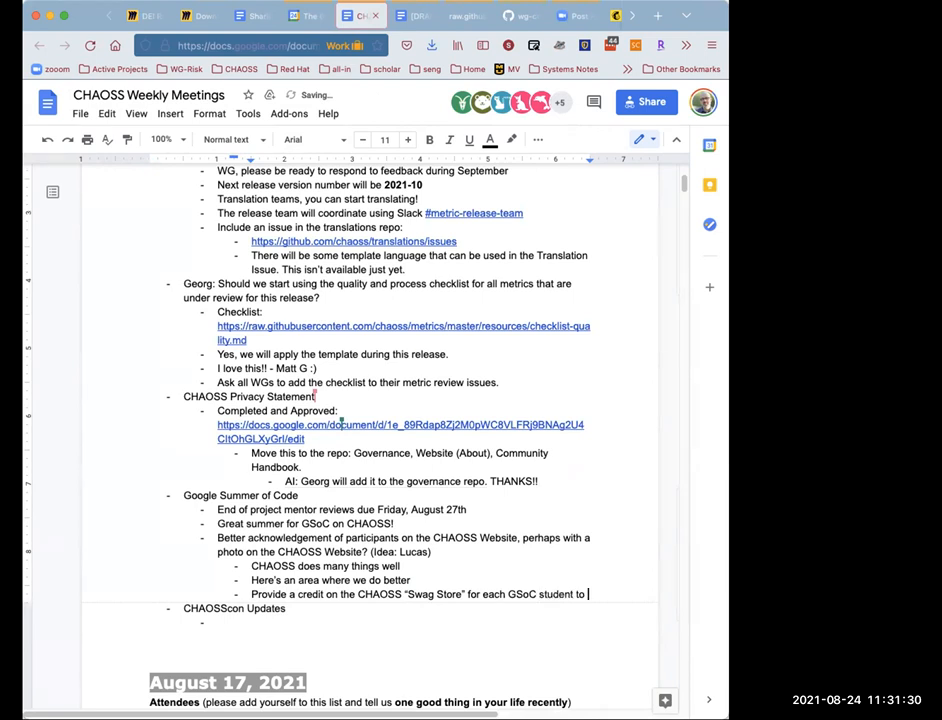
{"action": "type", "text": "get themsel"}
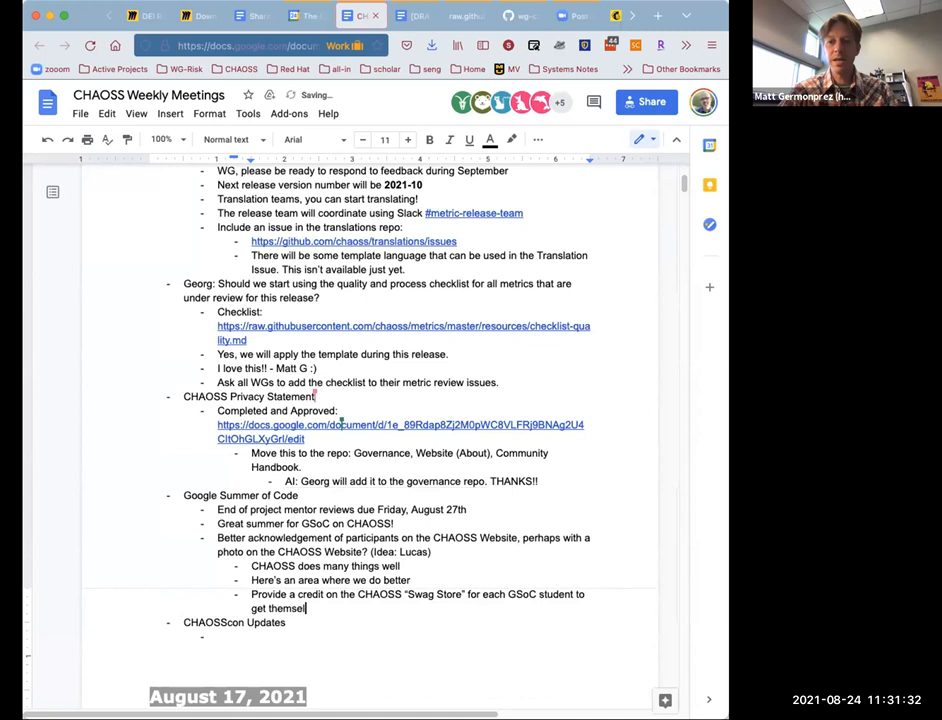
{"action": "type", "text": "ves"}
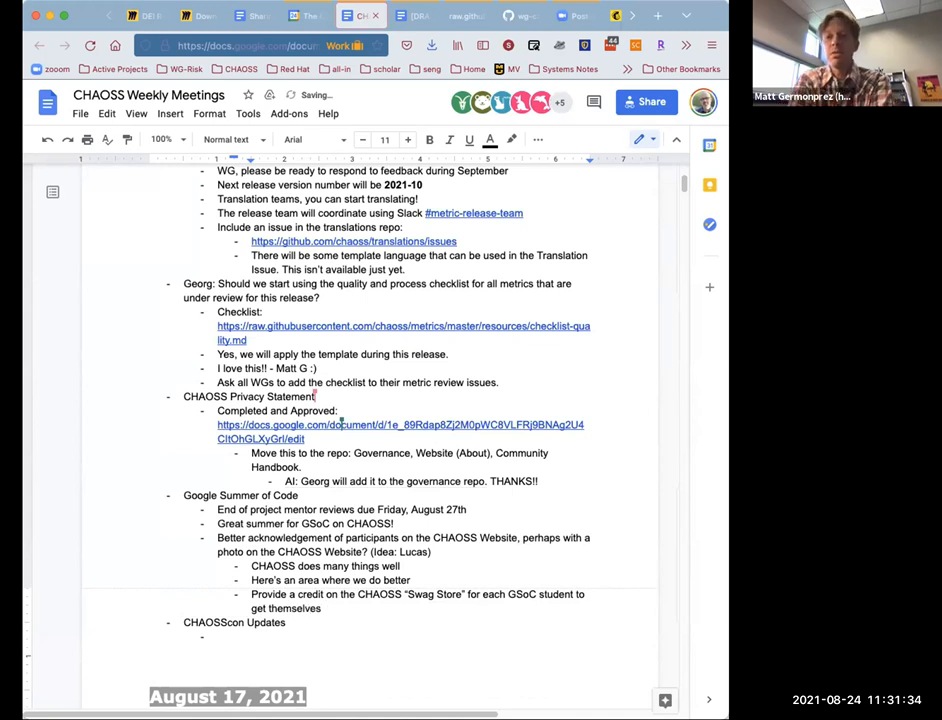
{"action": "type", "text": "some CHAOSS “Swag”."}
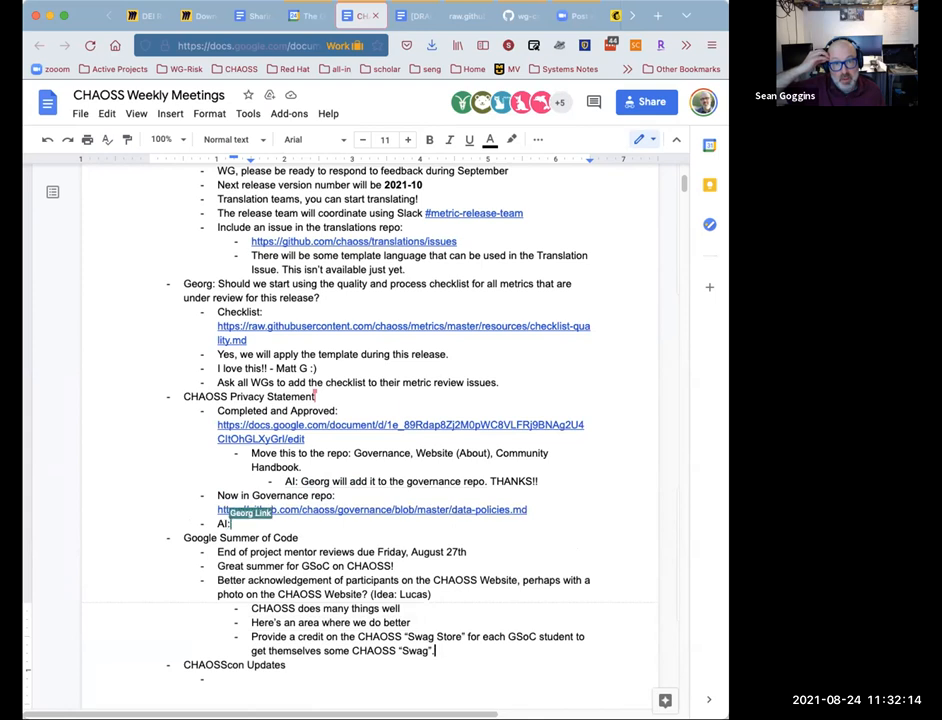
Type 'Add to website' as the action item under the governance repo note
{"action": "type", "text": "Add to"}
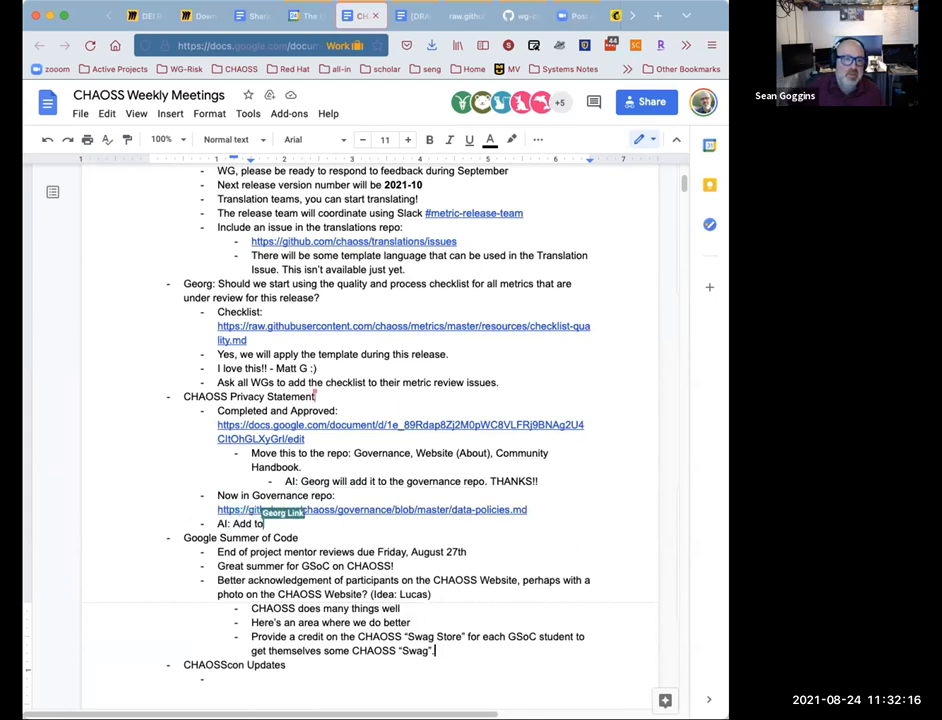
{"action": "type", "text": "website"}
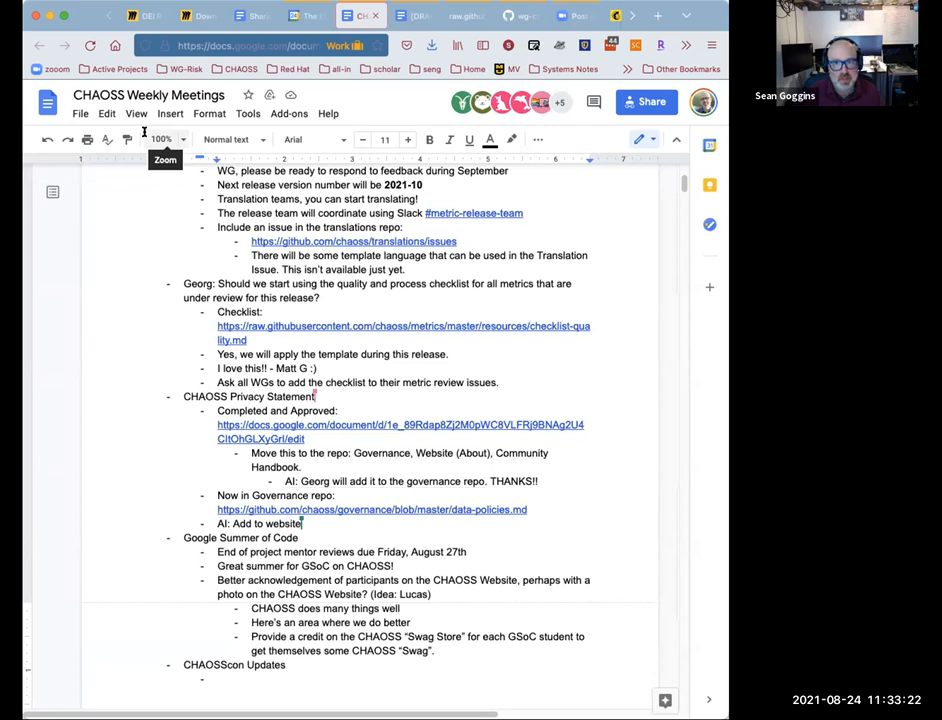
{"action": "mouse_move", "coordinate": [190, 155]}
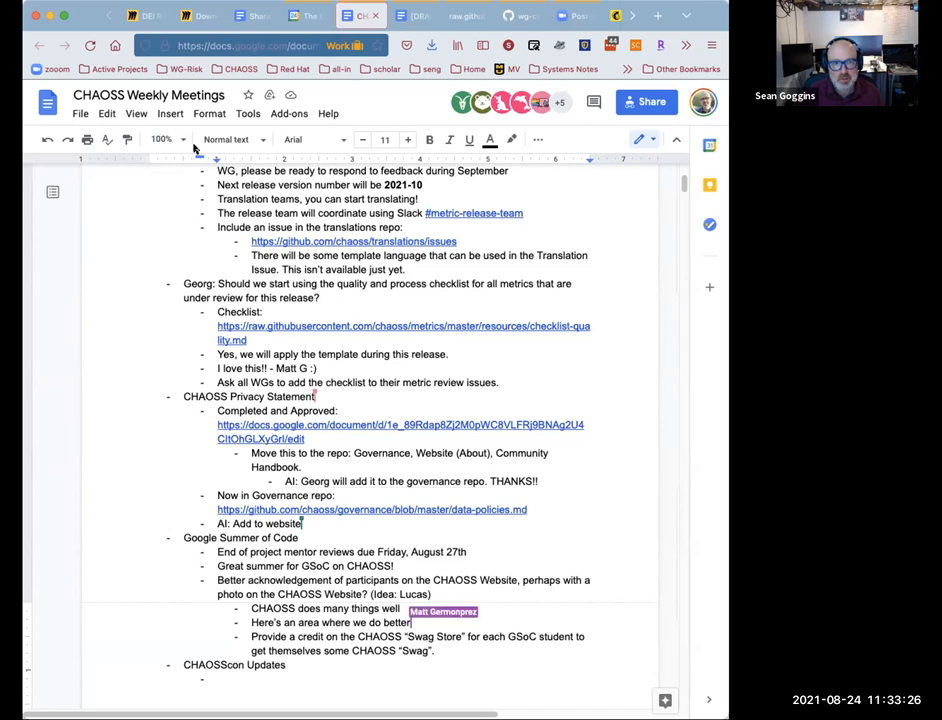
{"action": "type", "text": "Perhaps include a"}
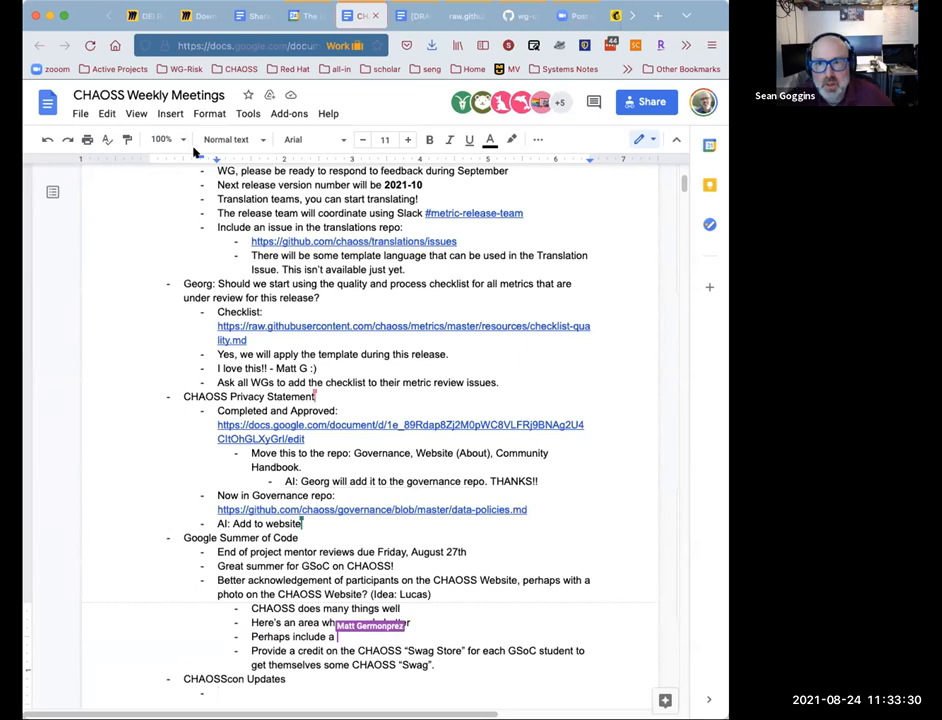
{"action": "type", "text": "ph"}
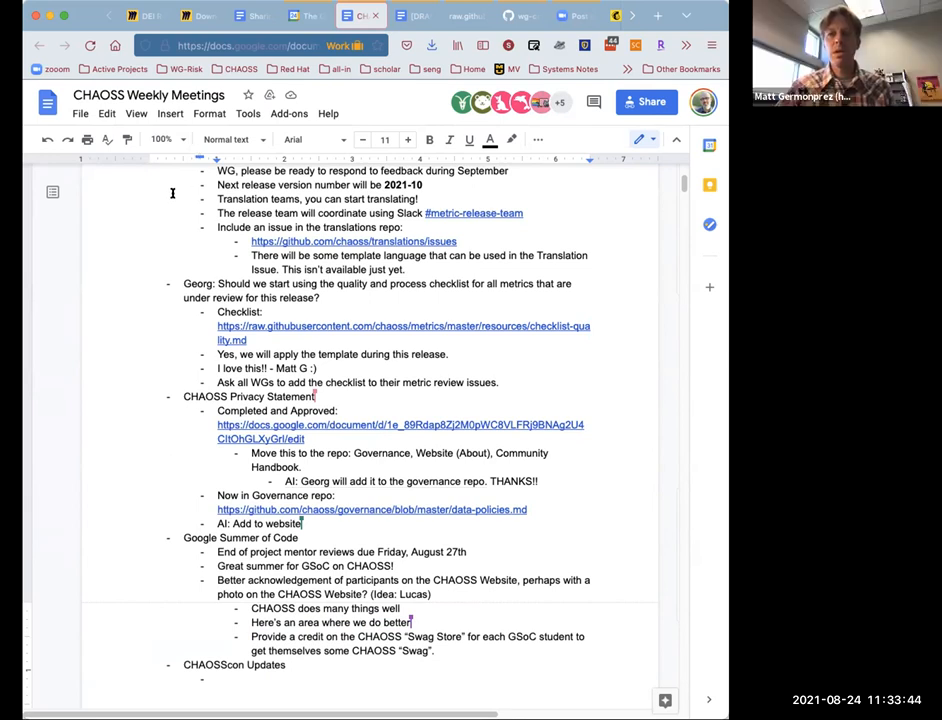
{"action": "mouse_move", "coordinate": [66, 242]}
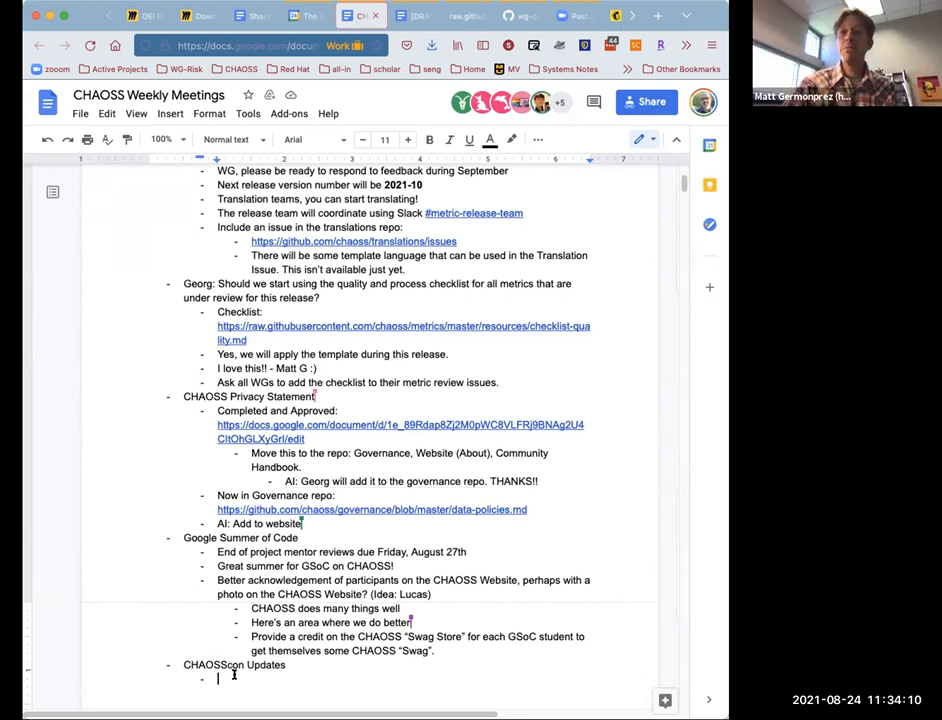
Type 'Poker Chips designed!' in the CHAOSScon Updates bullet
{"action": "type", "text": "Poker Chips designed"}
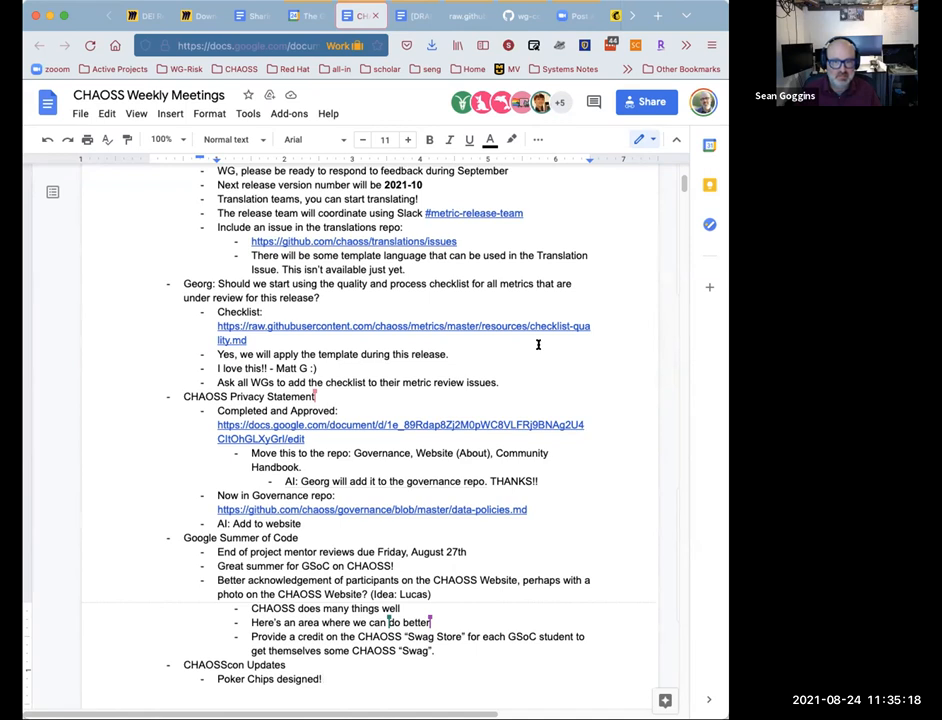
{"action": "type", "text": "!"}
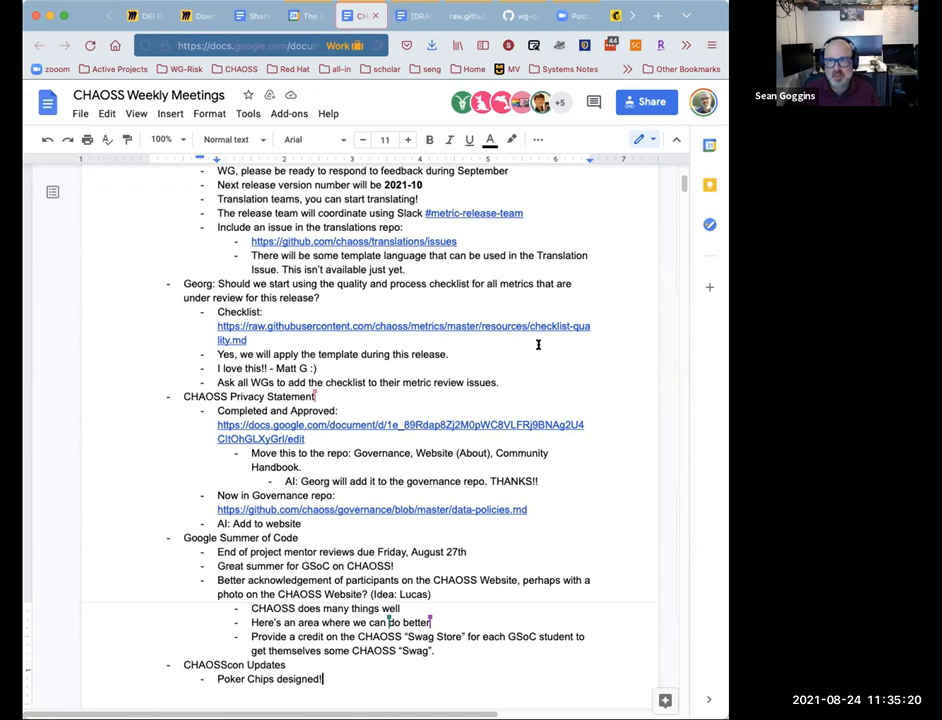